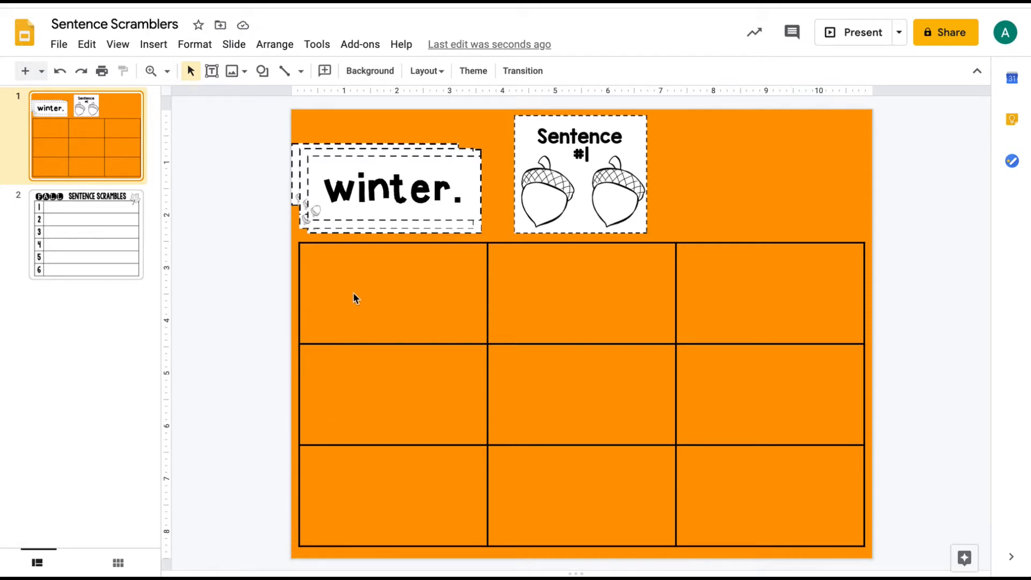
mouse_move(383, 188)
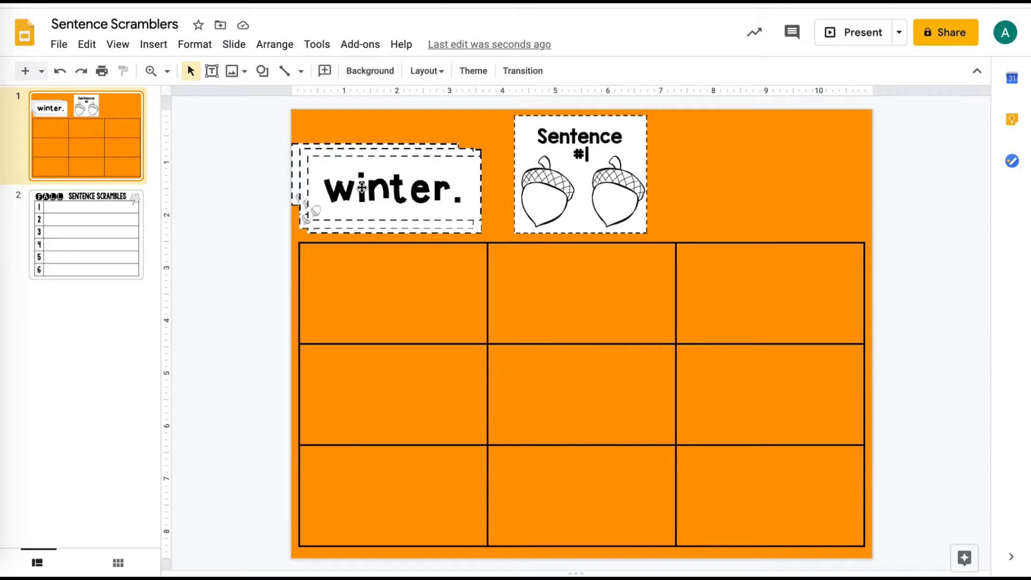
mouse_move(432, 179)
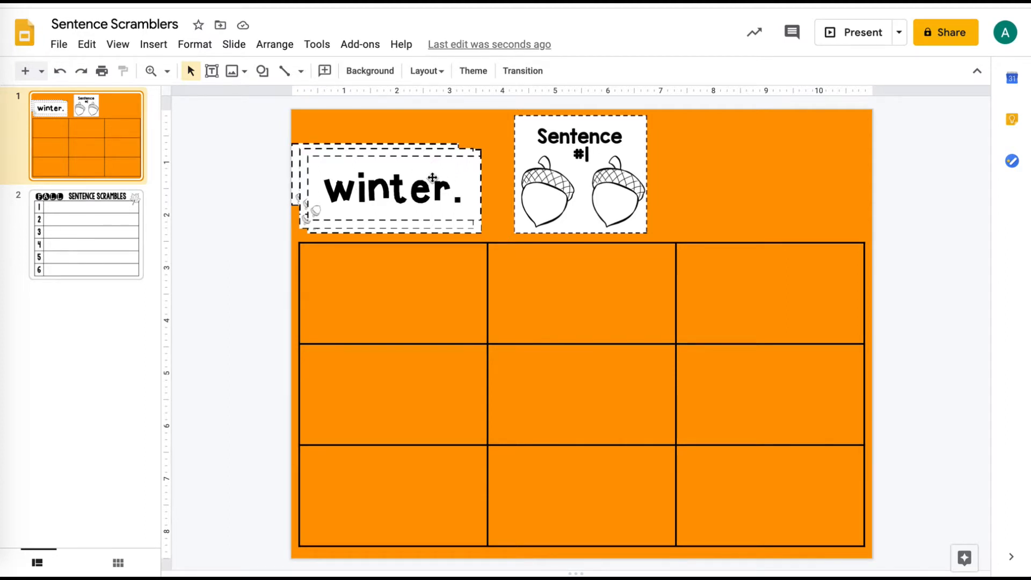
Step: Drag word cards off the top-left stack into separate cells of the orange grid
left_click(392, 187)
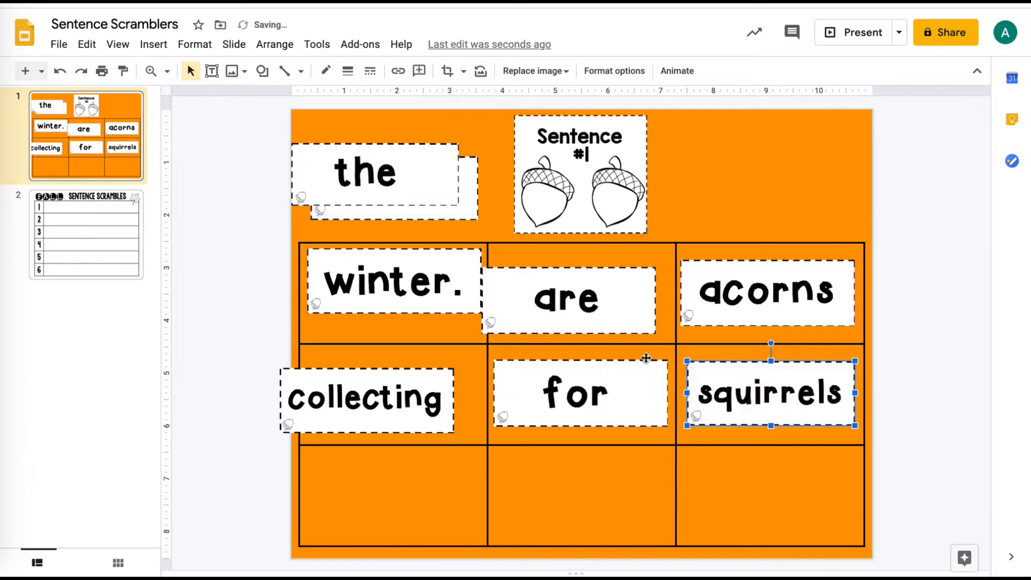
left_click(375, 172)
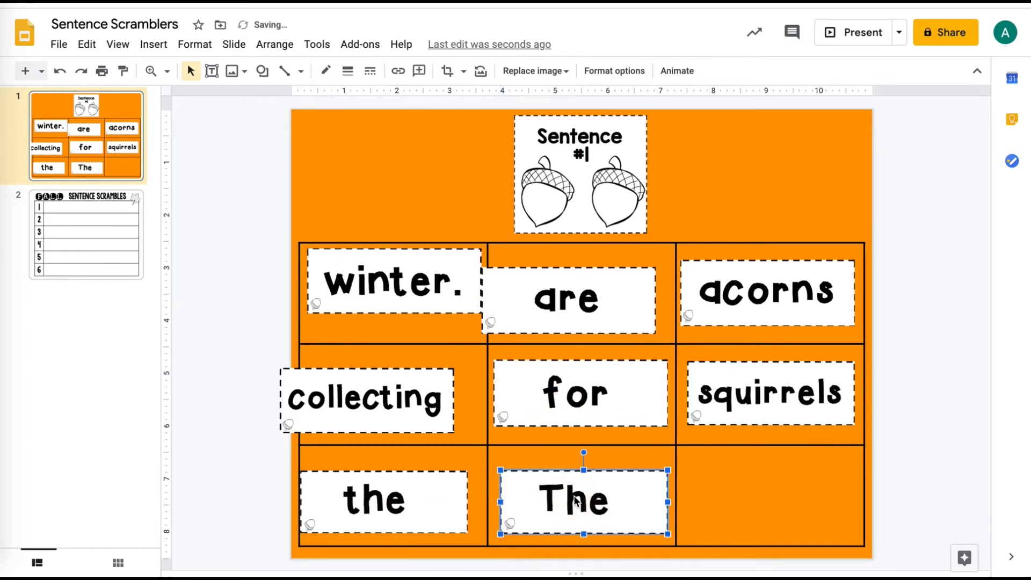
mouse_move(444, 380)
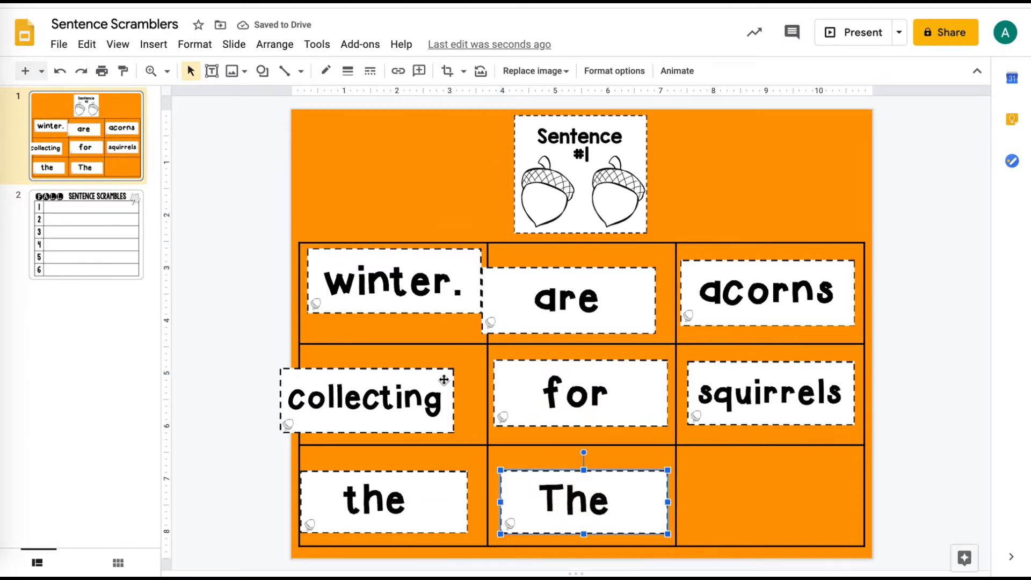
mouse_move(241, 238)
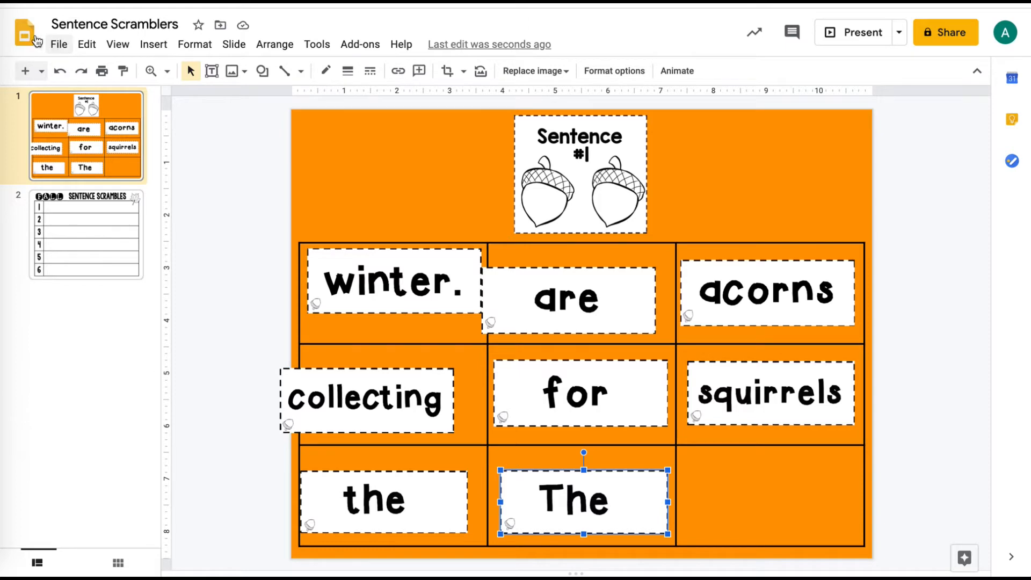
Step: Keep the custom 11 × 8.5 inch page size in Page setup and apply it
left_click(58, 44)
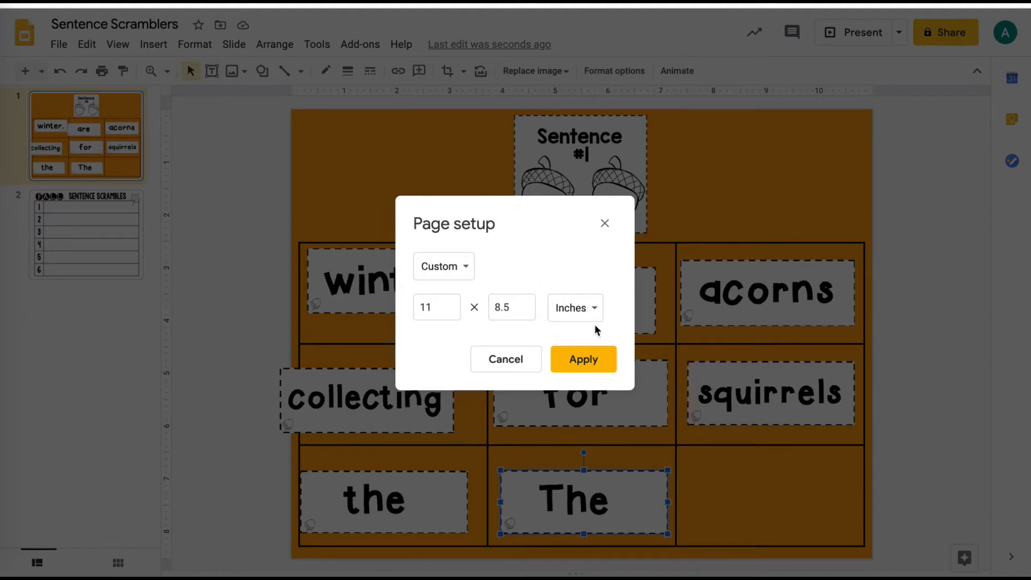
mouse_move(504, 296)
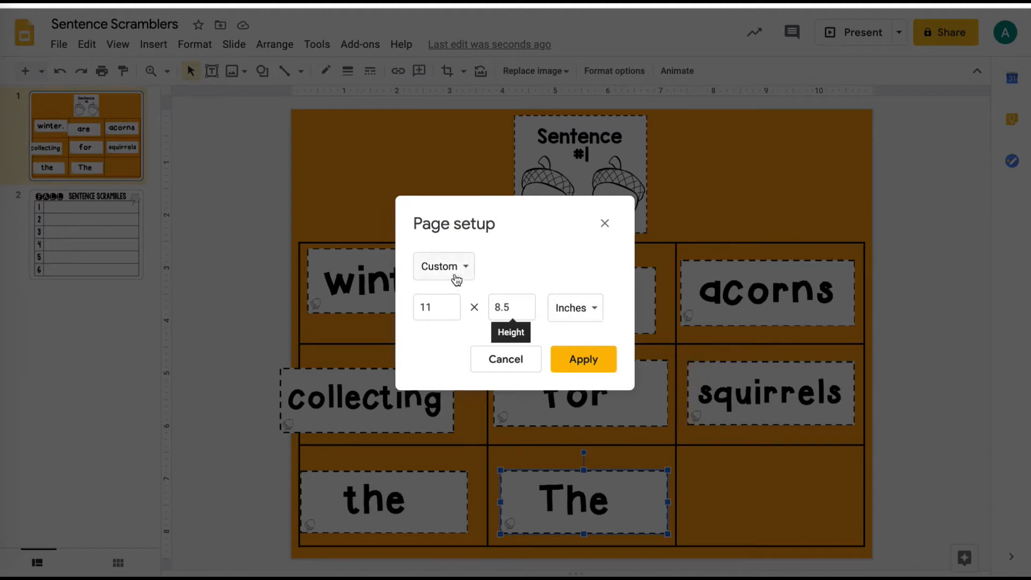
mouse_move(500, 275)
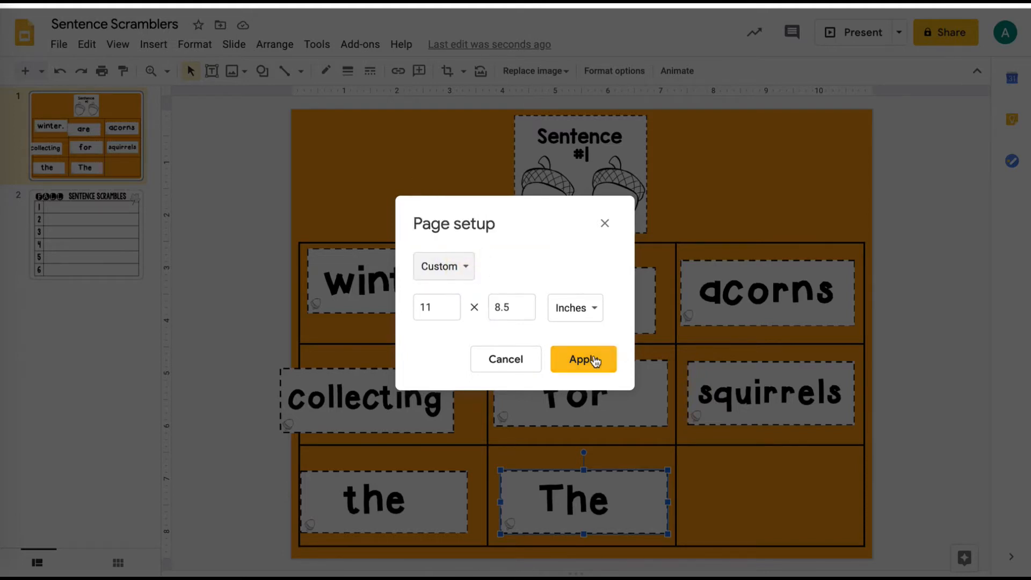
left_click(583, 359)
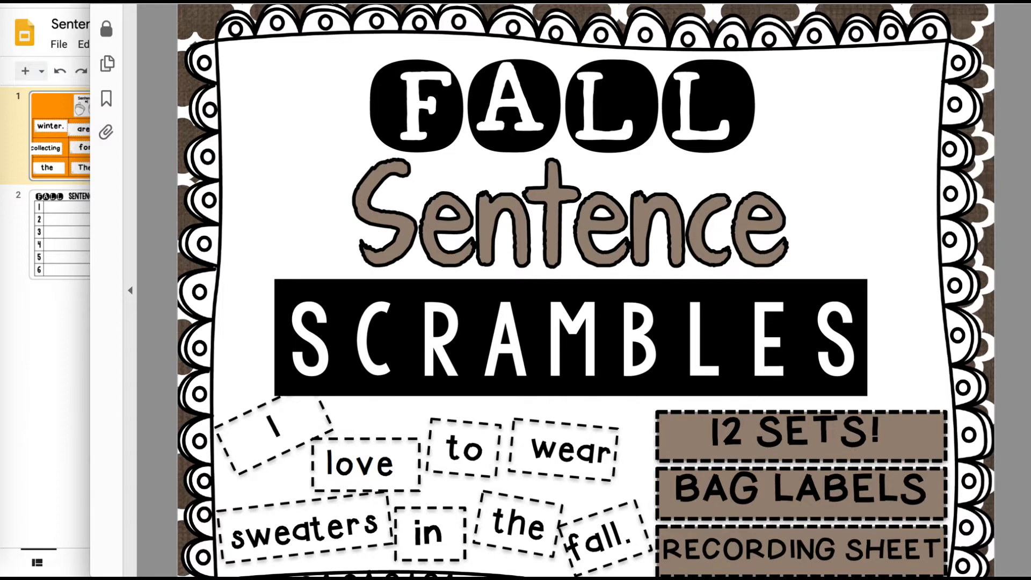
Step: Scroll the PDF to the printable 'like' and 'corn,' word cards and capture them
scroll("down", 3)
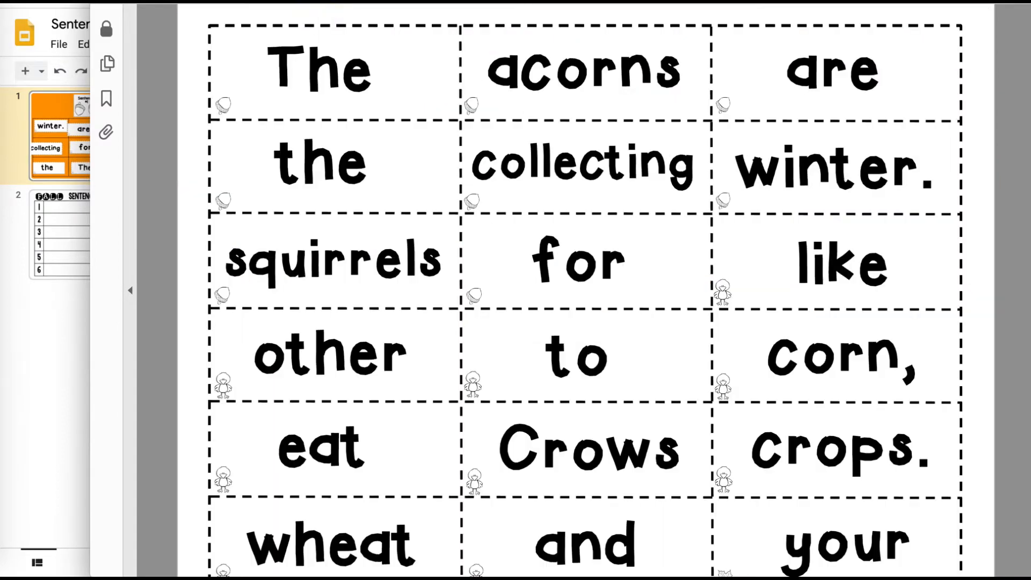
mouse_move(434, 66)
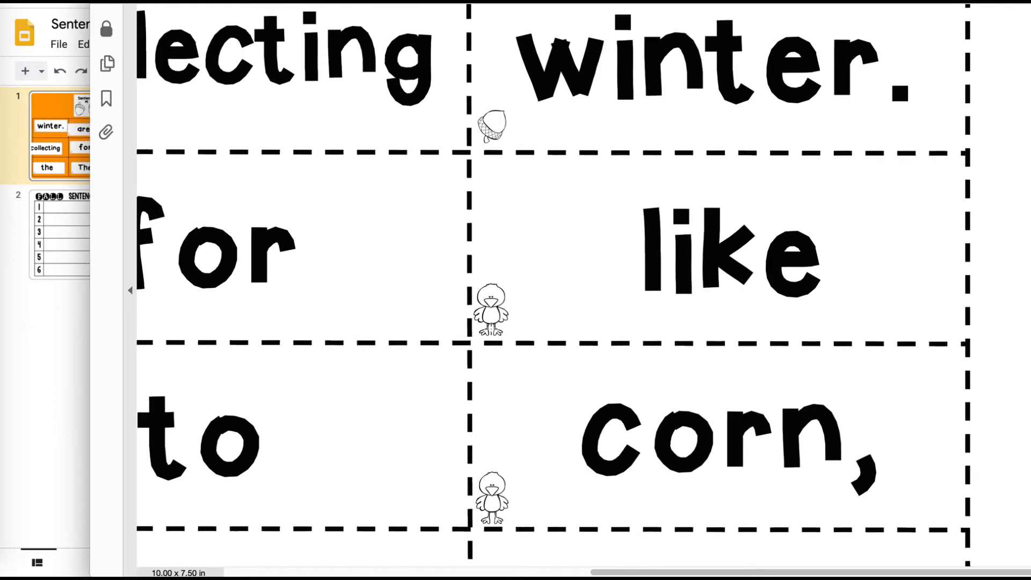
scroll("down", 3)
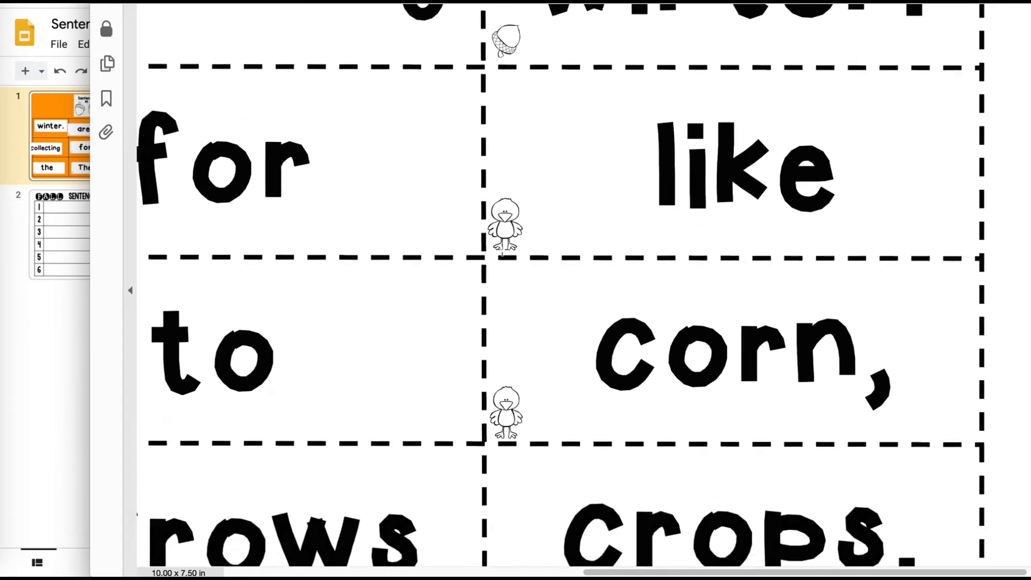
scroll("down", 3)
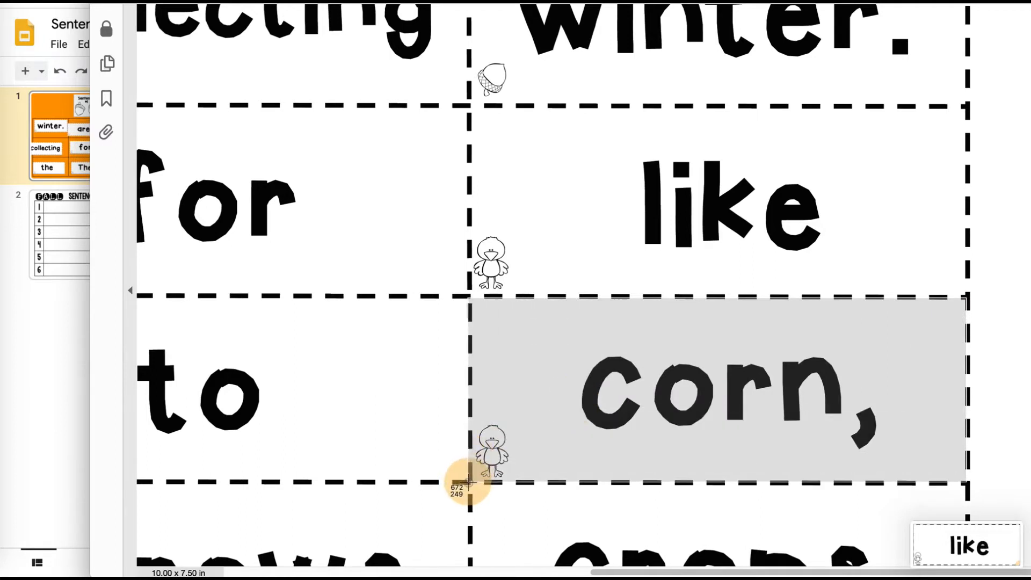
scroll("down", 3)
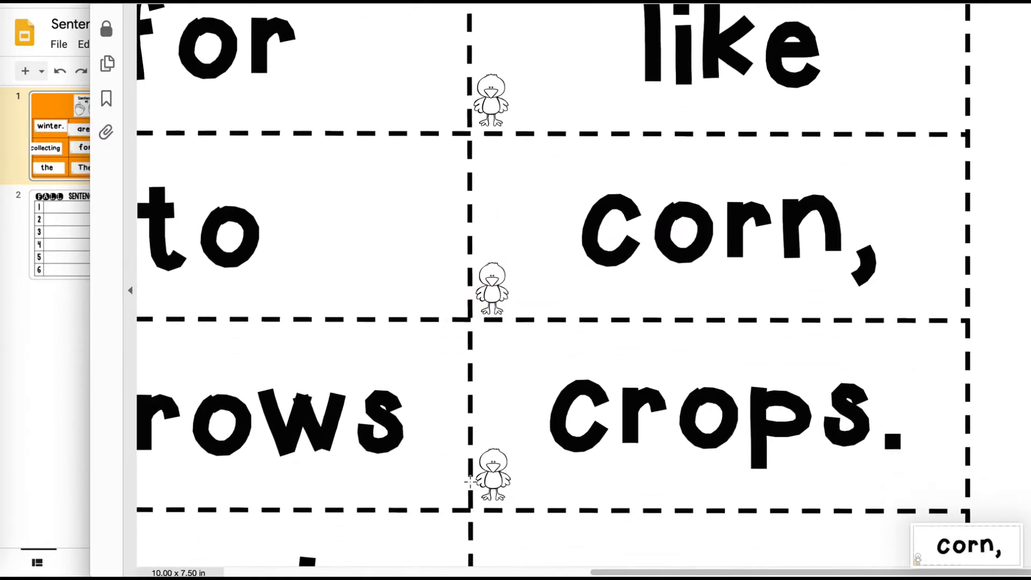
scroll("down", 3)
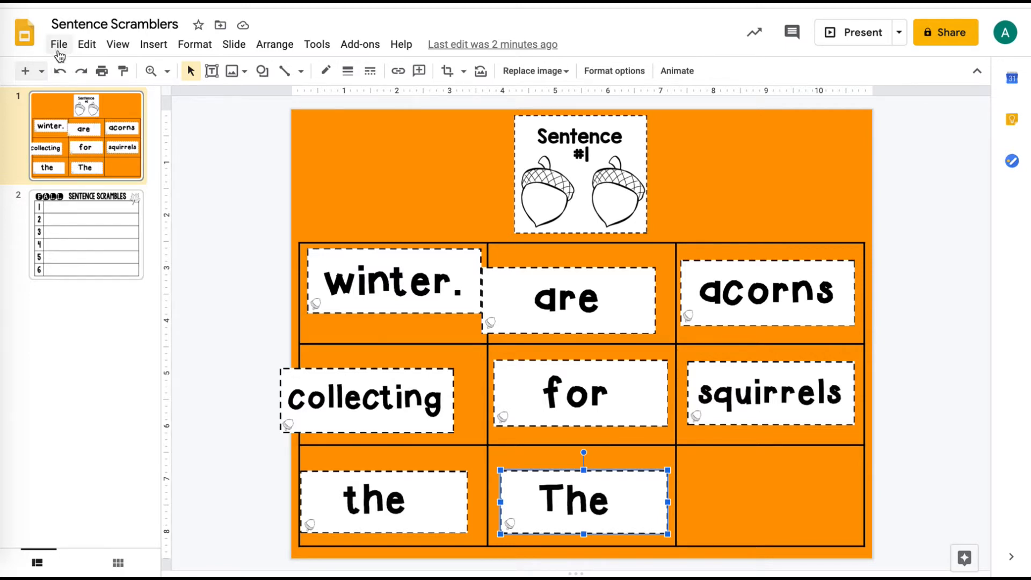
mouse_move(235, 44)
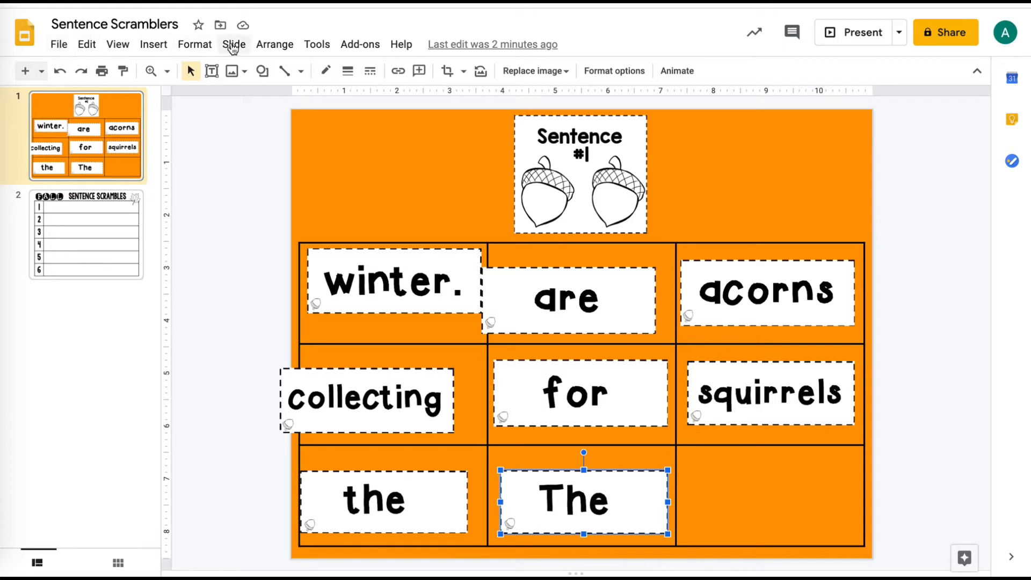
Step: Duplicate the Blank layouts in the Edit master layouts panel, then close the master editor
left_click(233, 44)
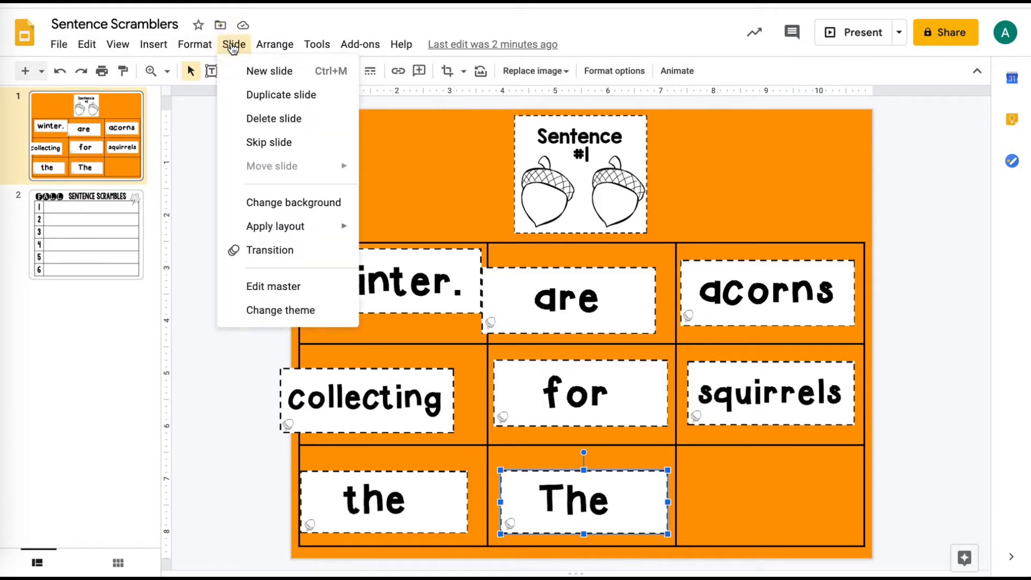
mouse_move(273, 286)
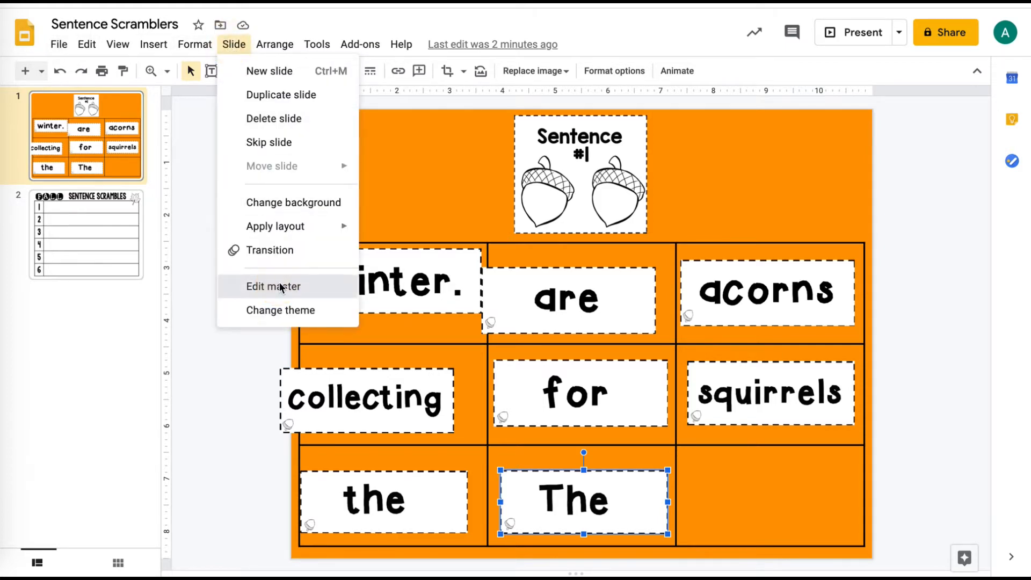
left_click(273, 286)
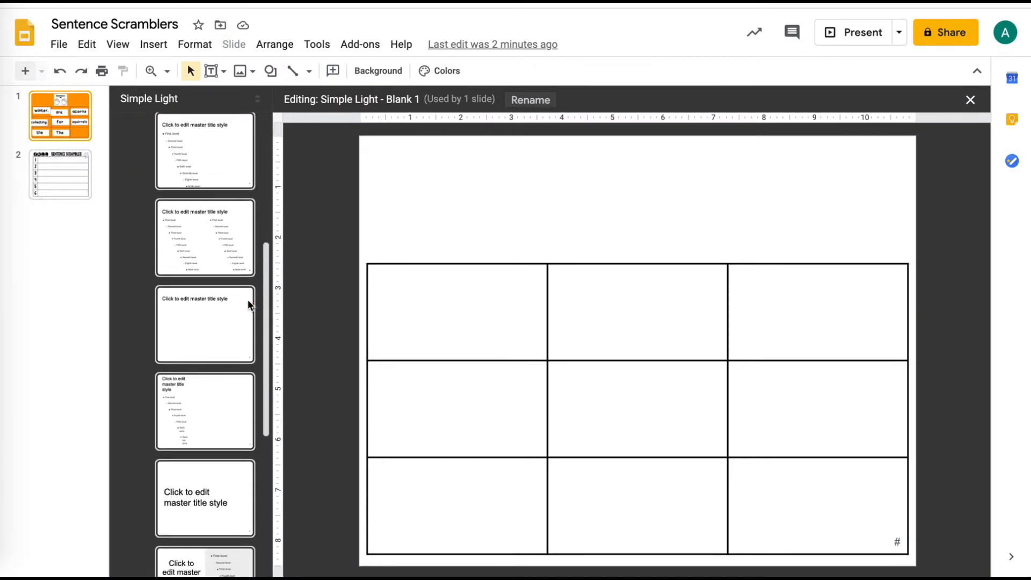
scroll("down", 3)
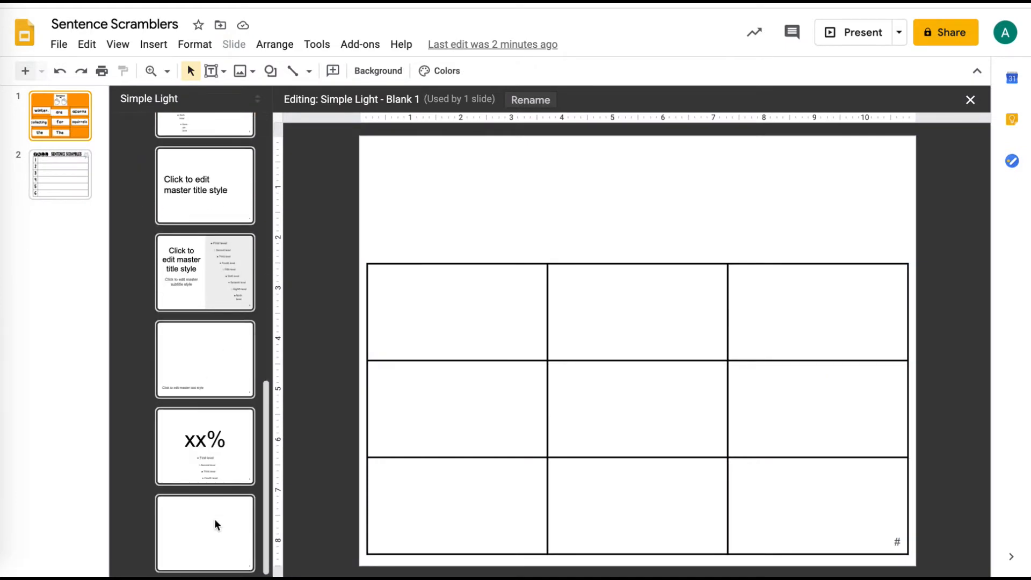
left_click(204, 533)
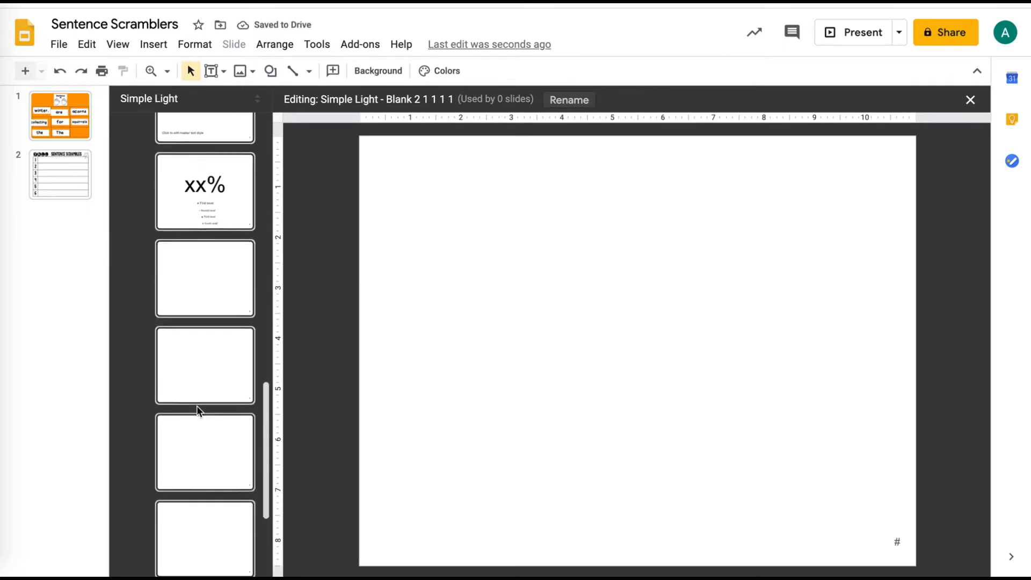
scroll("up", 3)
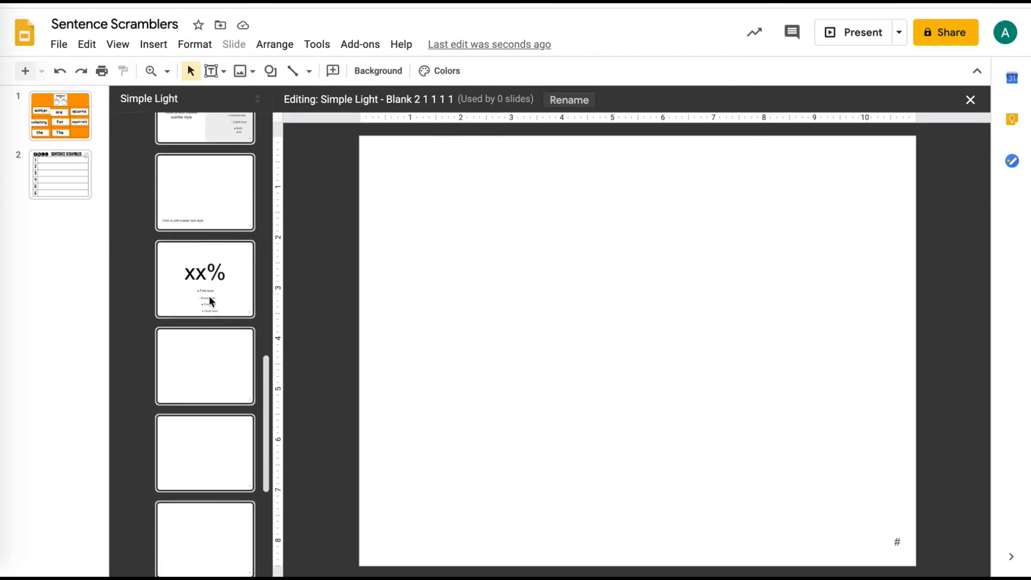
left_click(205, 279)
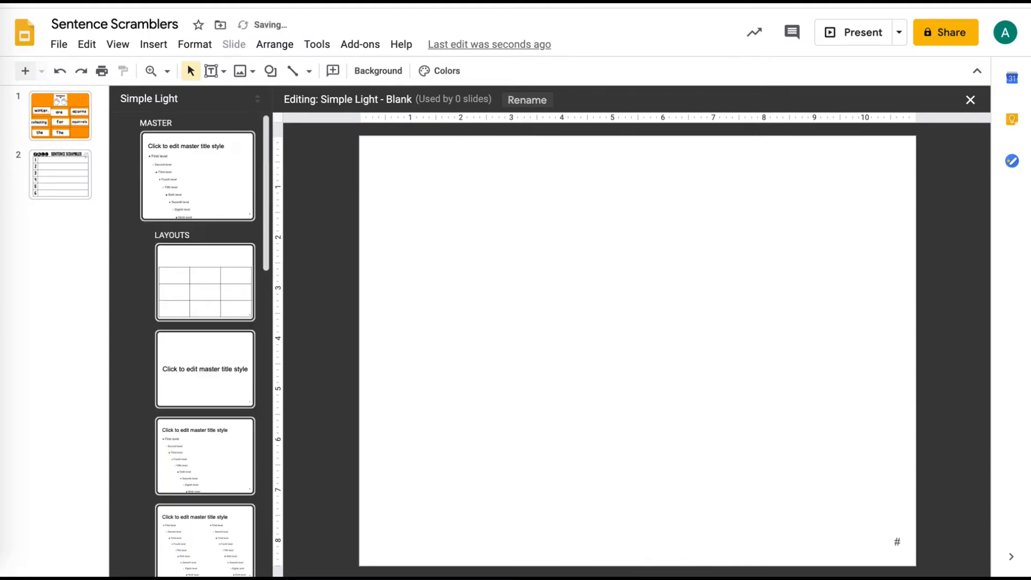
left_click(205, 369)
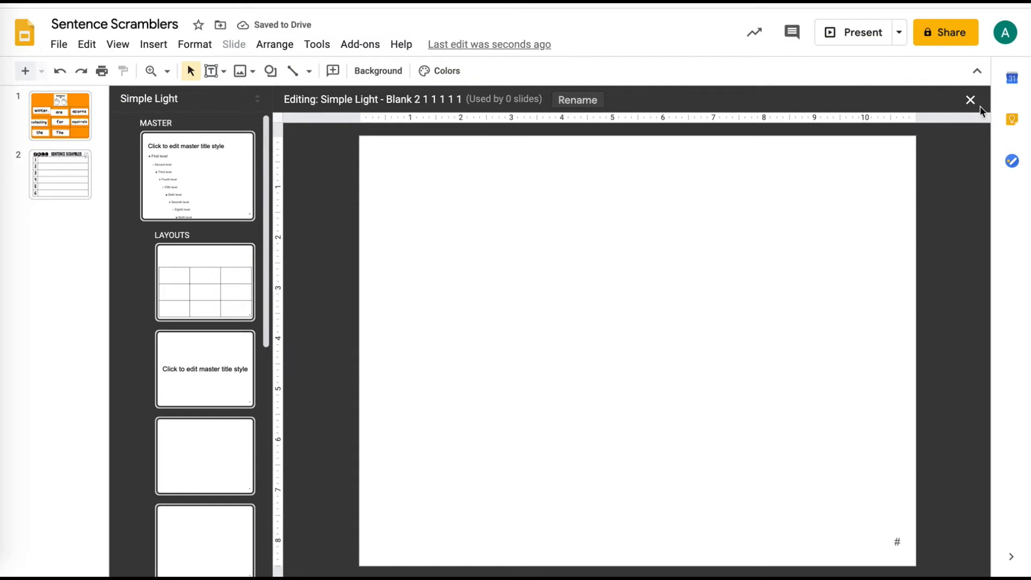
left_click(970, 100)
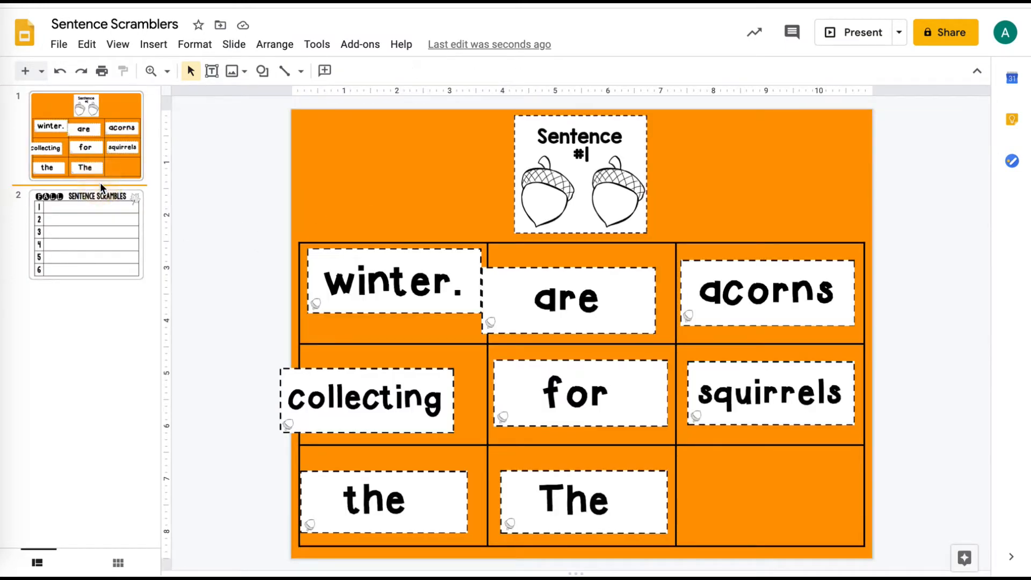
Step: Insert a Blank 2 slide with a solid dark green background, then return to slide 1
left_click(41, 71)
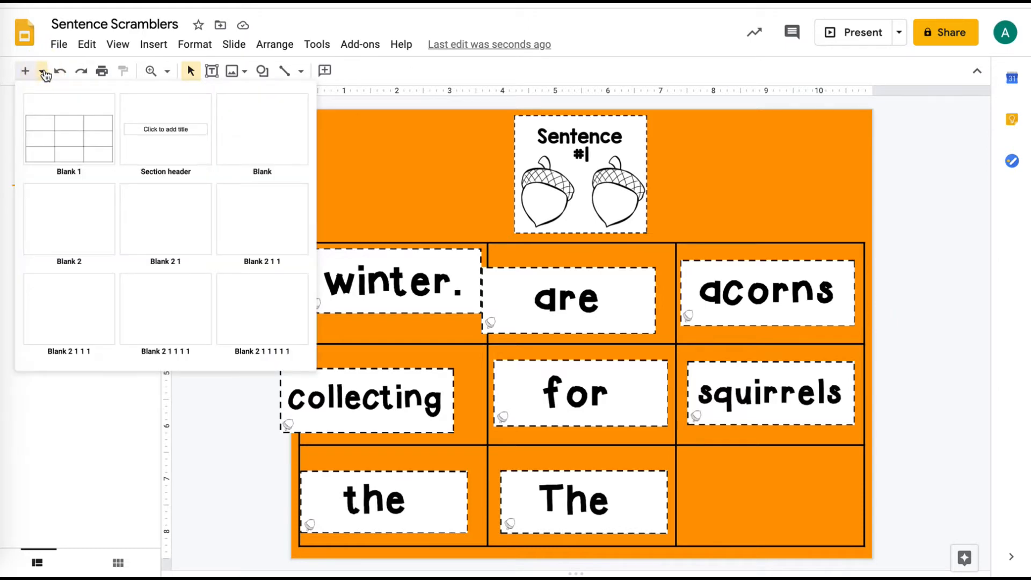
mouse_move(68, 219)
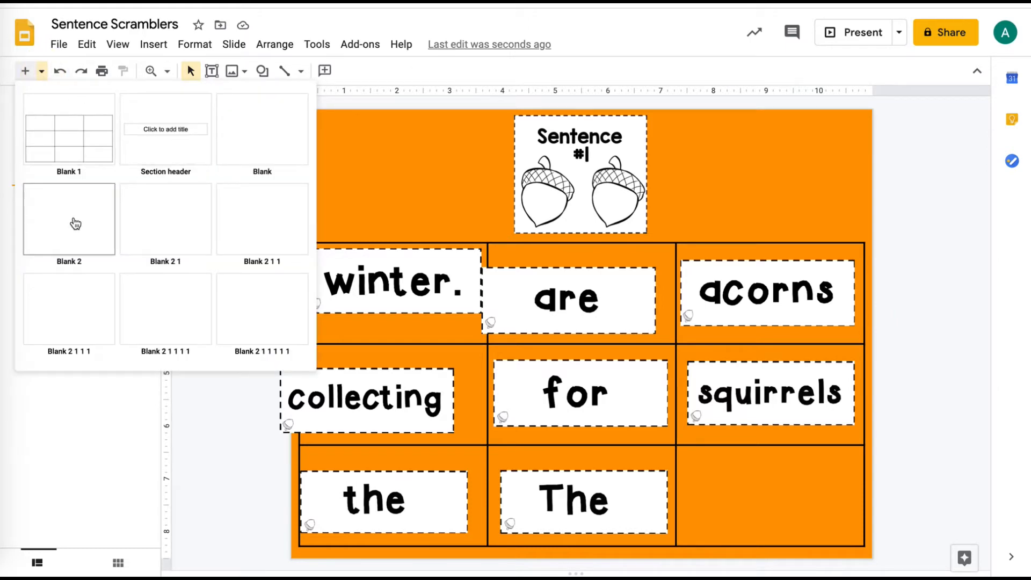
left_click(68, 219)
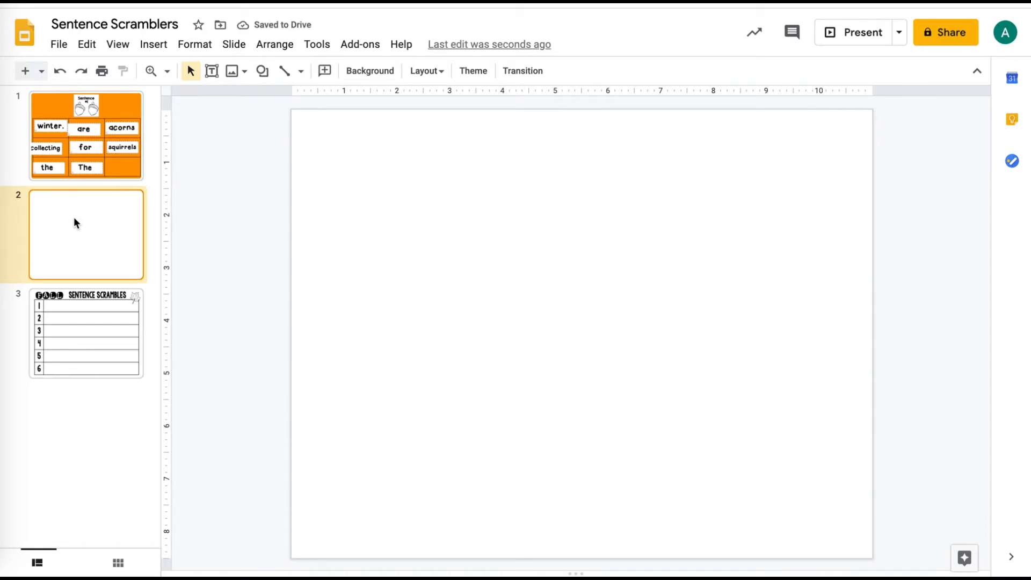
left_click(370, 71)
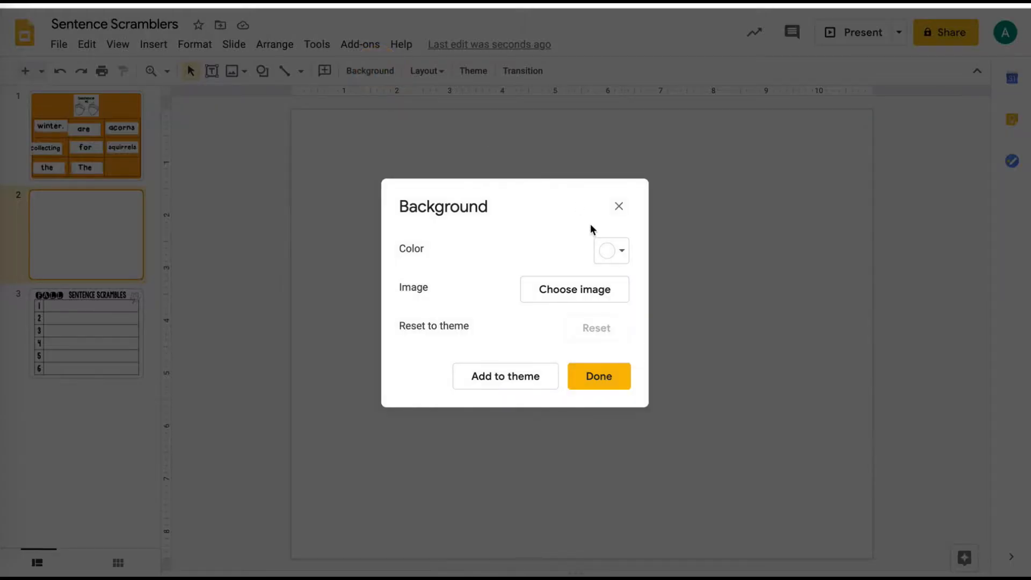
left_click(622, 251)
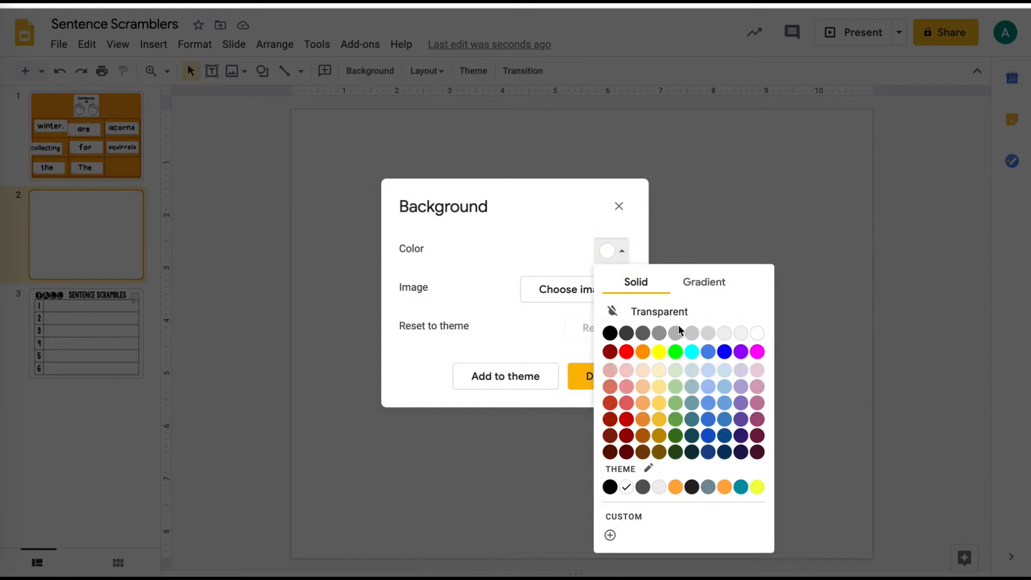
left_click(675, 452)
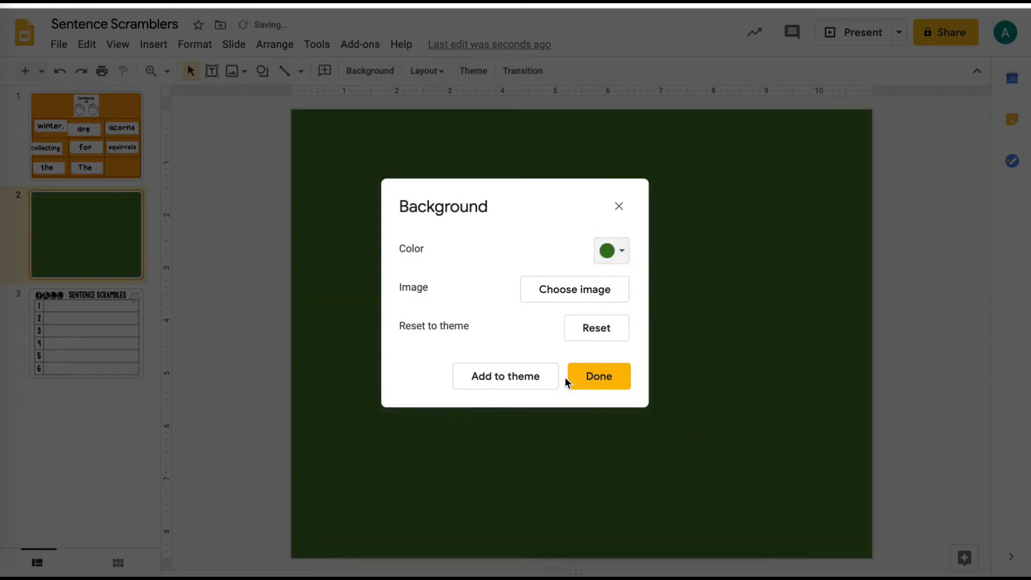
left_click(597, 376)
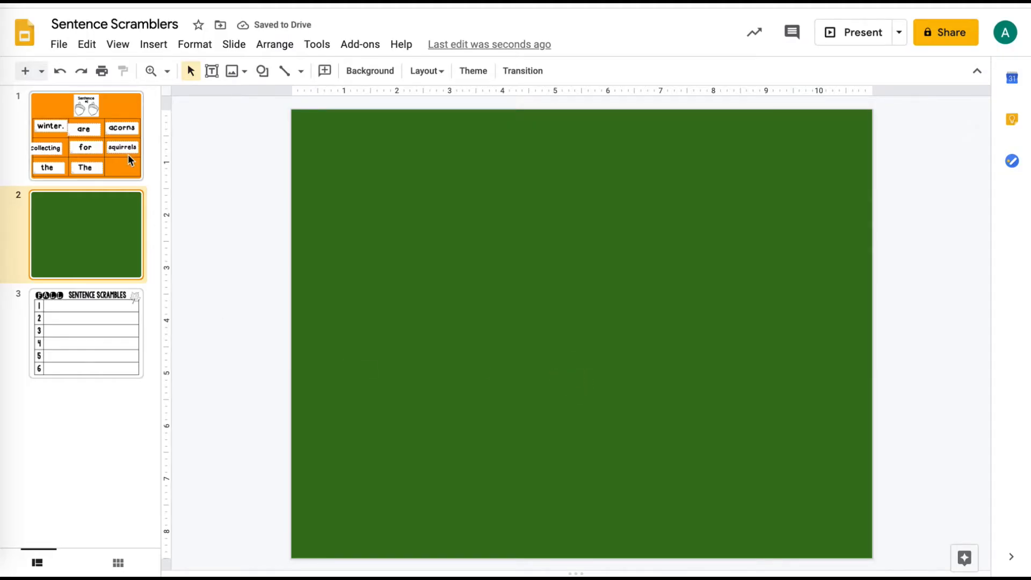
left_click(86, 134)
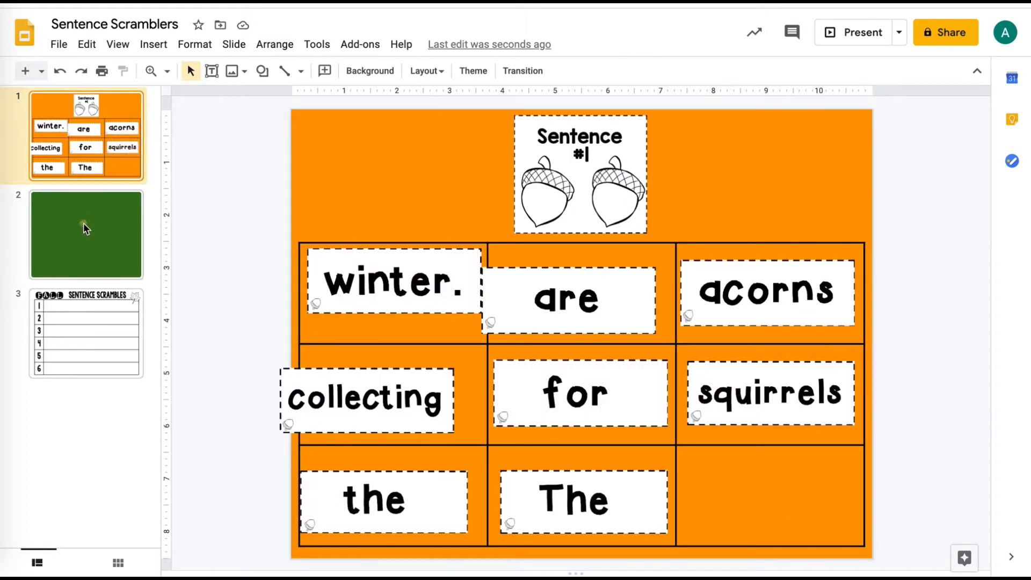
Step: Insert a 3x3 table on the green second slide
left_click(85, 234)
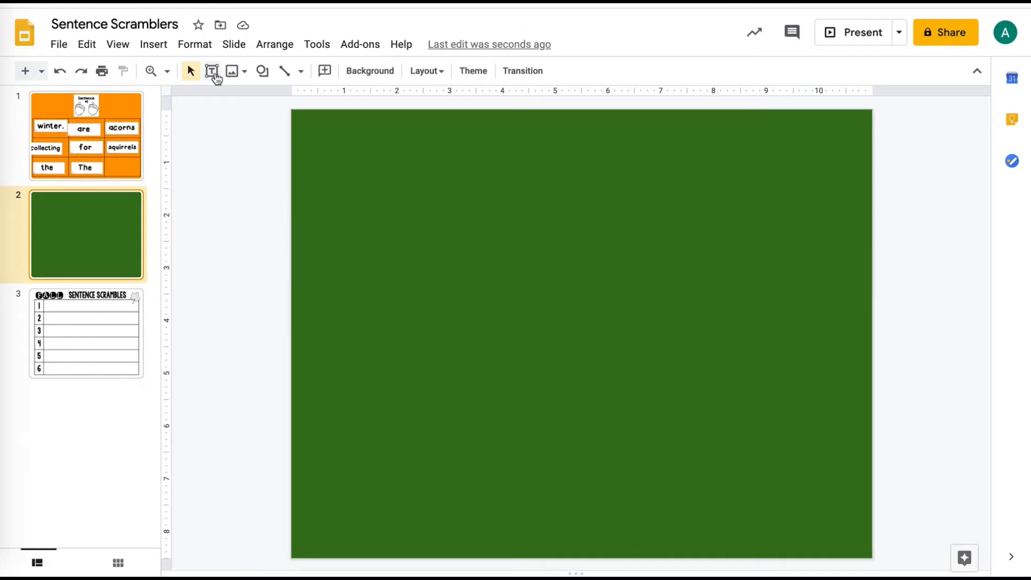
mouse_move(195, 44)
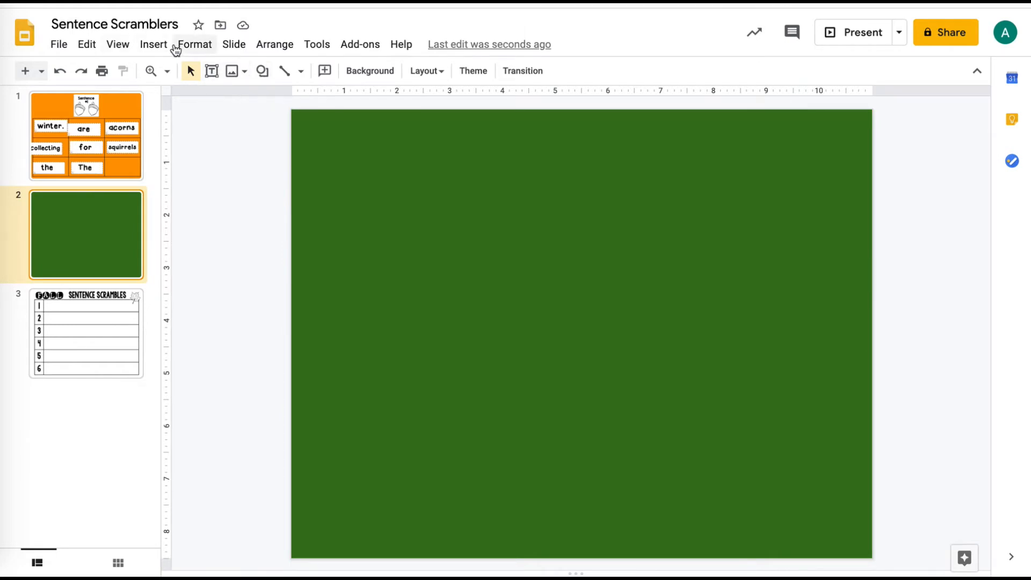
left_click(194, 44)
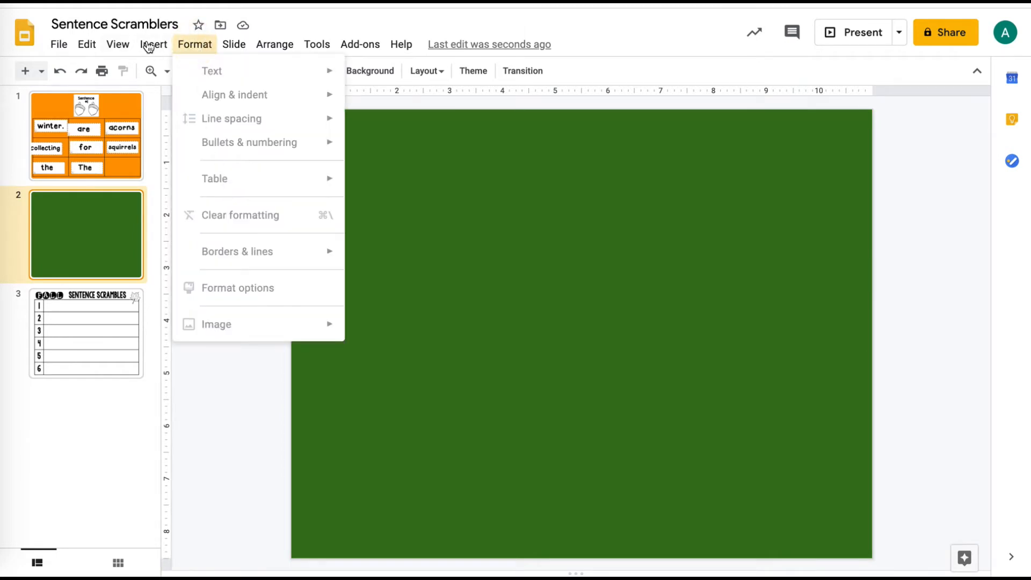
left_click(153, 44)
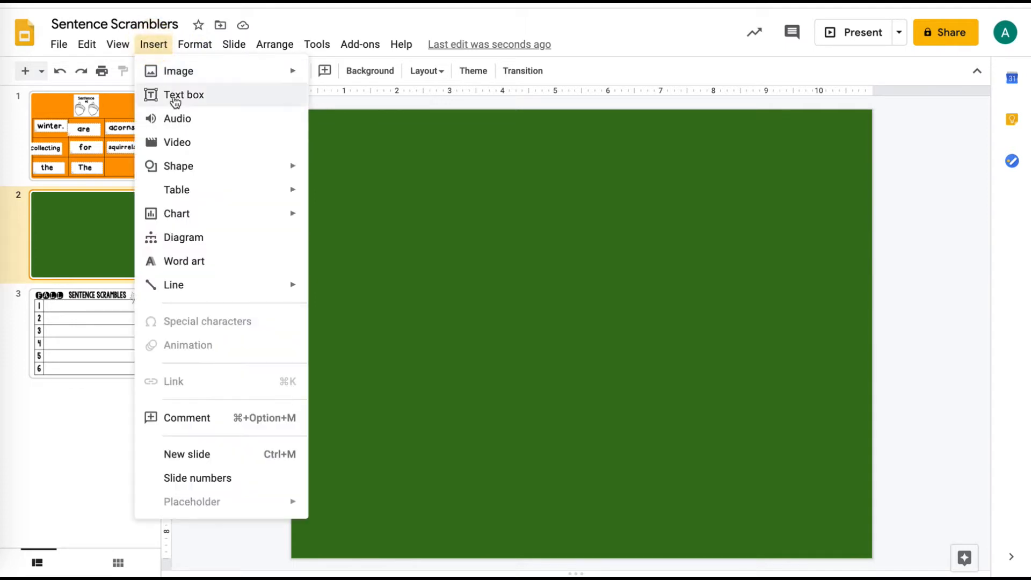
mouse_move(176, 190)
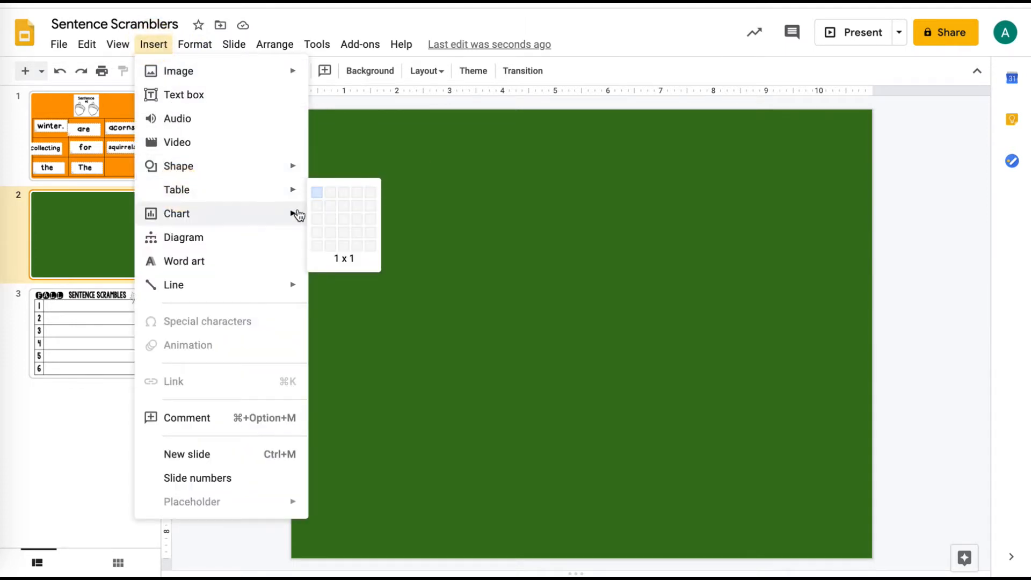
mouse_move(344, 202)
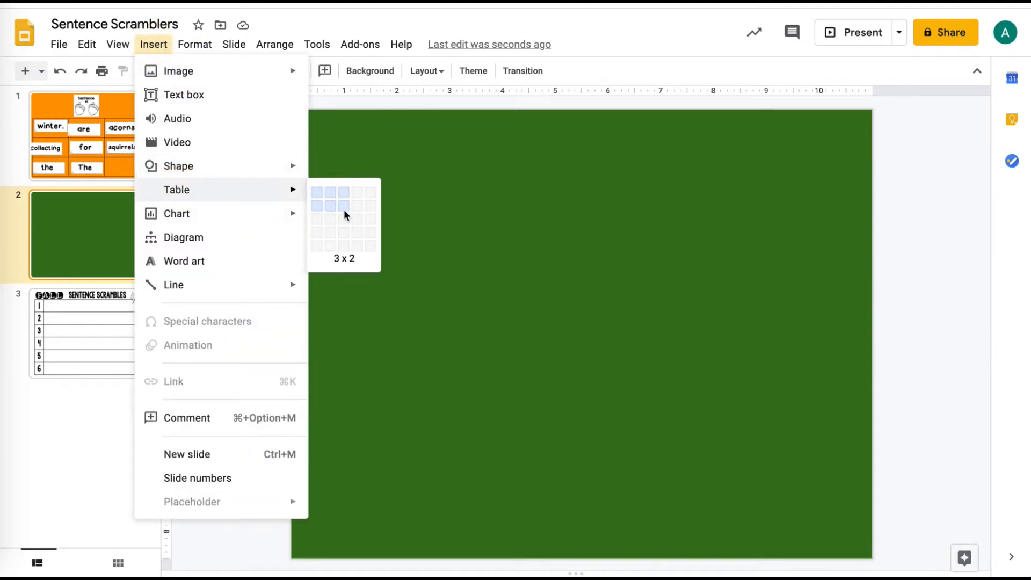
mouse_move(345, 222)
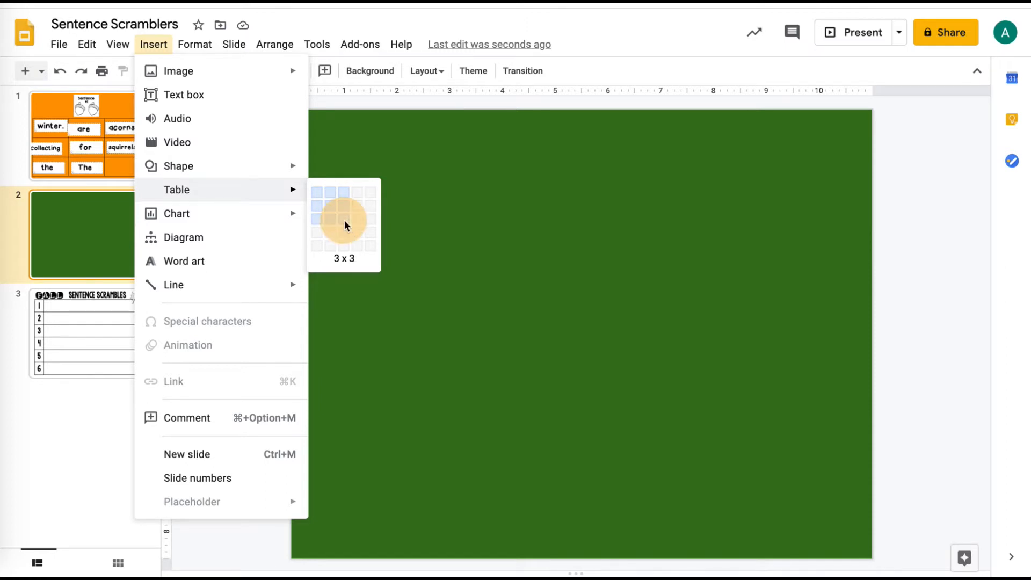
left_click(344, 219)
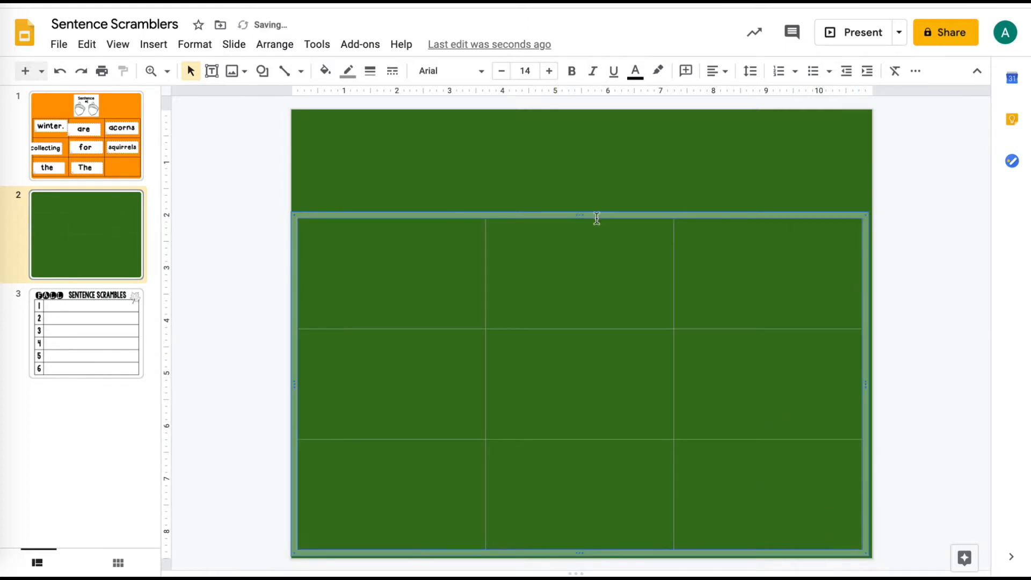
Step: Give the table solid black borders and a cell fill that lets the green show
left_click(586, 265)
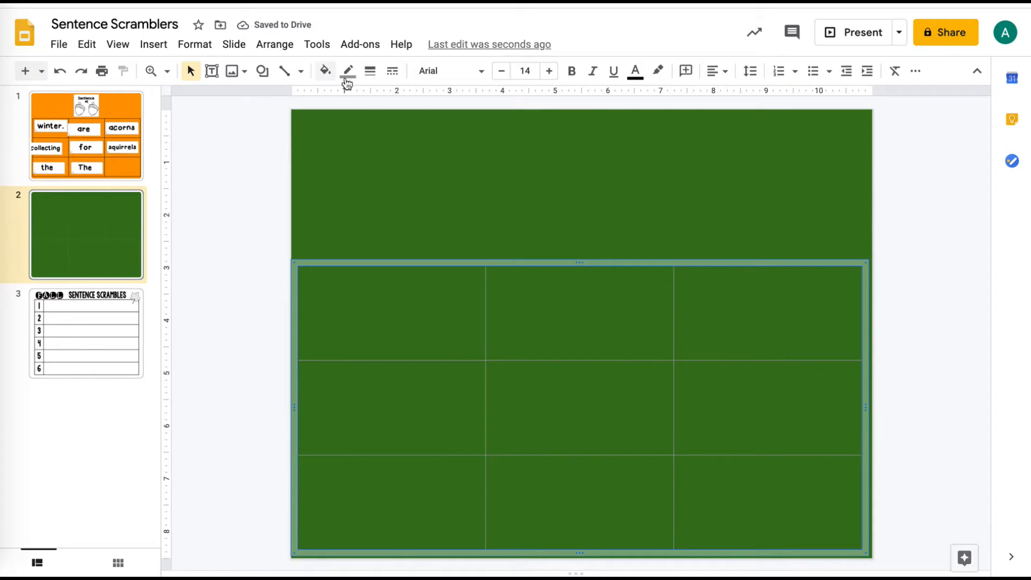
left_click(347, 71)
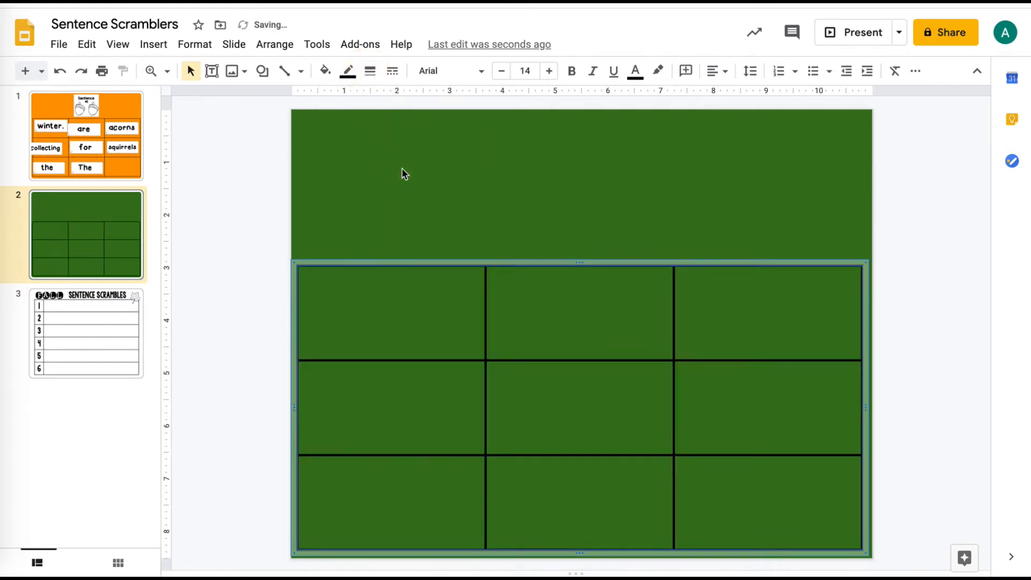
left_click(392, 71)
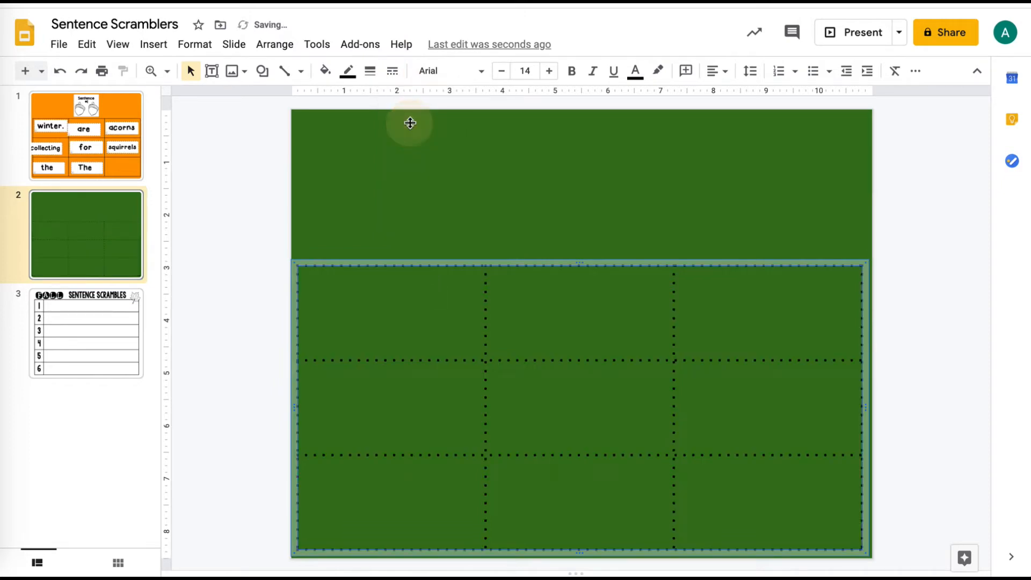
left_click(393, 70)
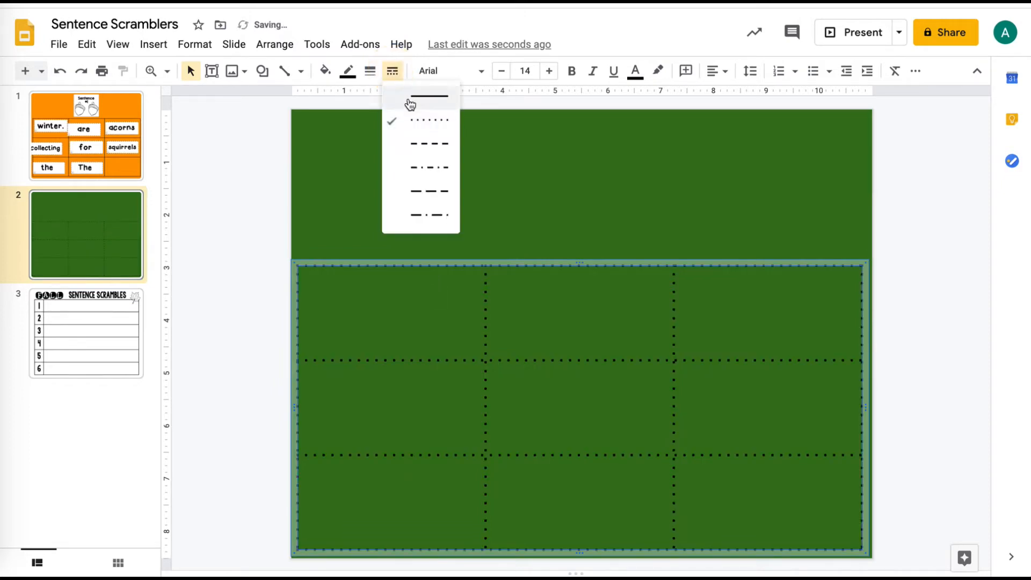
left_click(324, 71)
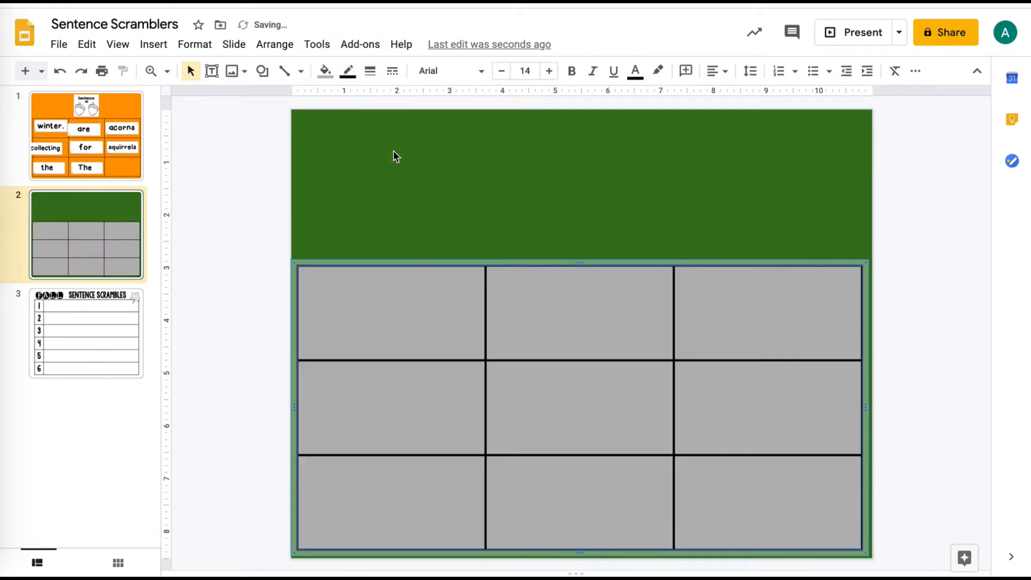
left_click(325, 71)
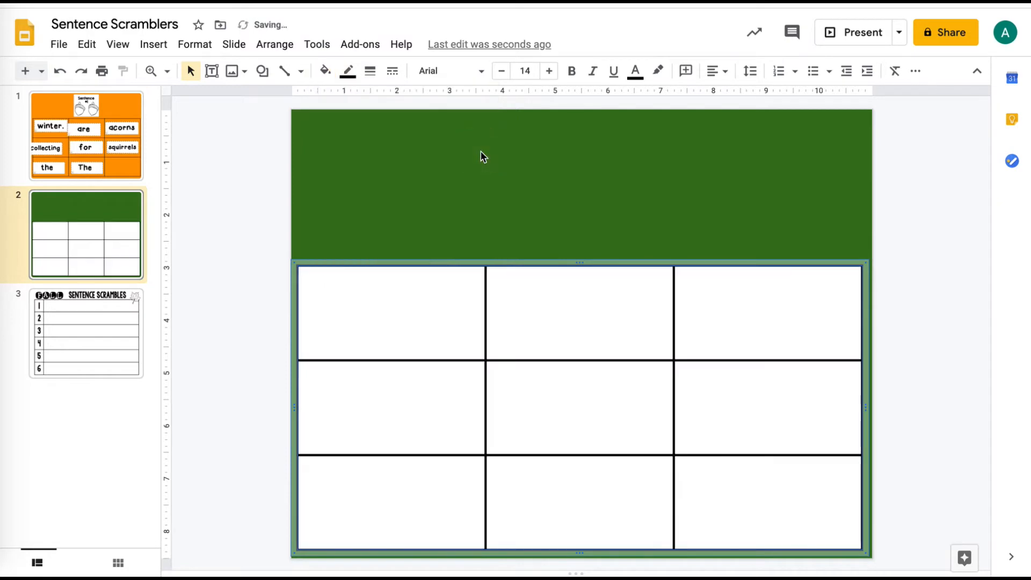
mouse_move(229, 237)
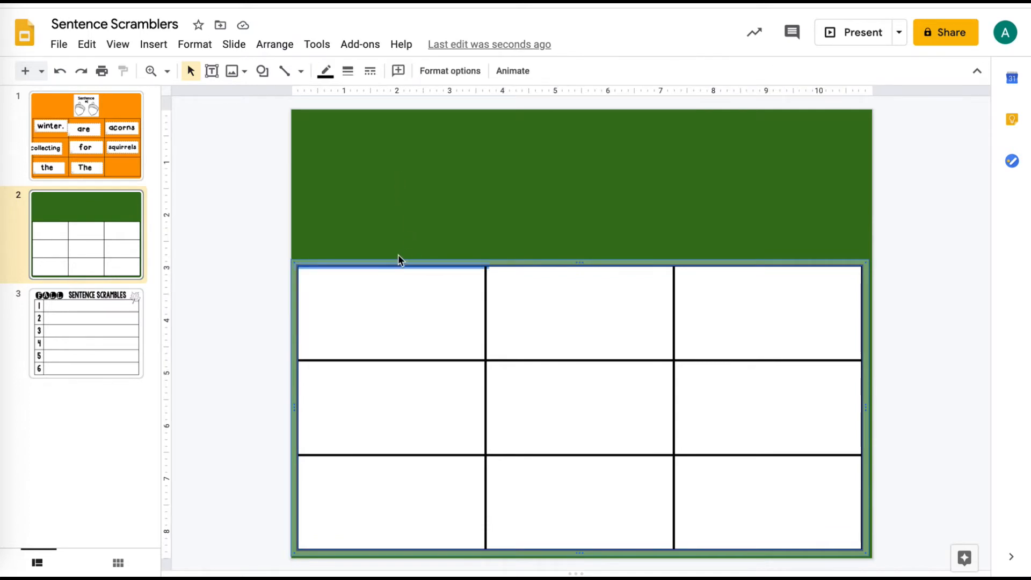
left_click(391, 311)
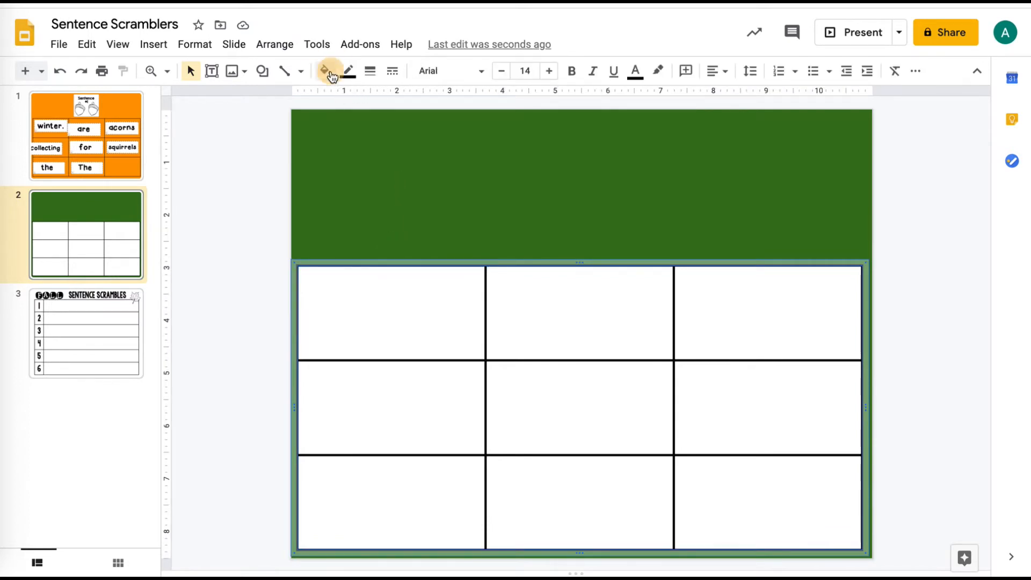
left_click(324, 70)
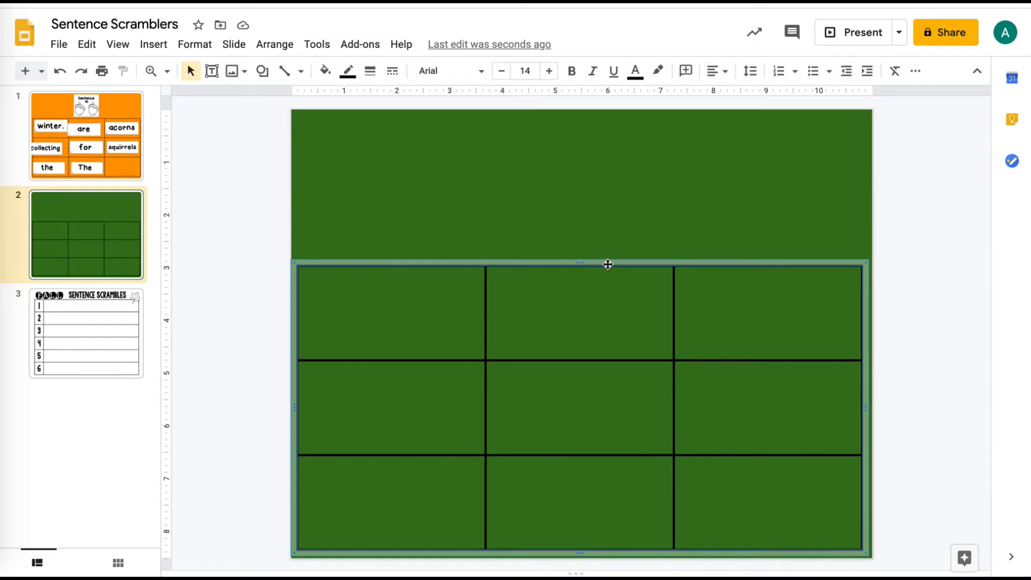
mouse_move(607, 269)
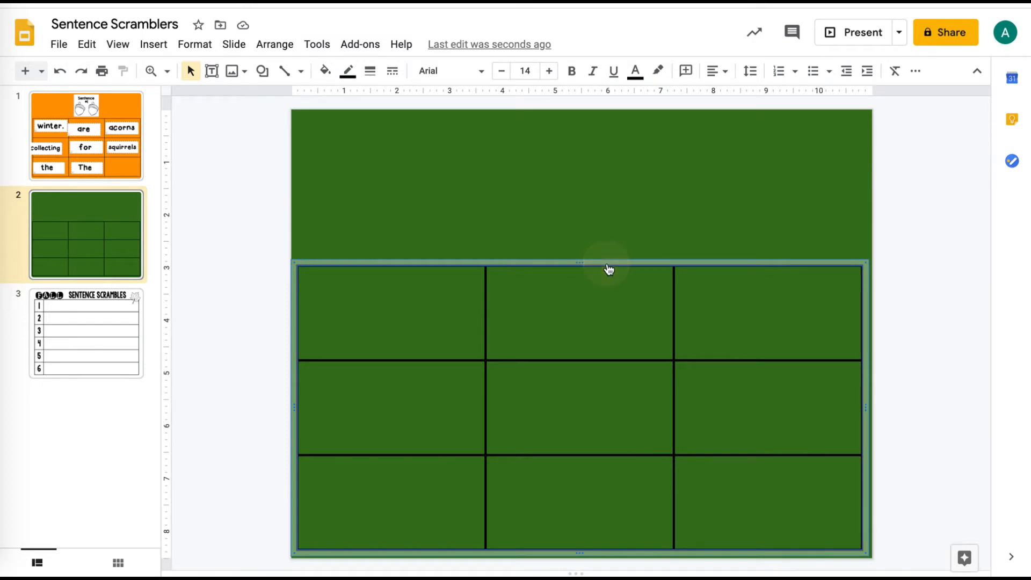
Step: Apply the Blank 2 layout to the green table slide from the Layout menu
right_click(605, 269)
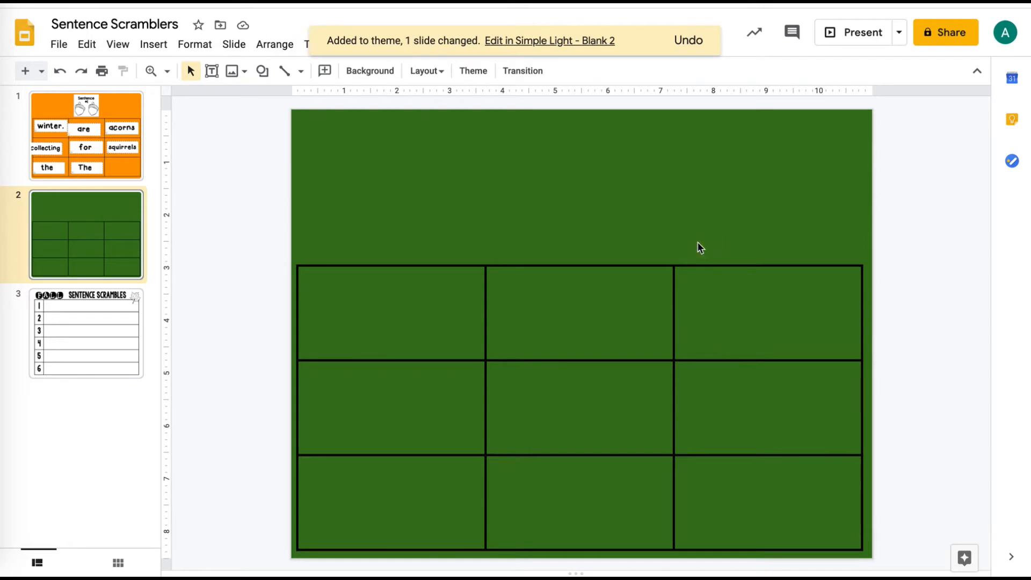
mouse_move(257, 473)
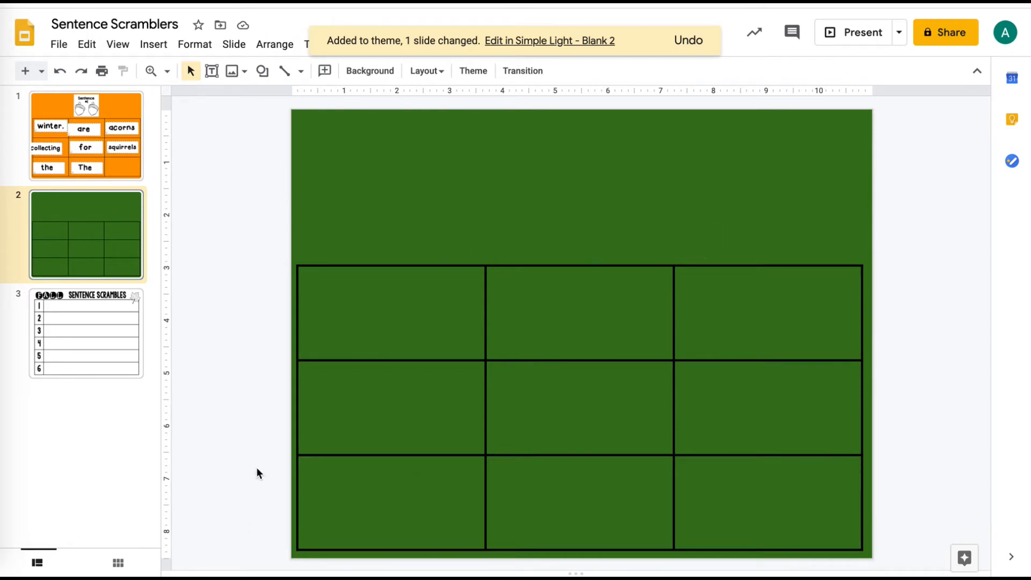
mouse_move(374, 393)
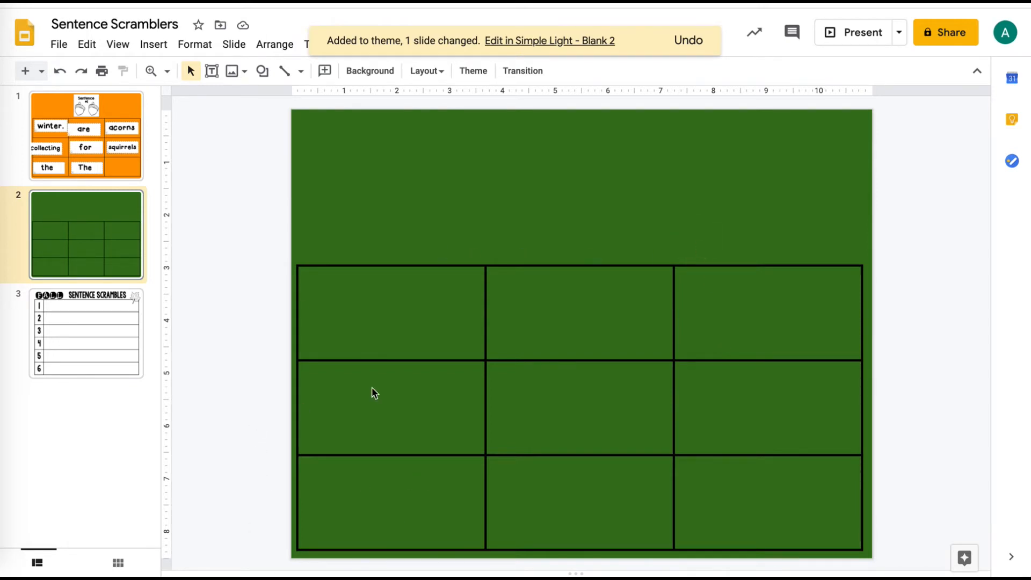
mouse_move(424, 70)
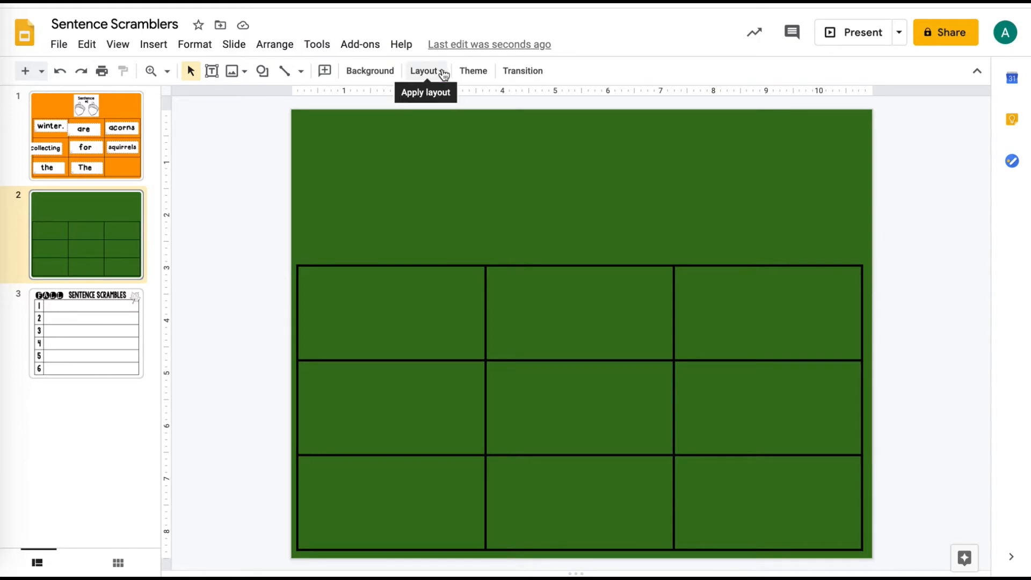
left_click(425, 71)
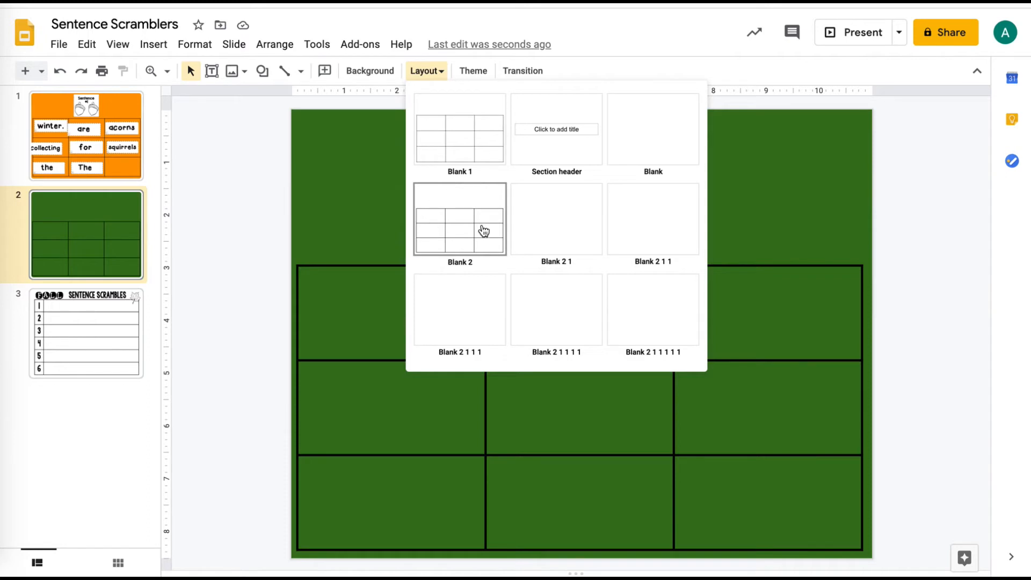
left_click(459, 219)
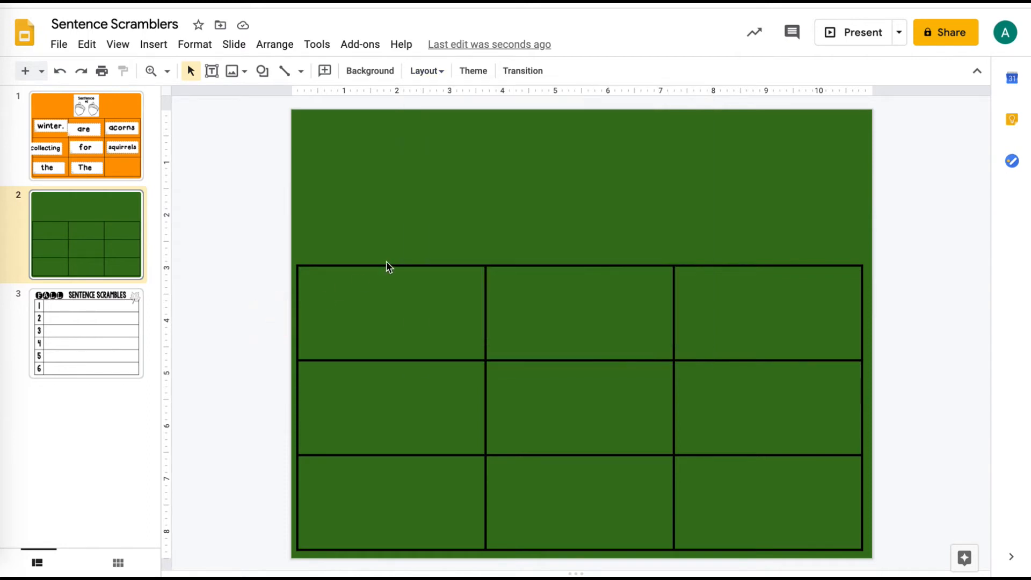
mouse_move(381, 363)
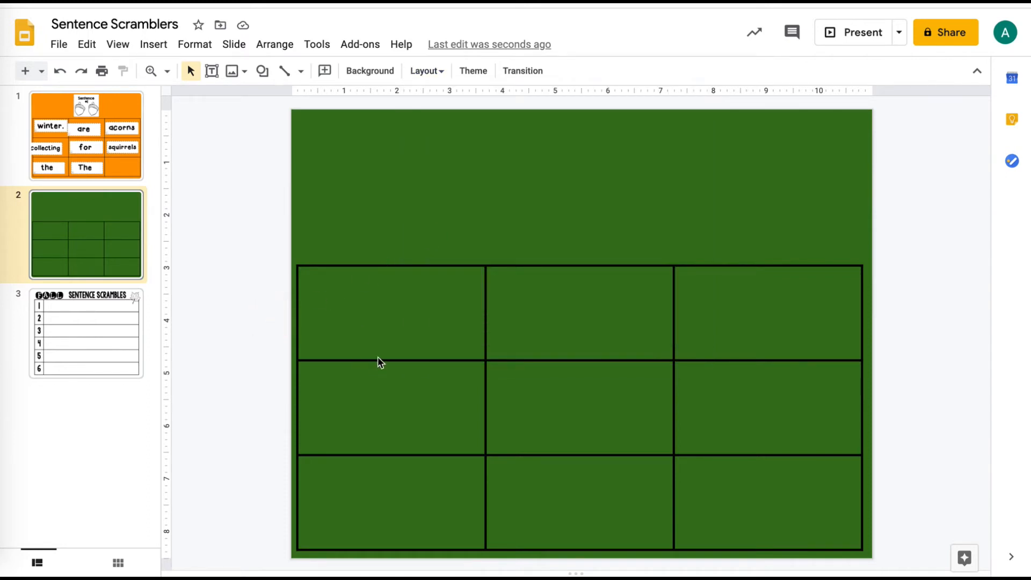
mouse_move(153, 44)
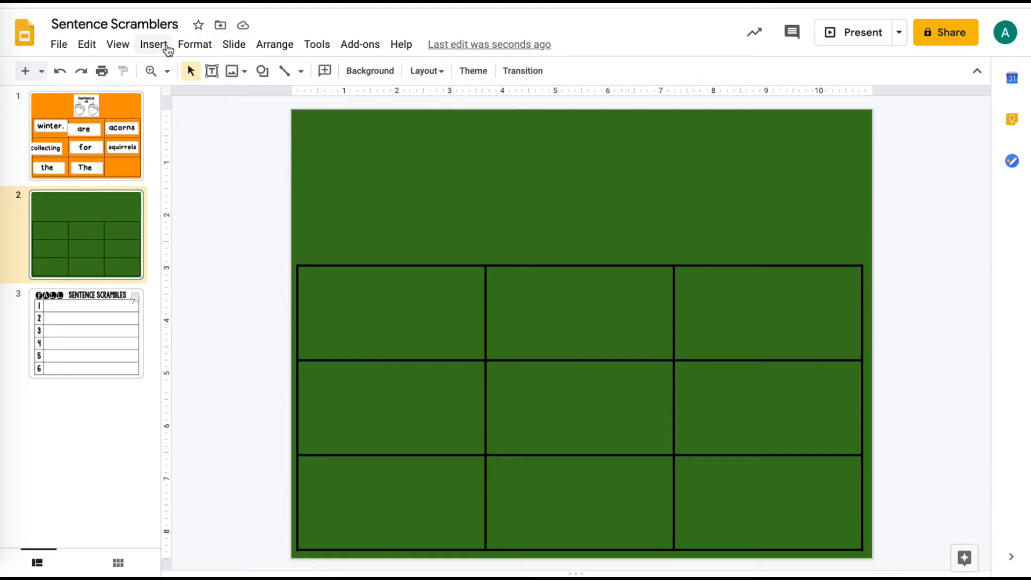
Step: Upload the three recent word-card screenshots, including 'crops.', from the computer
left_click(153, 44)
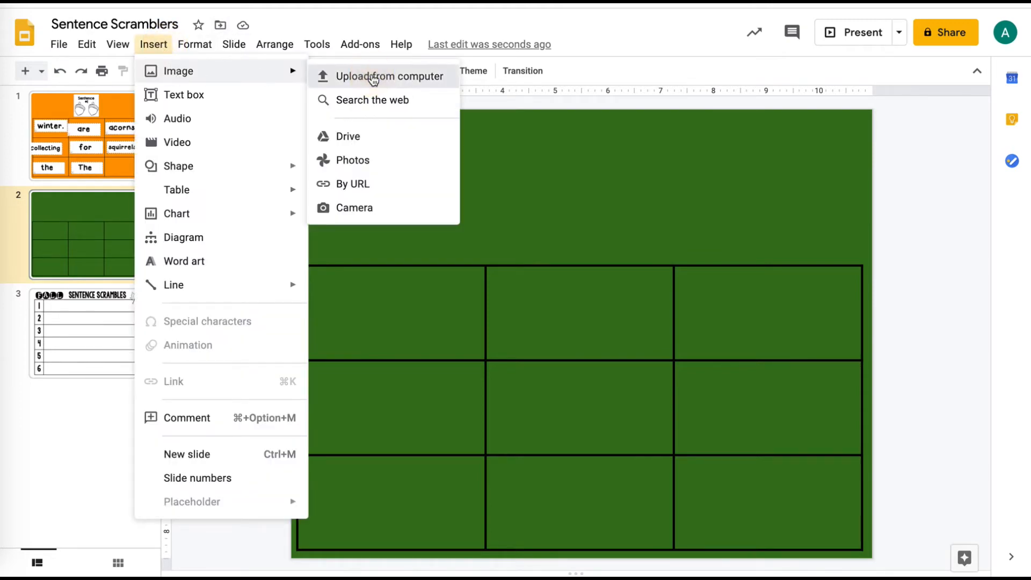
left_click(388, 76)
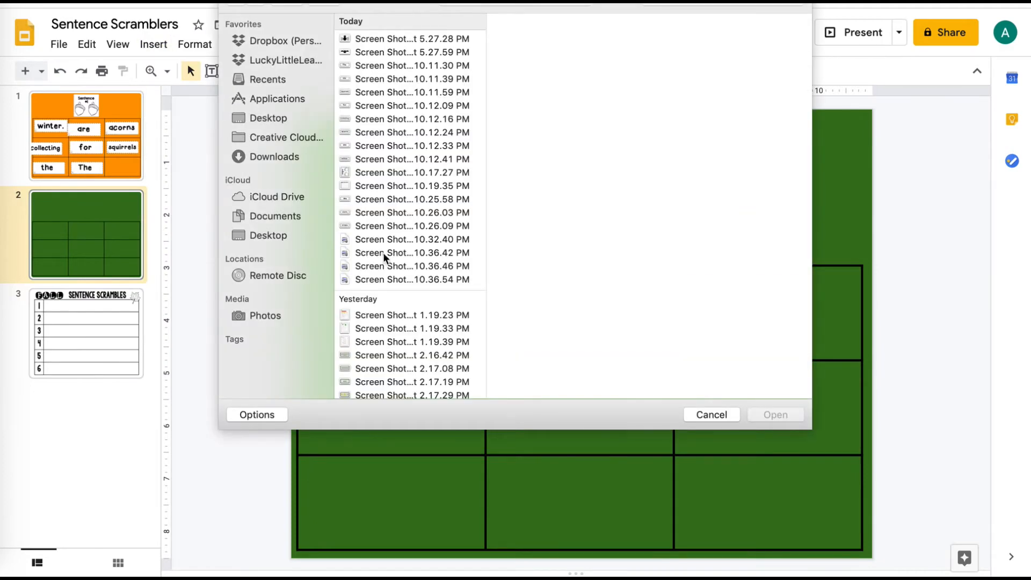
left_click(411, 279)
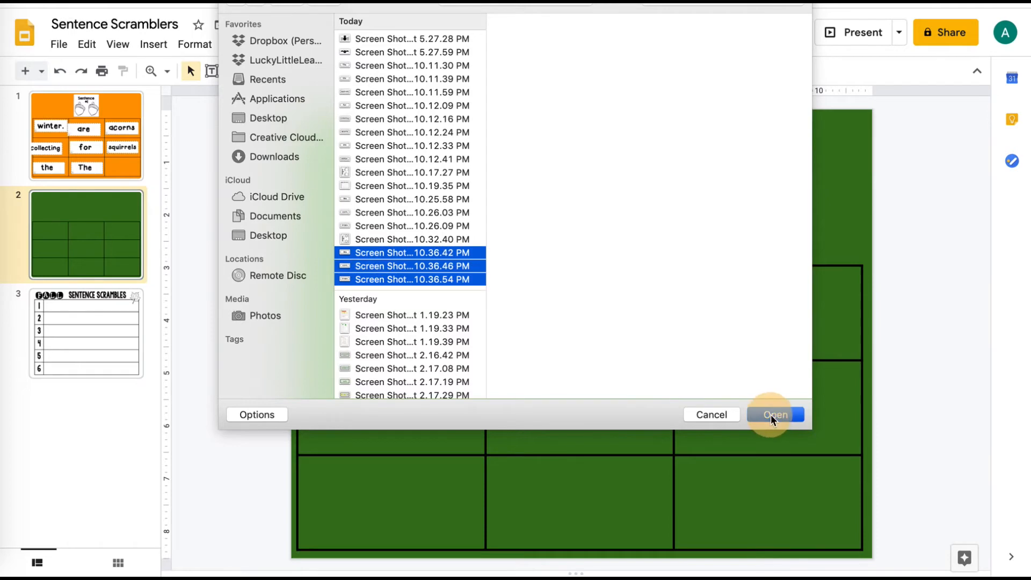
left_click(774, 414)
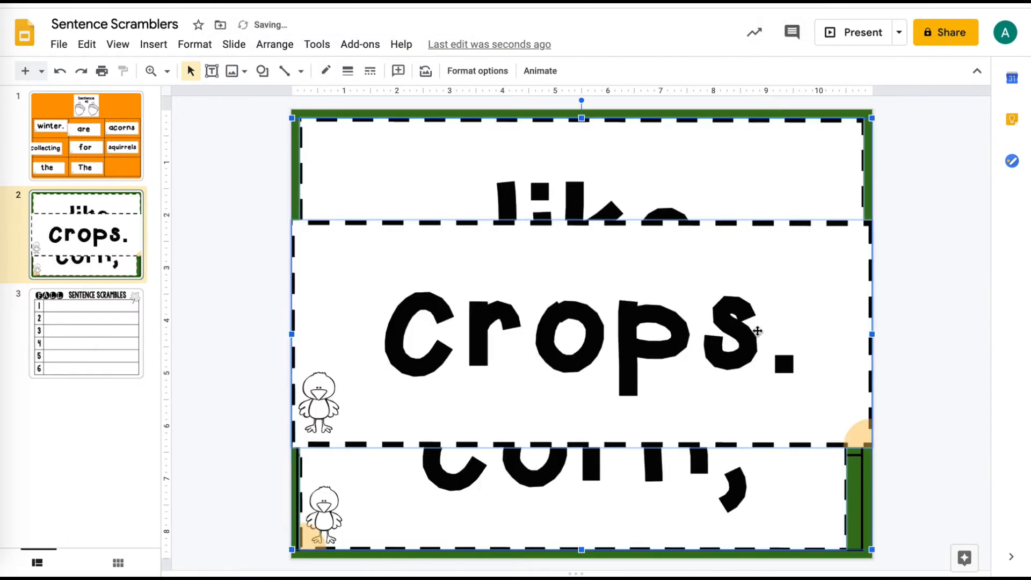
mouse_move(467, 283)
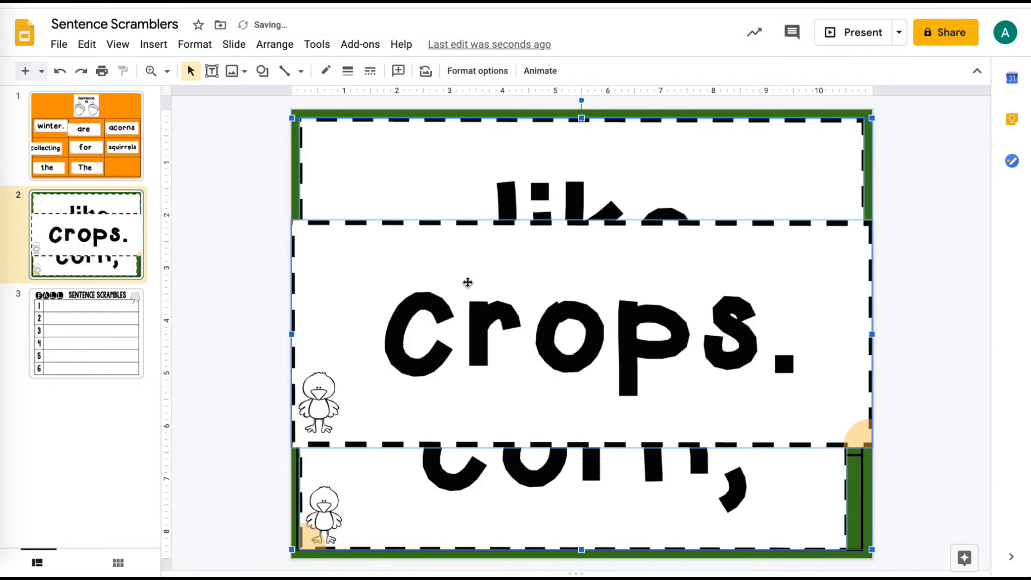
right_click(467, 283)
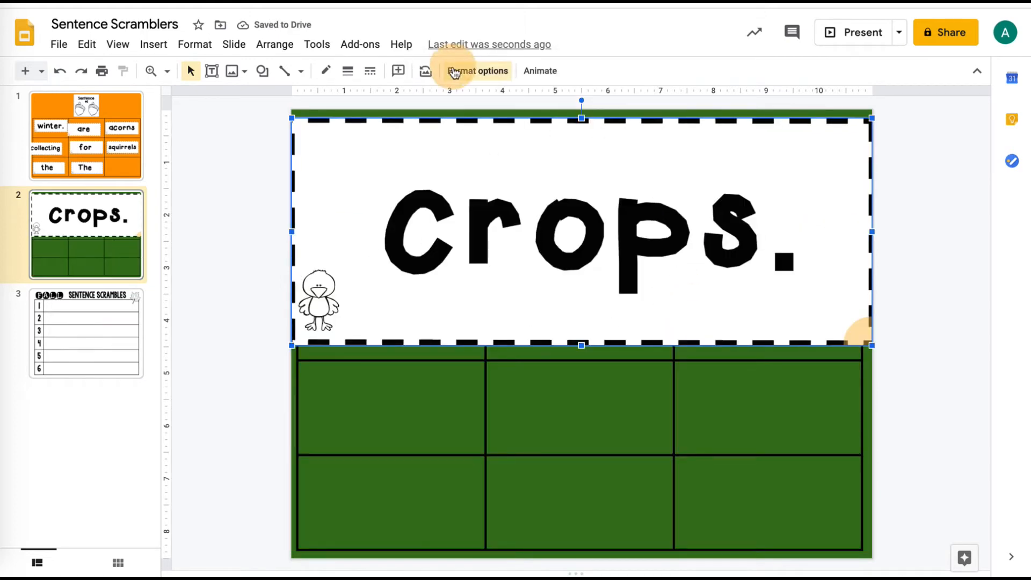
Step: Set the 'crops.' card to 3.25 in wide, aspect ratio locked, and drag it top-left
left_click(478, 70)
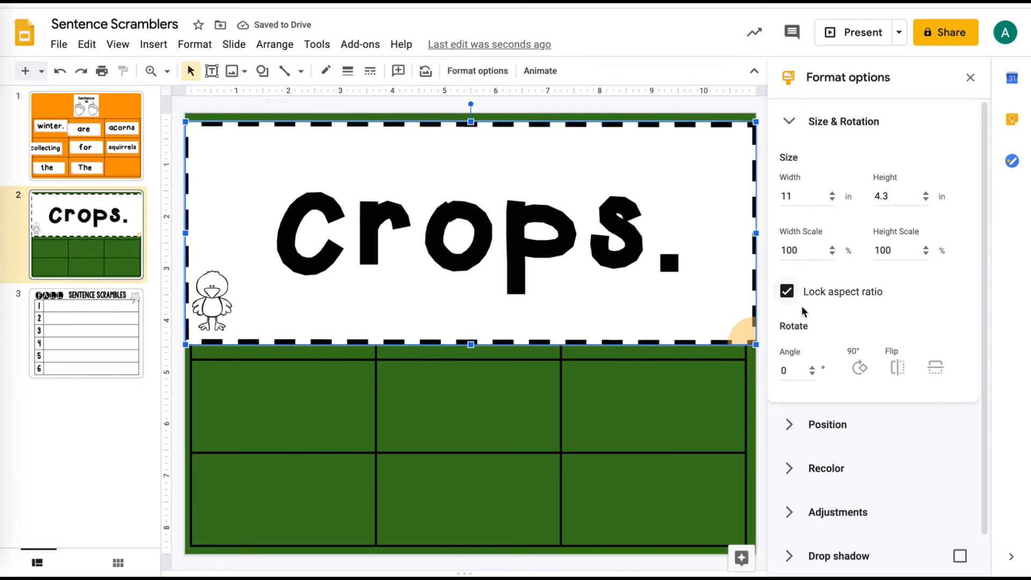
left_click(788, 292)
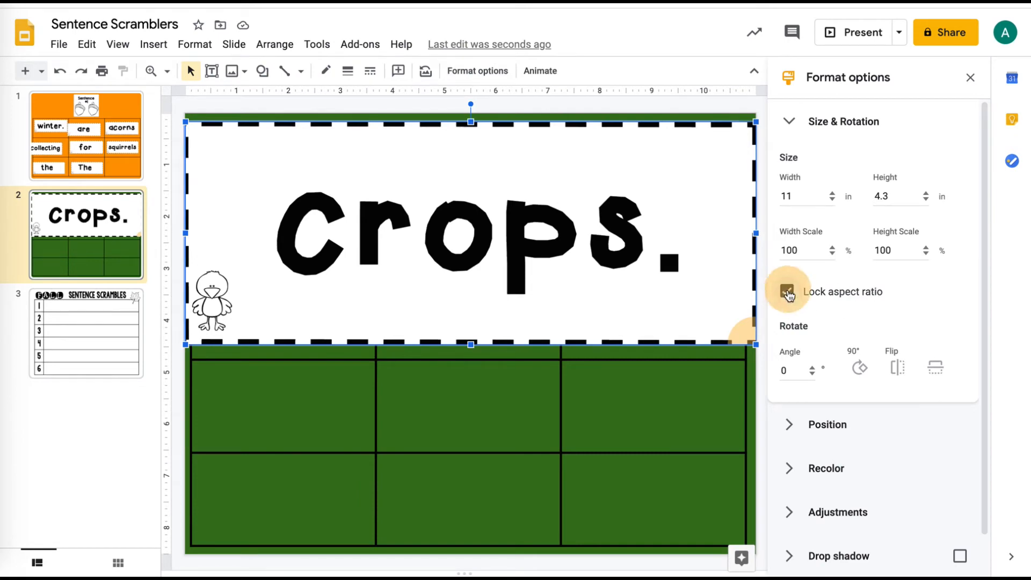
left_click(787, 291)
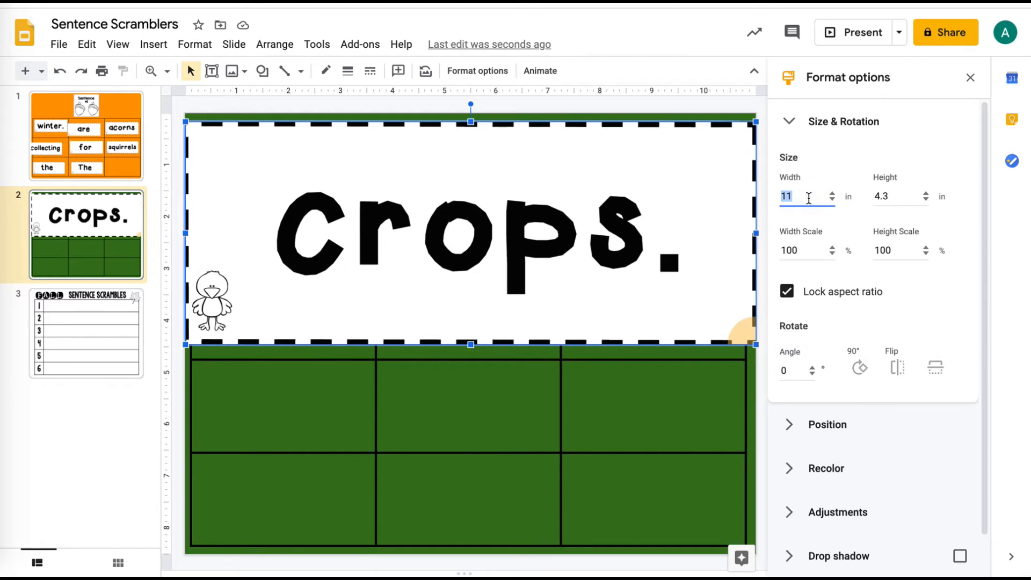
type("3.25")
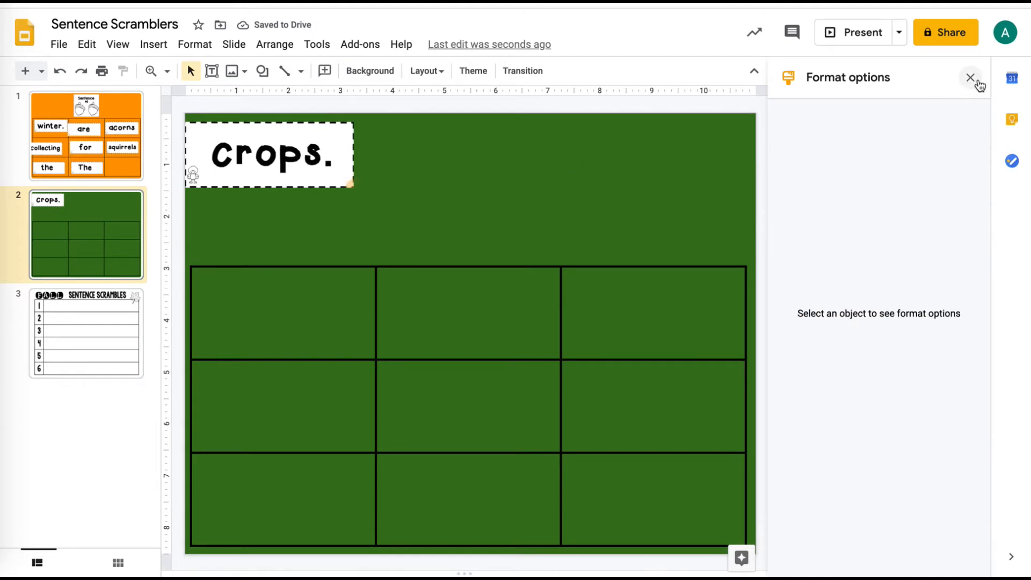
left_click(971, 78)
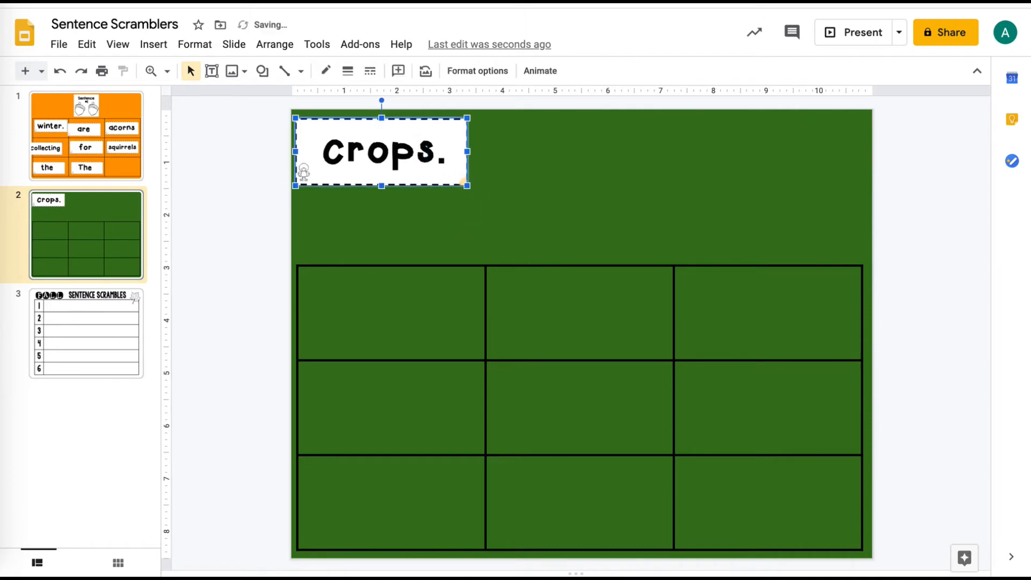
left_click_drag(382, 150, 390, 174)
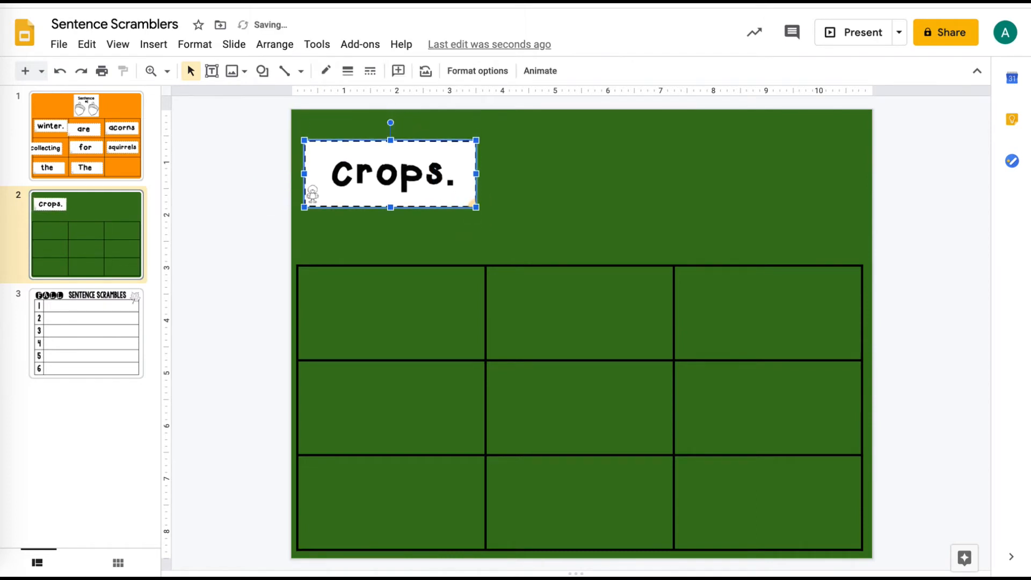
left_click(390, 173)
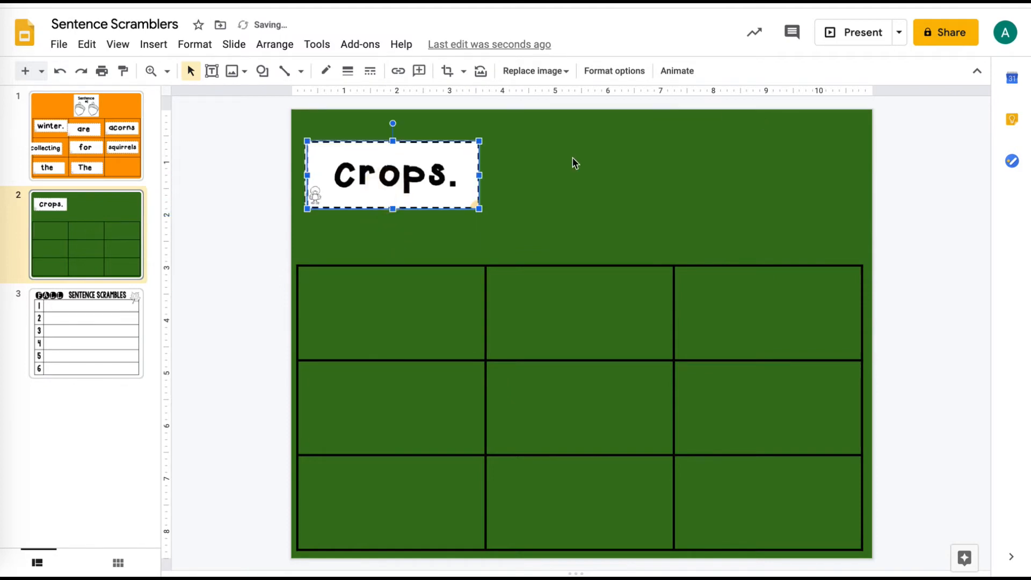
mouse_move(431, 84)
type("Directions:")
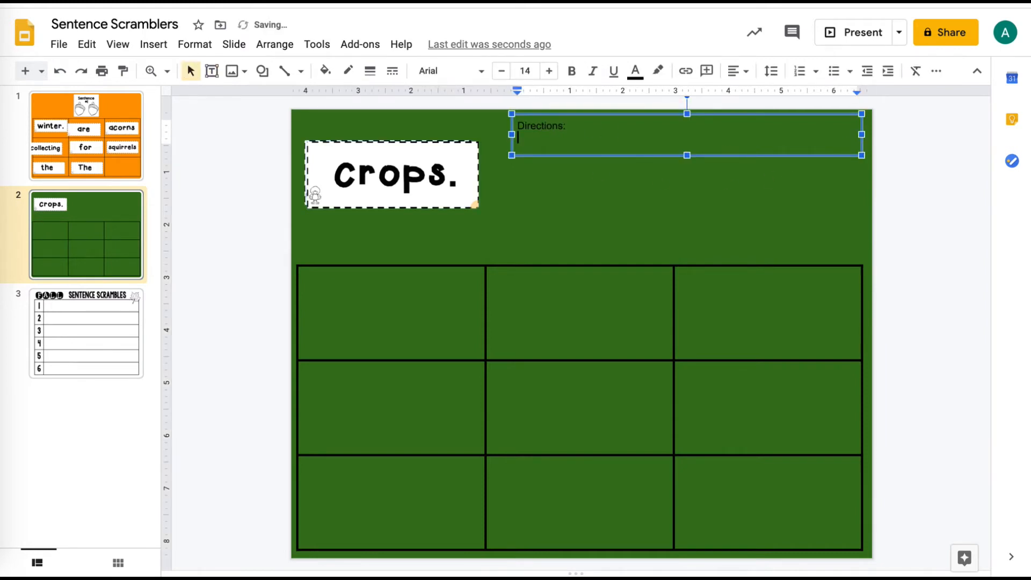
Step: Type 'Unscramble the words in a complete sentence.' in the top-right box and fill it white
type("Unscramble the words in a complete sentence.")
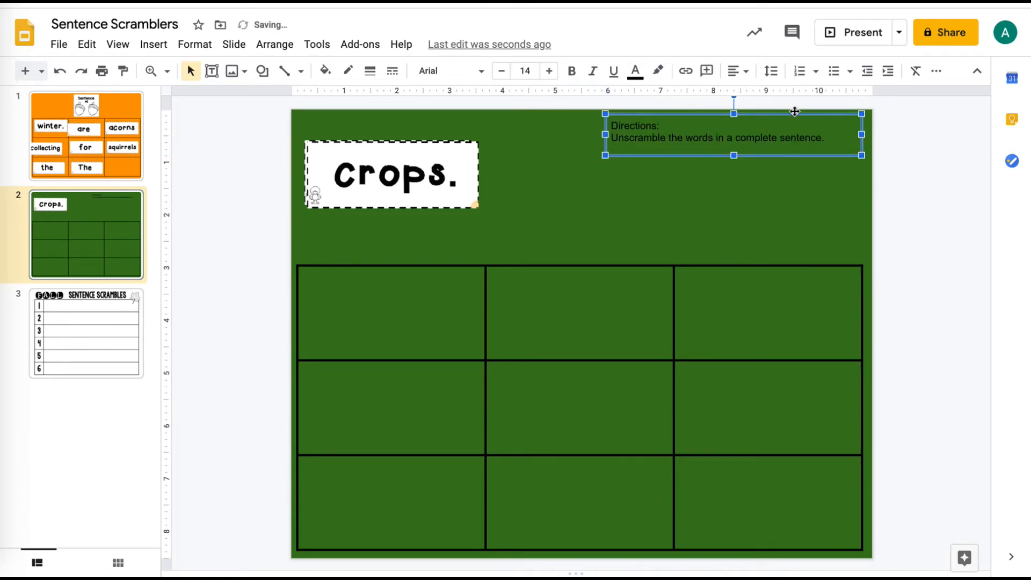
mouse_move(445, 94)
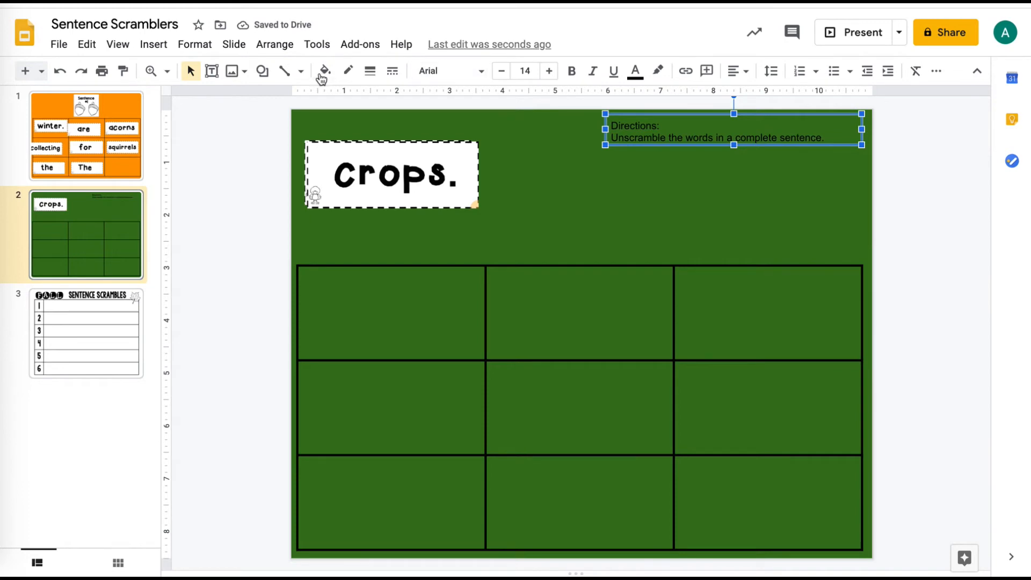
left_click(323, 70)
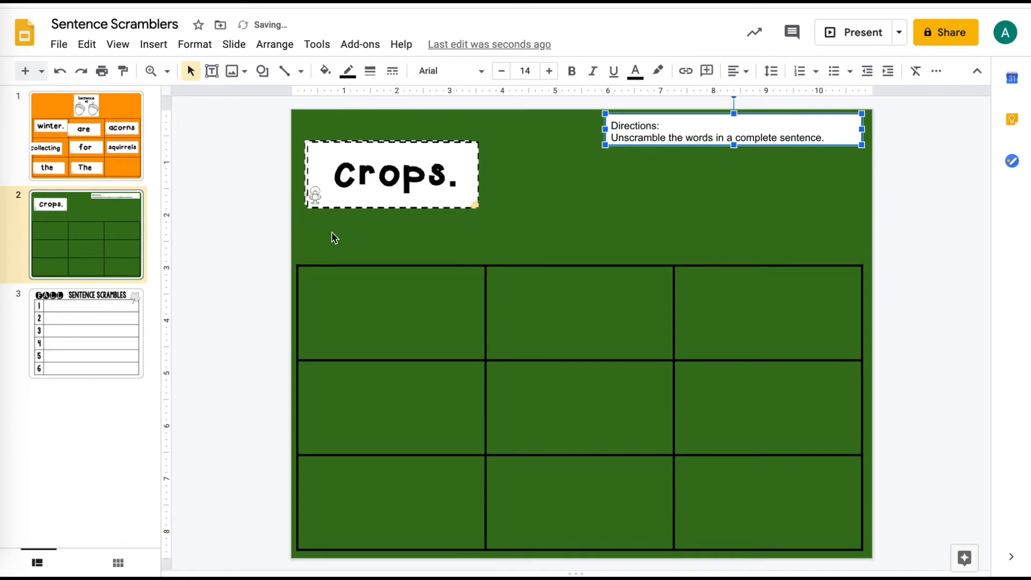
mouse_move(403, 191)
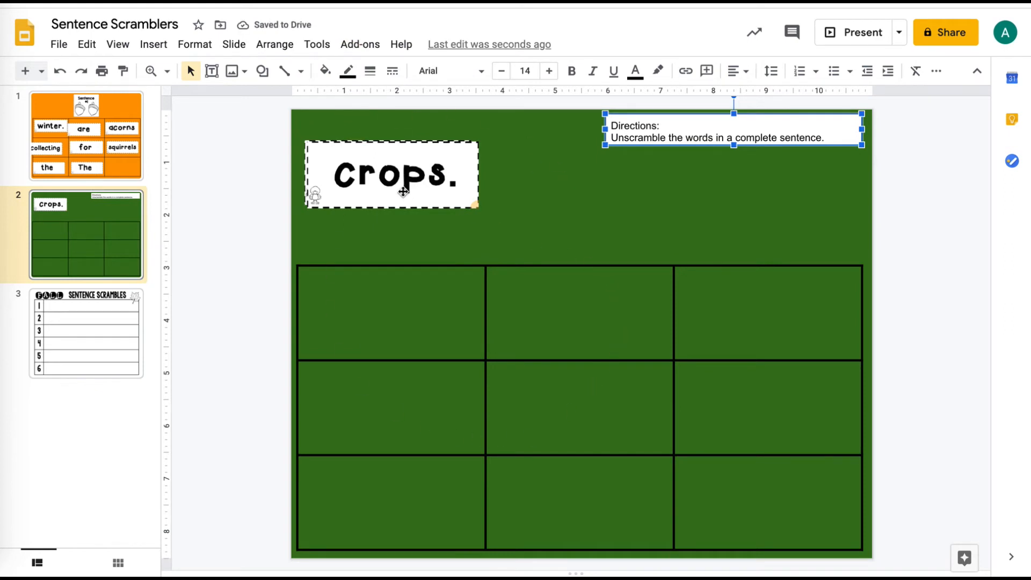
mouse_move(641, 167)
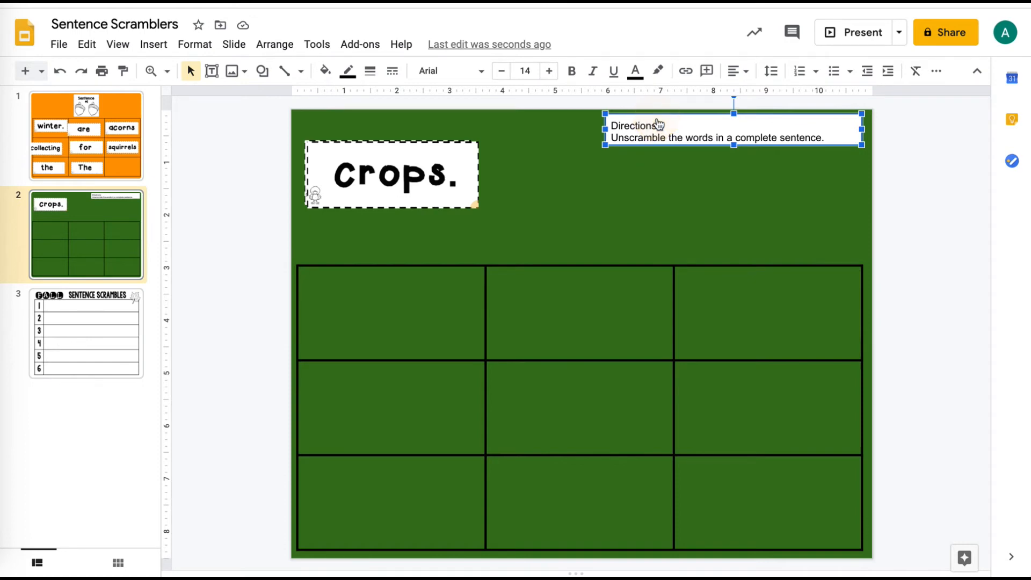
right_click(636, 125)
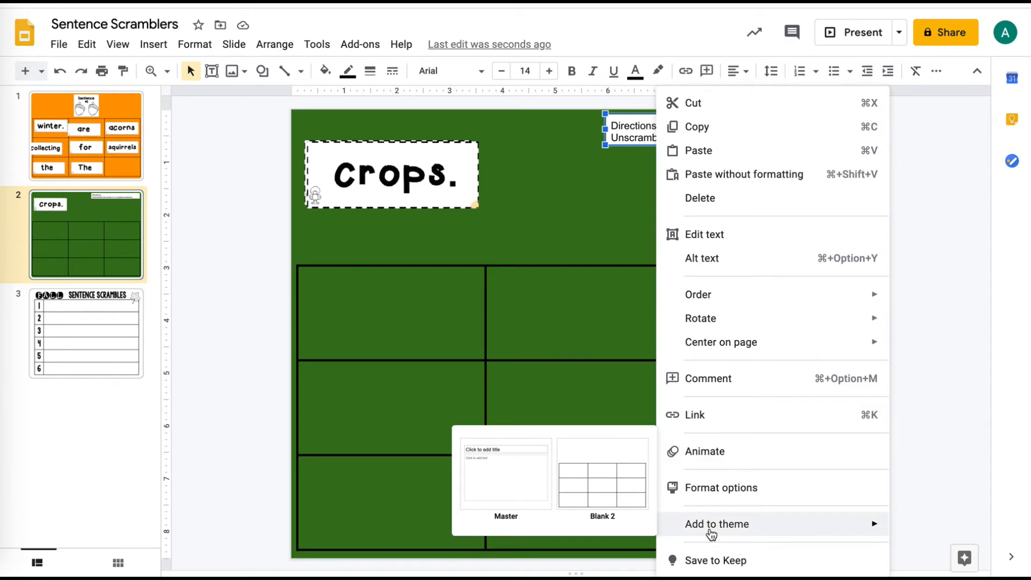
mouse_move(585, 458)
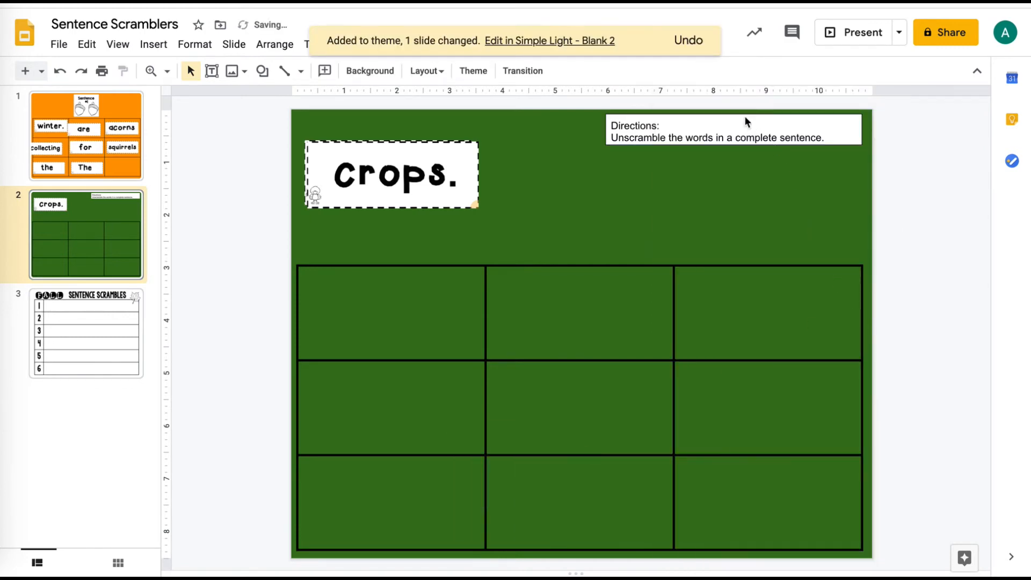
mouse_move(498, 232)
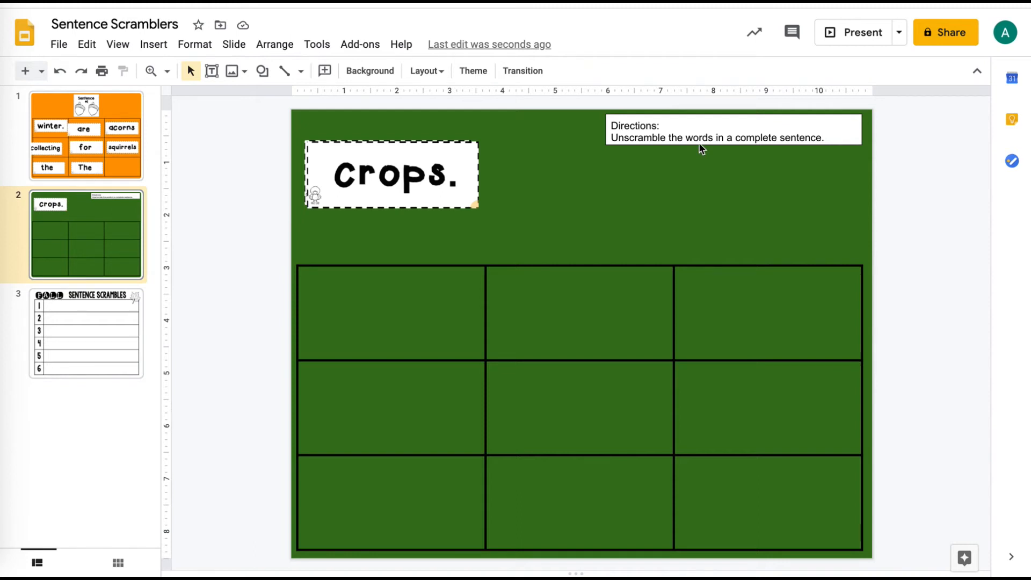
mouse_move(446, 159)
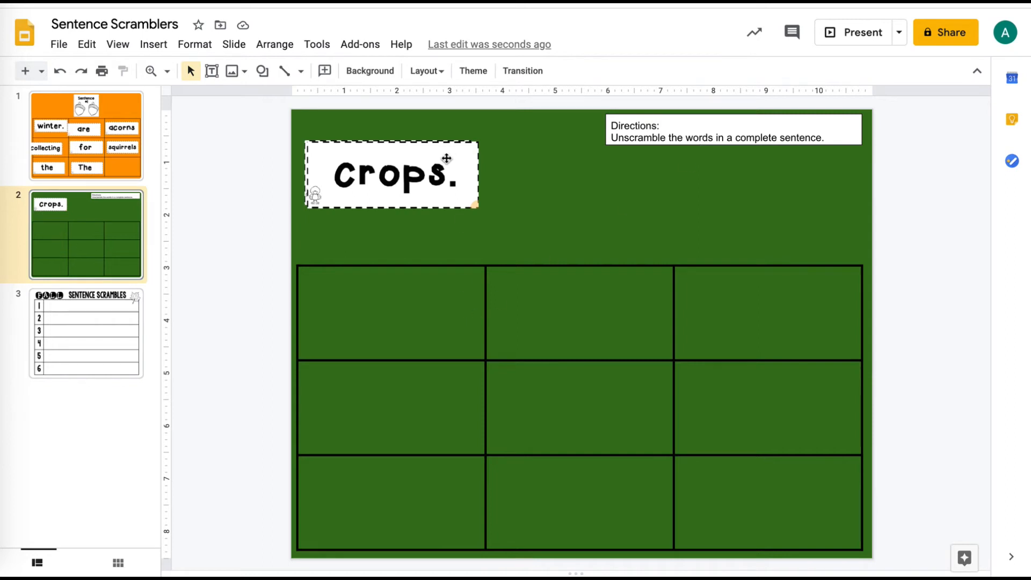
mouse_move(111, 313)
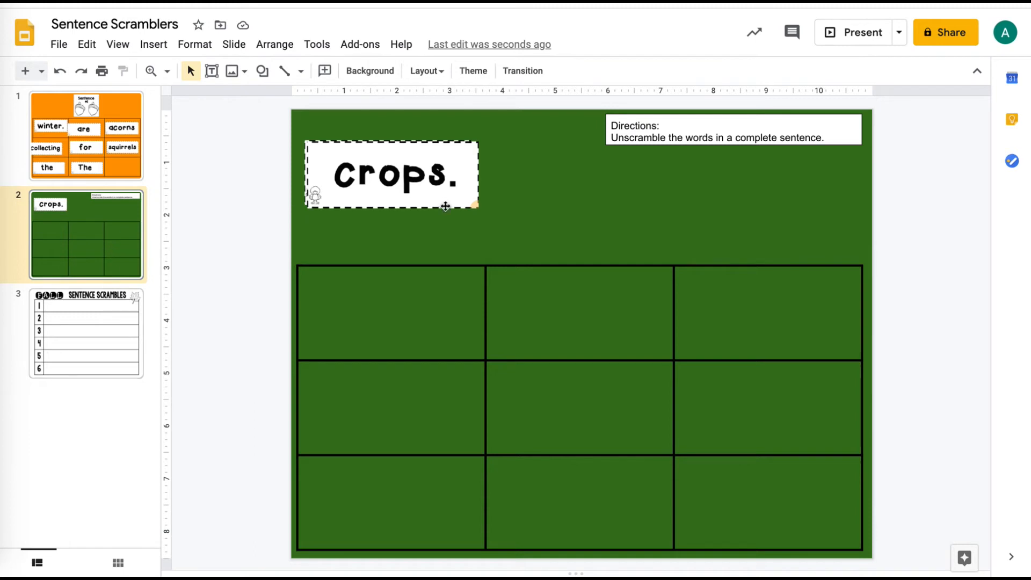
mouse_move(62, 103)
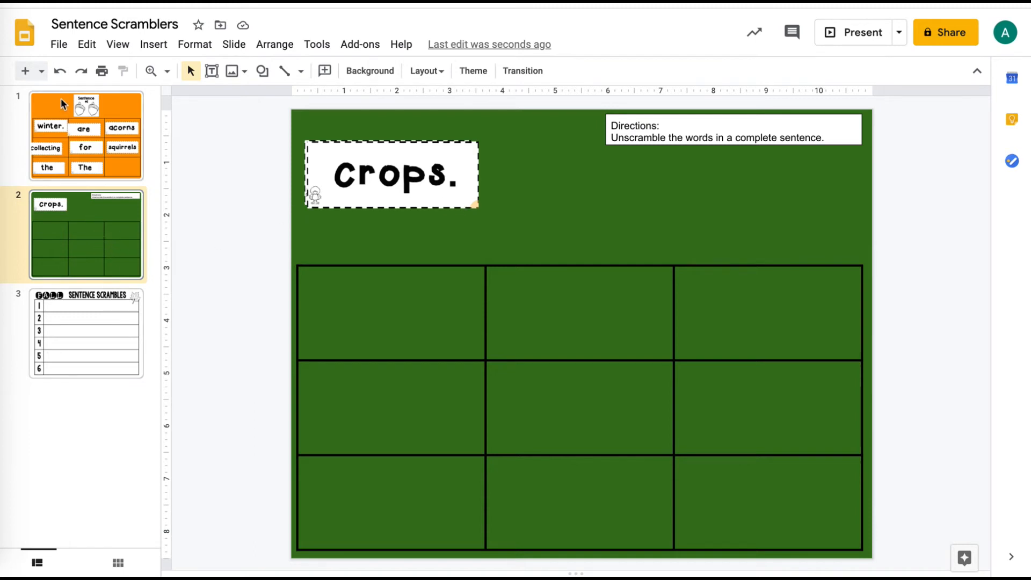
mouse_move(41, 71)
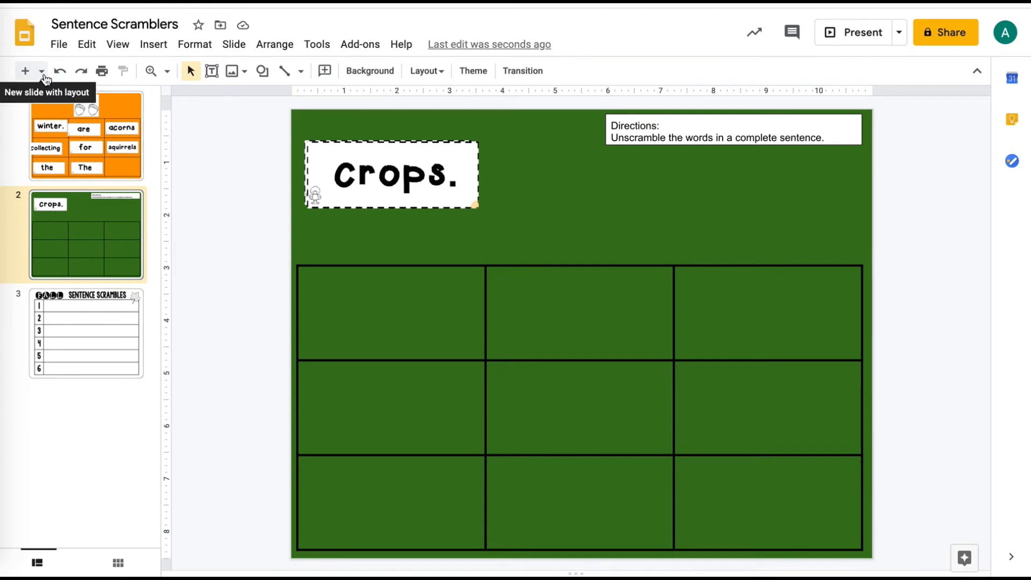
Step: Add a new slide using the Blank 2 layout with the 3x3 table and Directions box
left_click(41, 71)
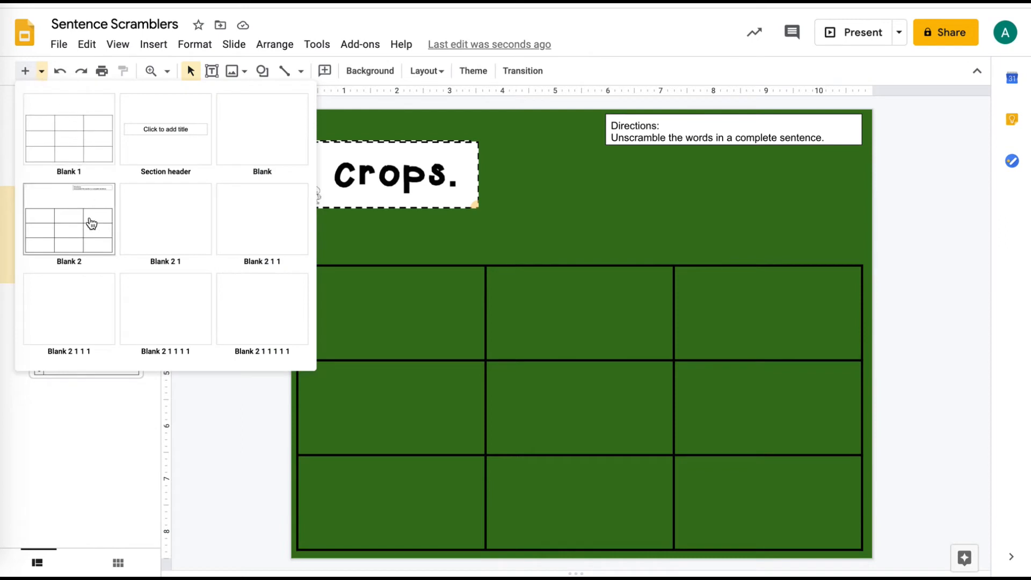
mouse_move(89, 141)
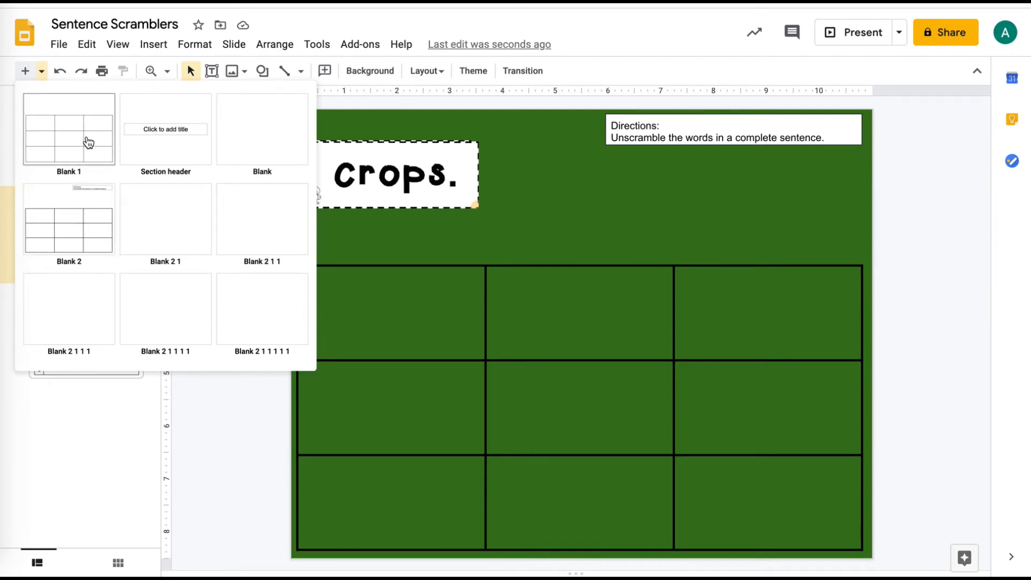
mouse_move(78, 100)
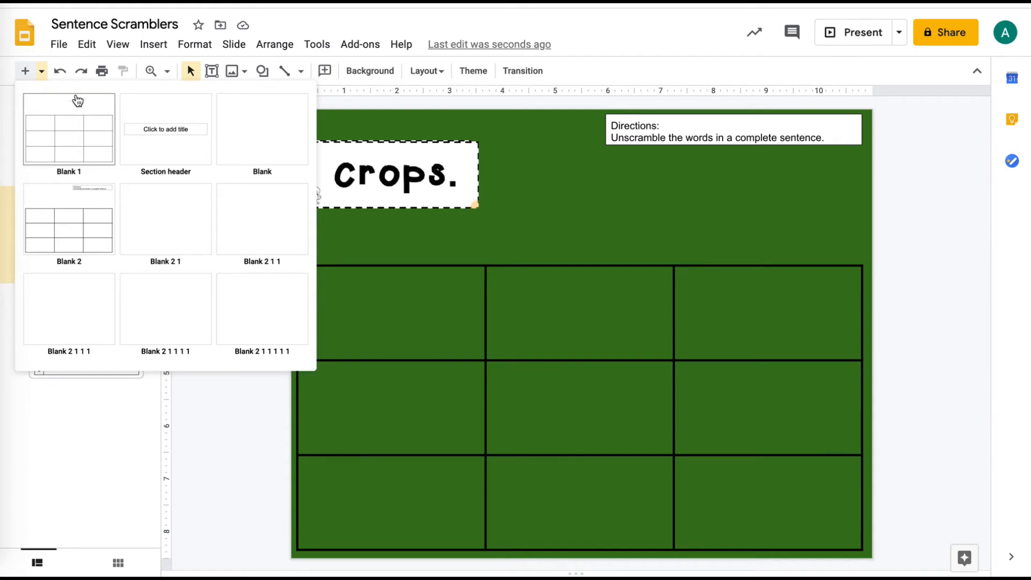
mouse_move(72, 92)
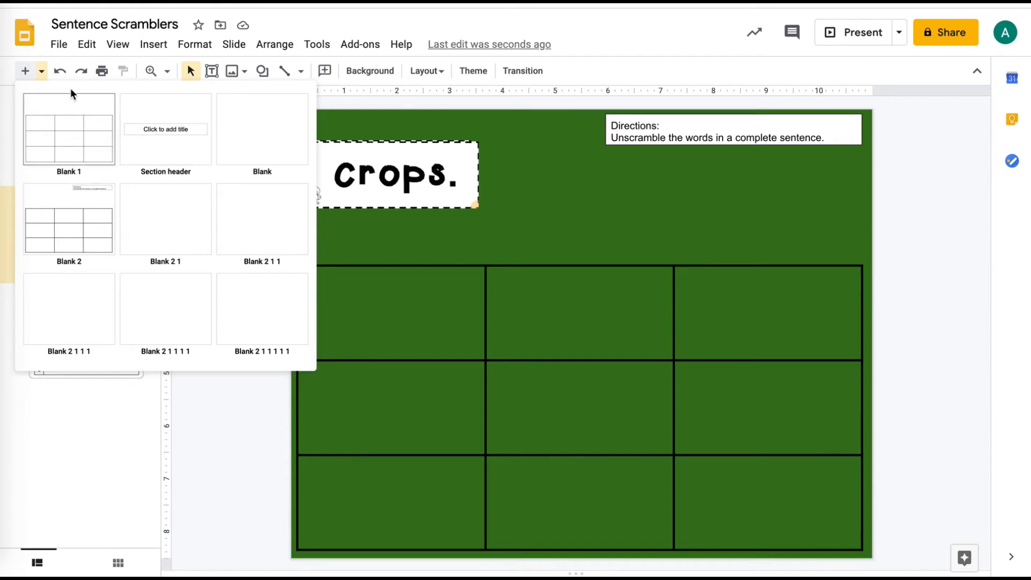
mouse_move(97, 125)
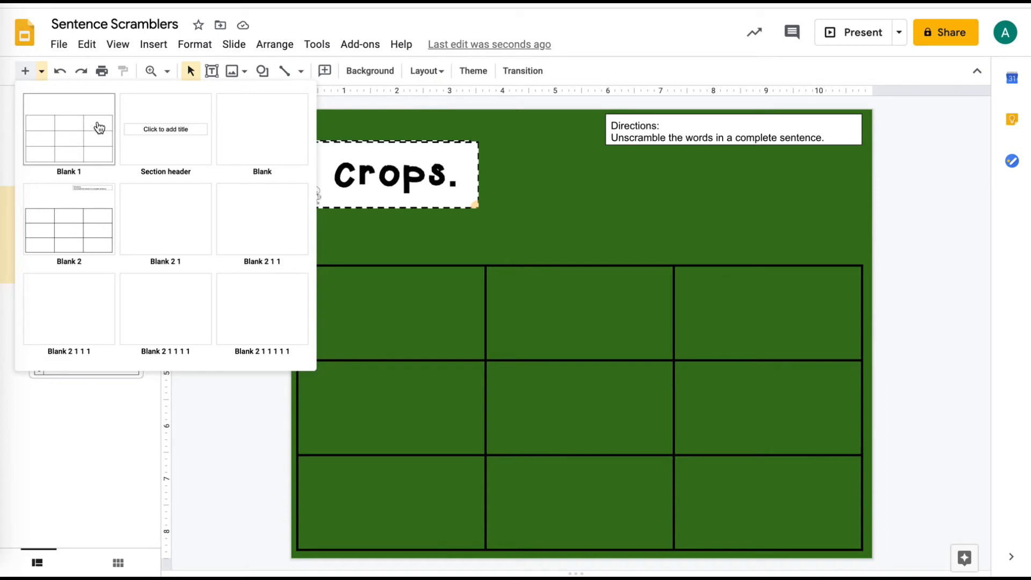
mouse_move(149, 327)
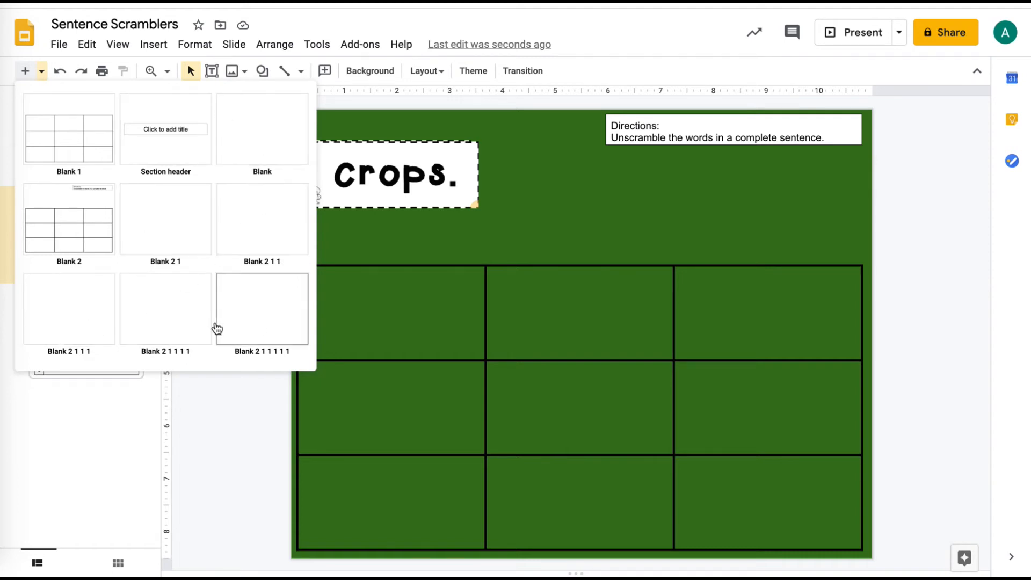
mouse_move(387, 240)
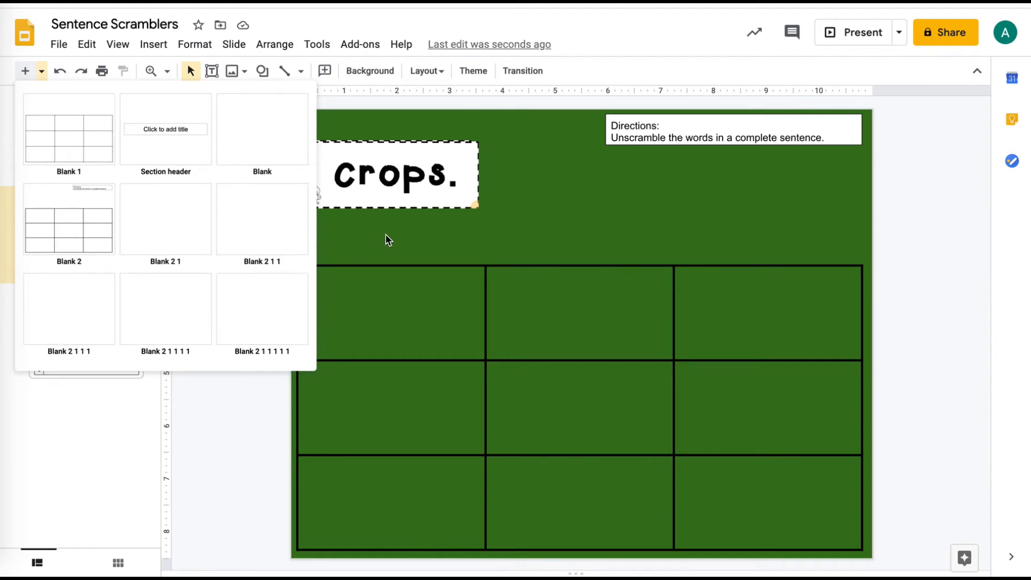
mouse_move(102, 204)
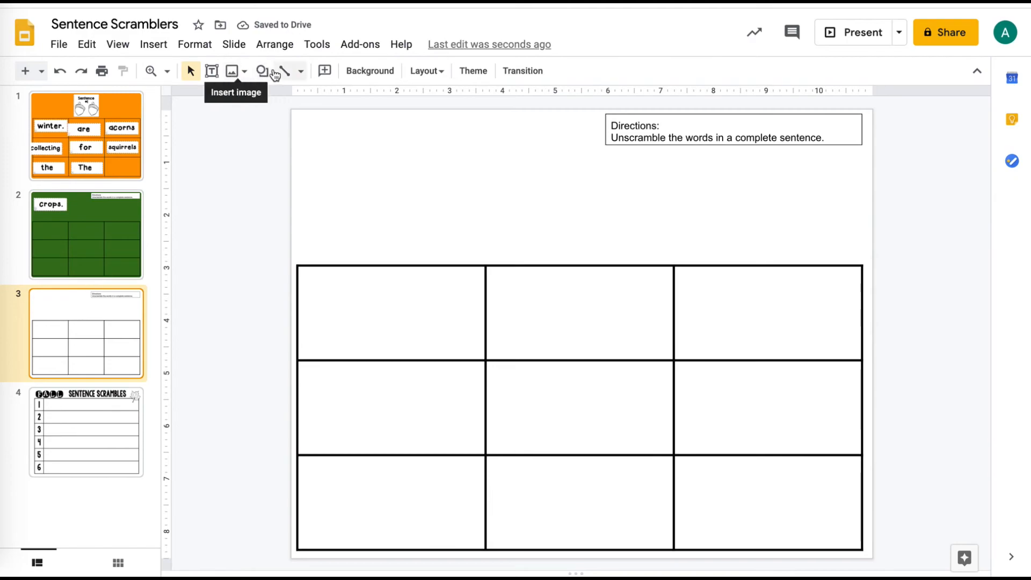
Step: Set slide 3's background to a solid maroon-purple colour
left_click(370, 70)
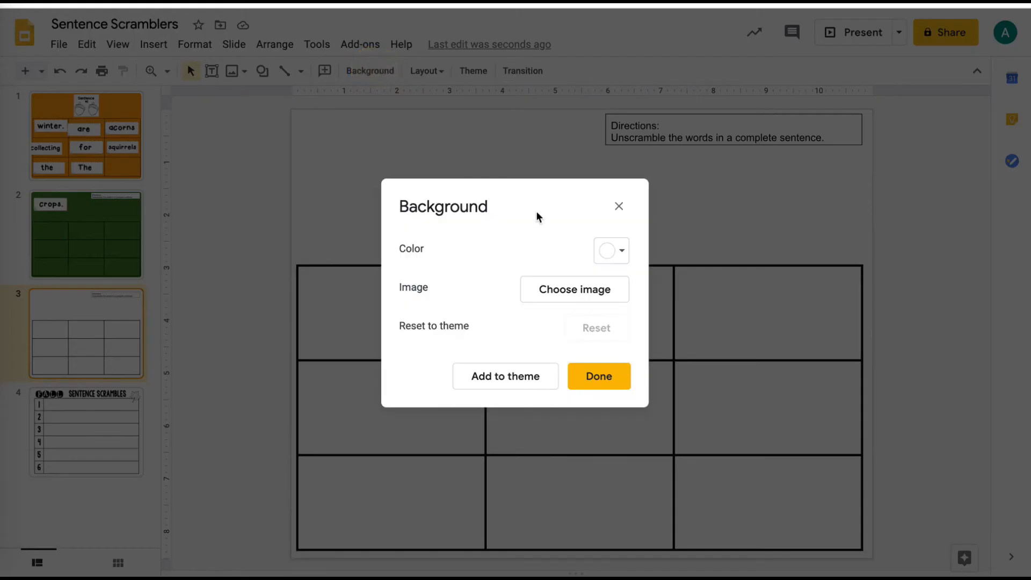
left_click(610, 251)
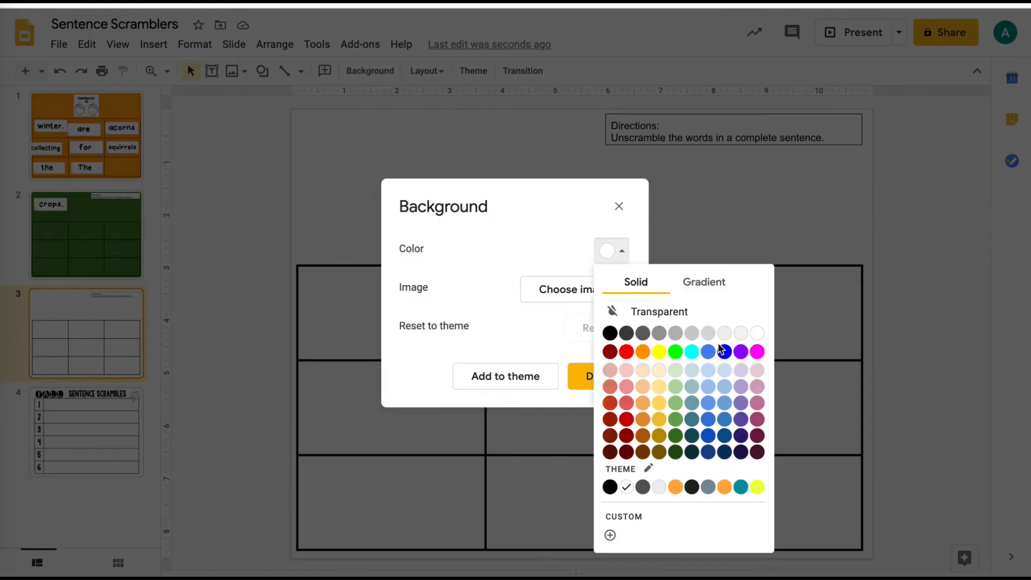
left_click(610, 452)
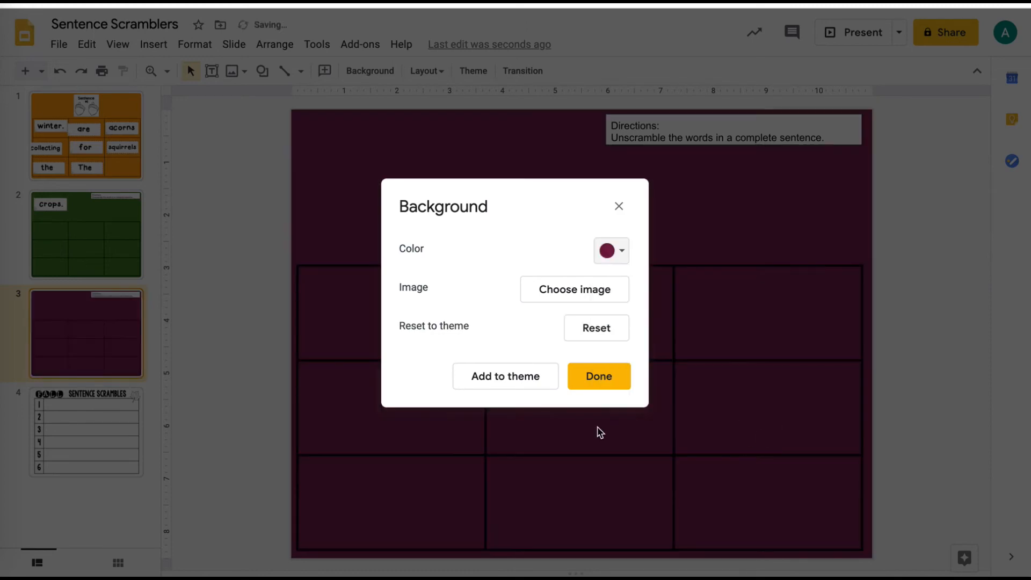
left_click(610, 251)
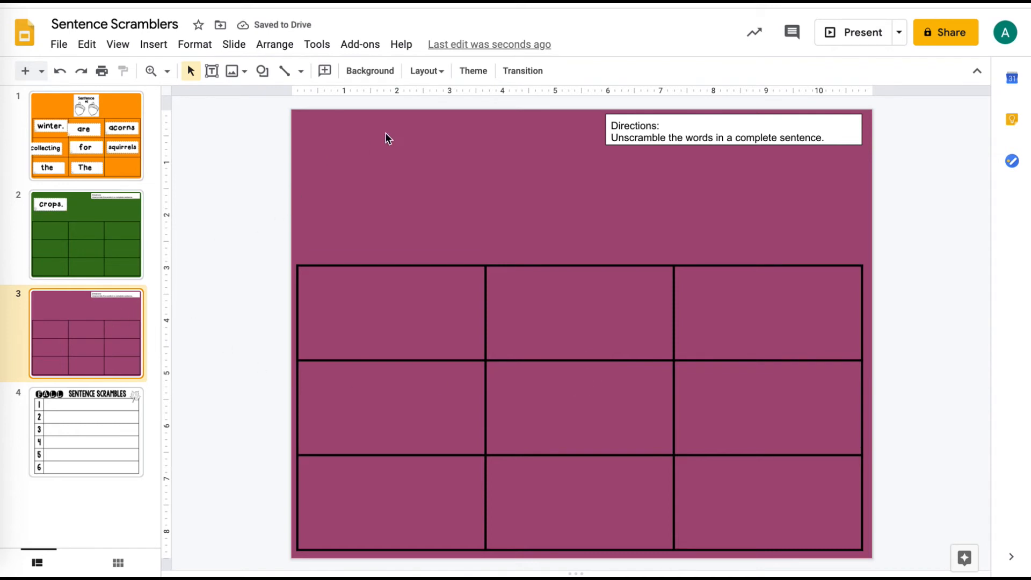
mouse_move(130, 140)
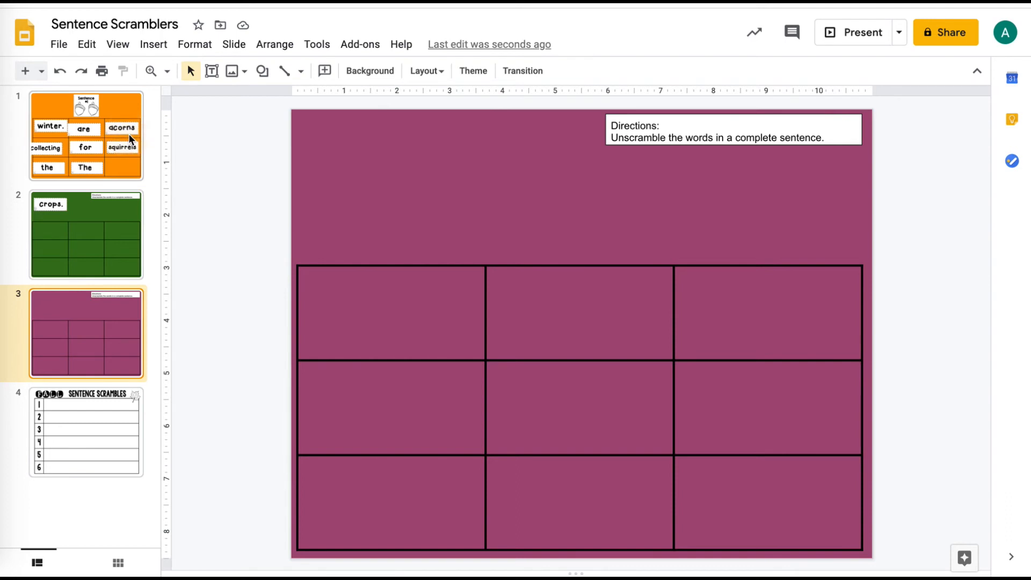
Step: Review the orange, green and purple slides, inspecting the Sentence #1 picture's options
left_click(85, 135)
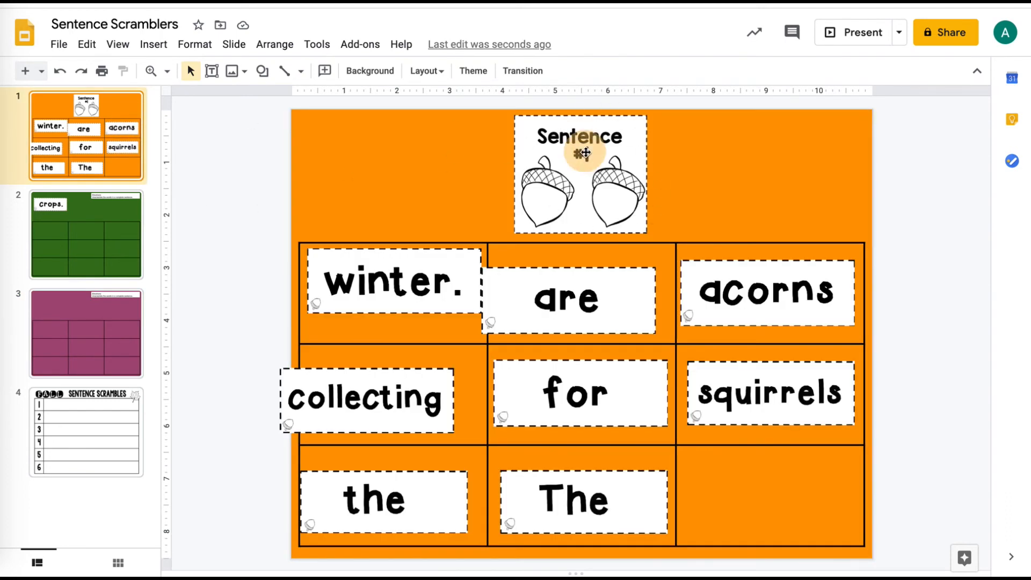
right_click(581, 153)
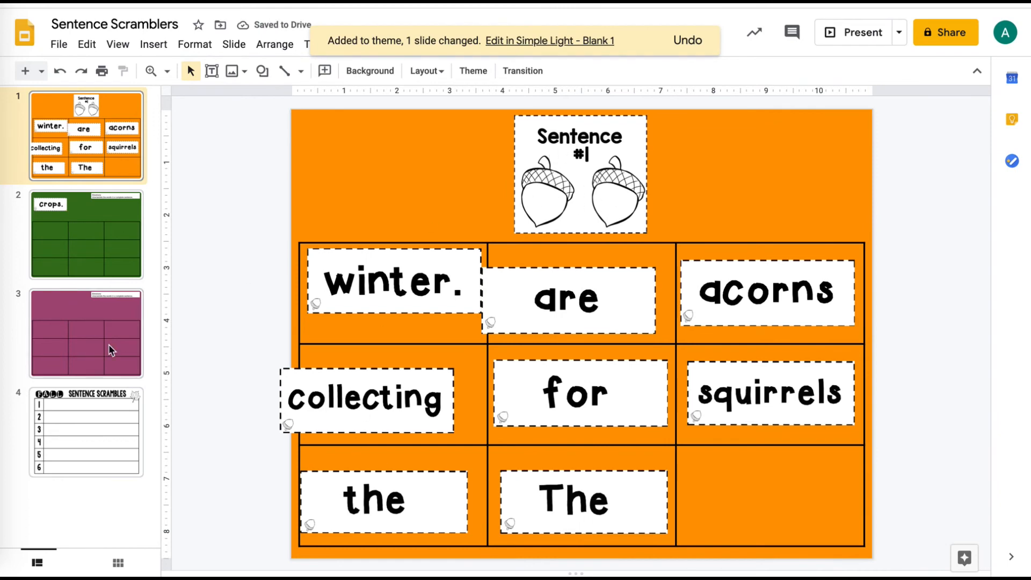
left_click(86, 235)
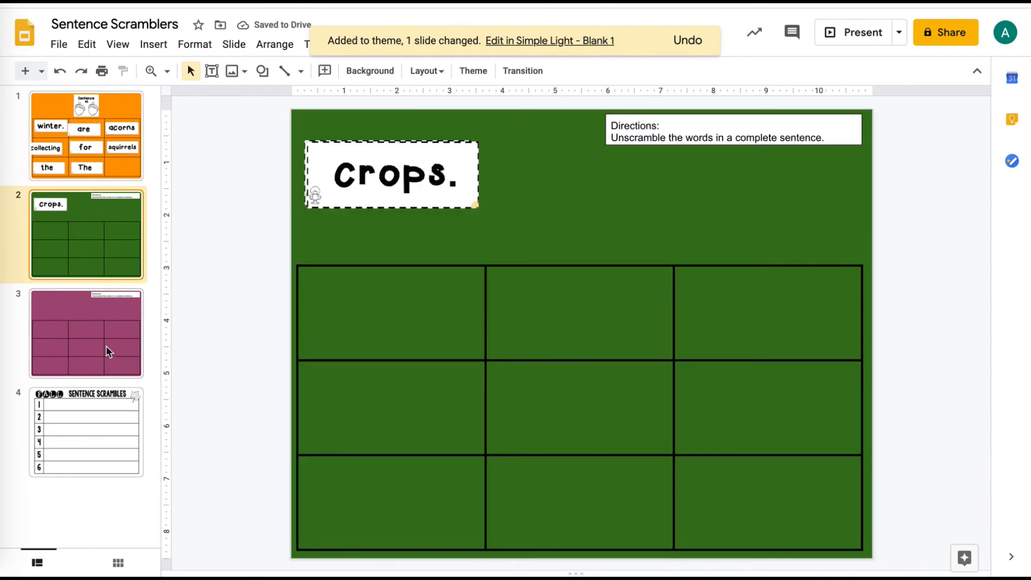
left_click(86, 332)
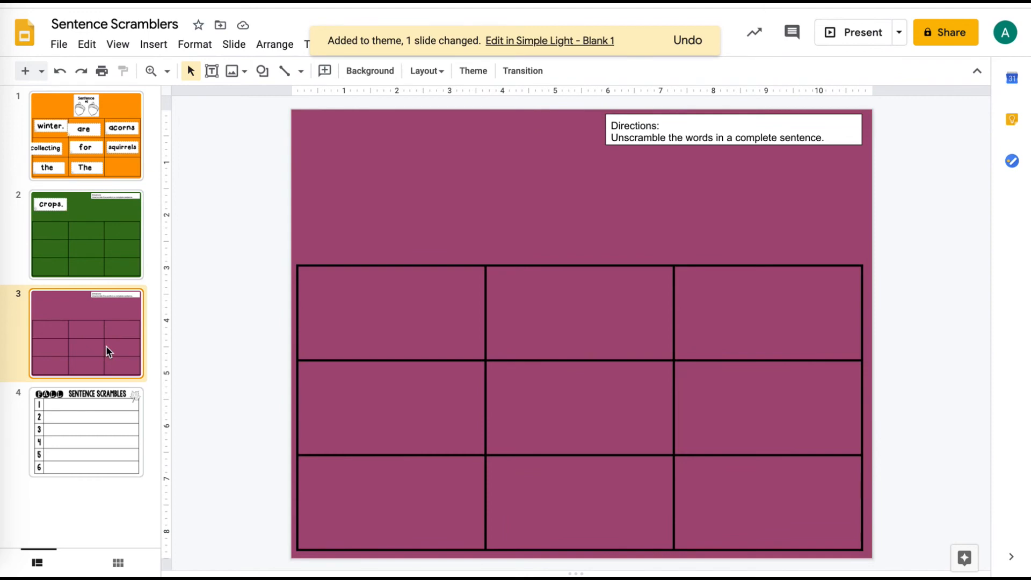
mouse_move(130, 472)
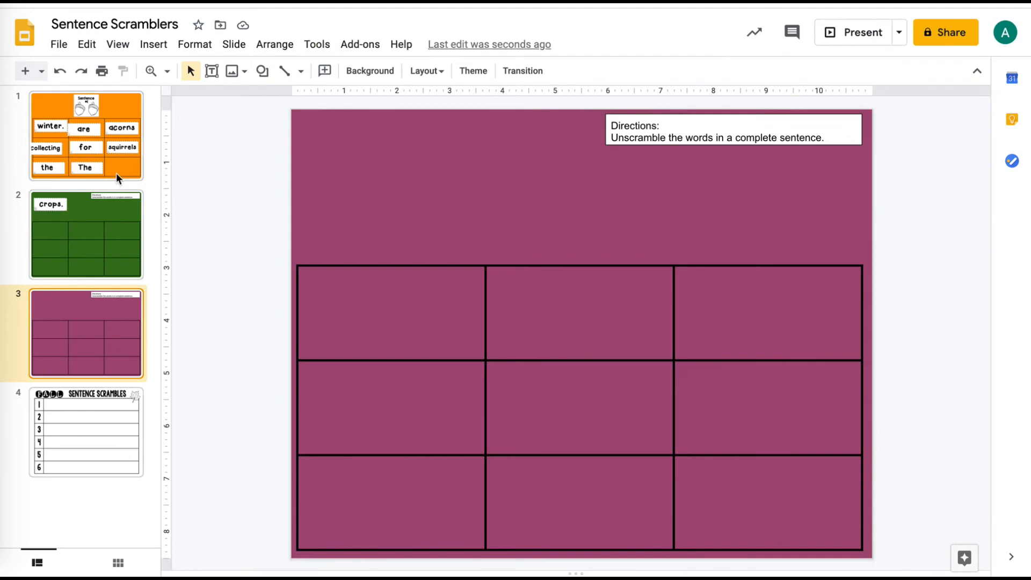
left_click(86, 135)
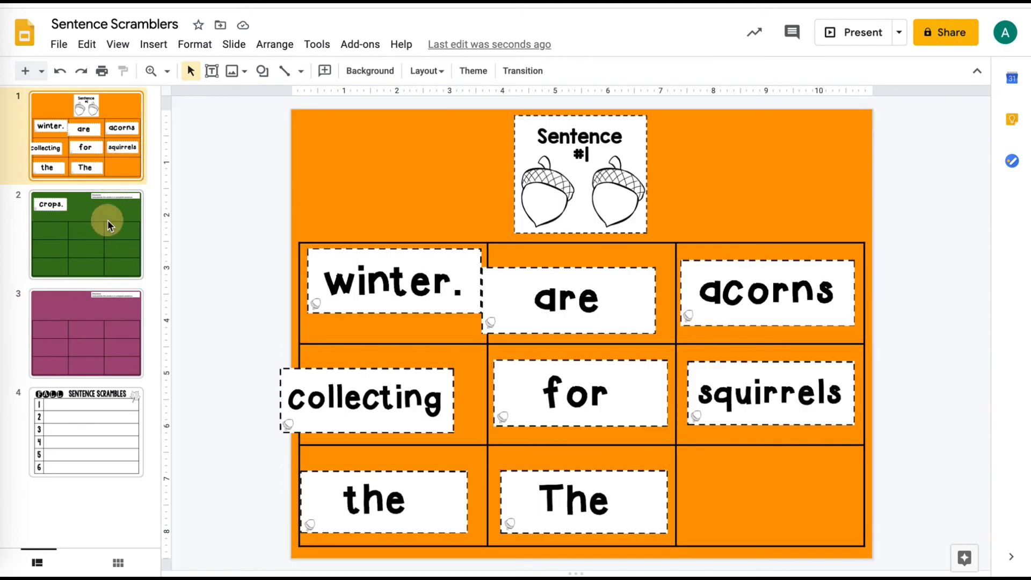
left_click(85, 332)
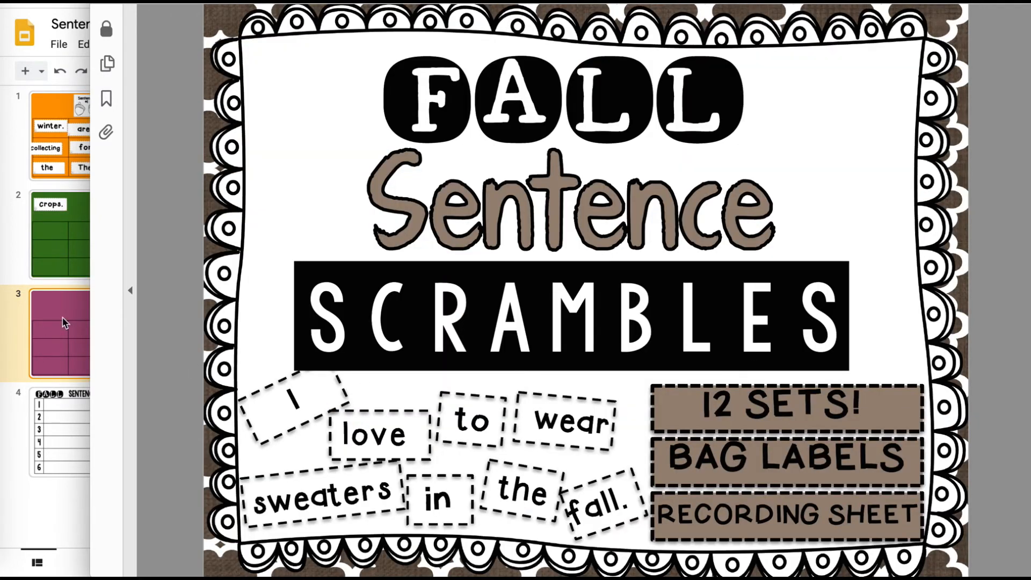
Step: Check that slide 3's Directions box sits above its empty 3x3 purple table
left_click(86, 332)
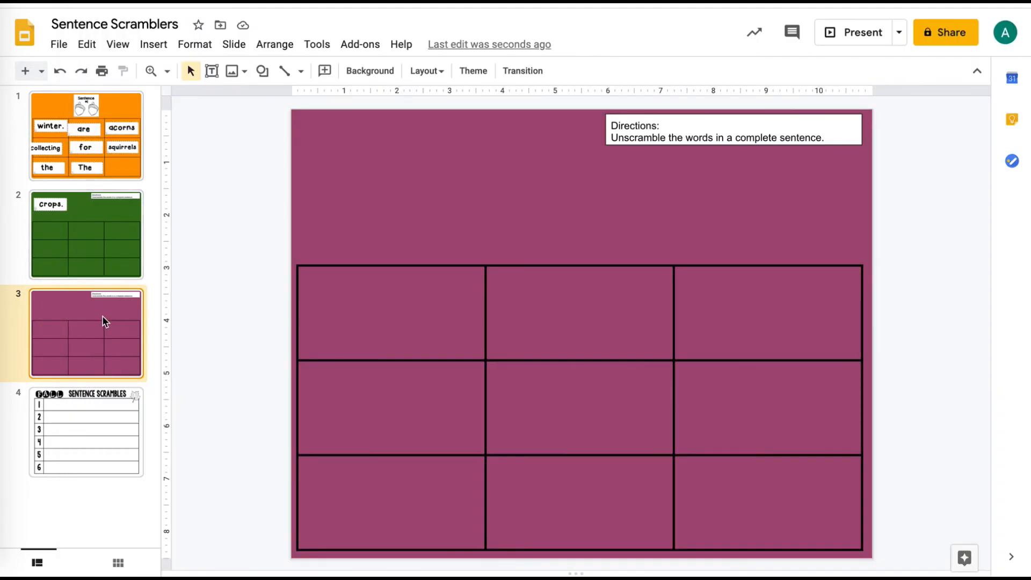
mouse_move(112, 383)
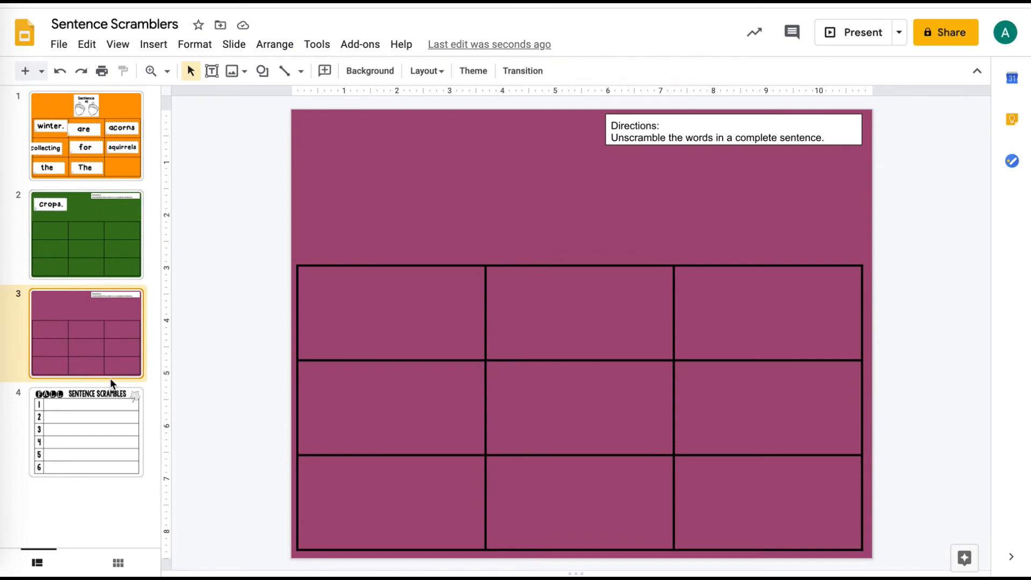
mouse_move(114, 191)
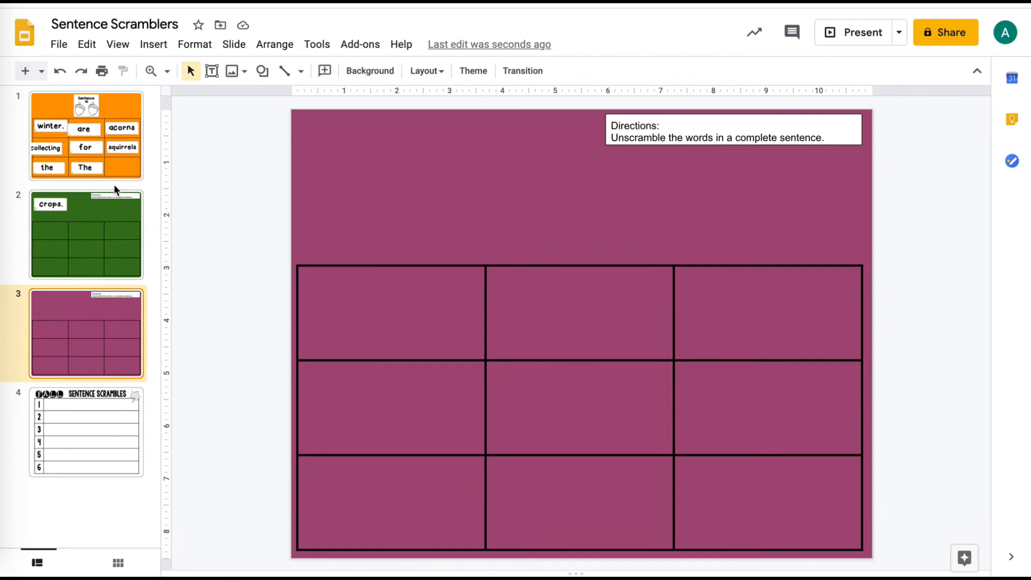
mouse_move(109, 167)
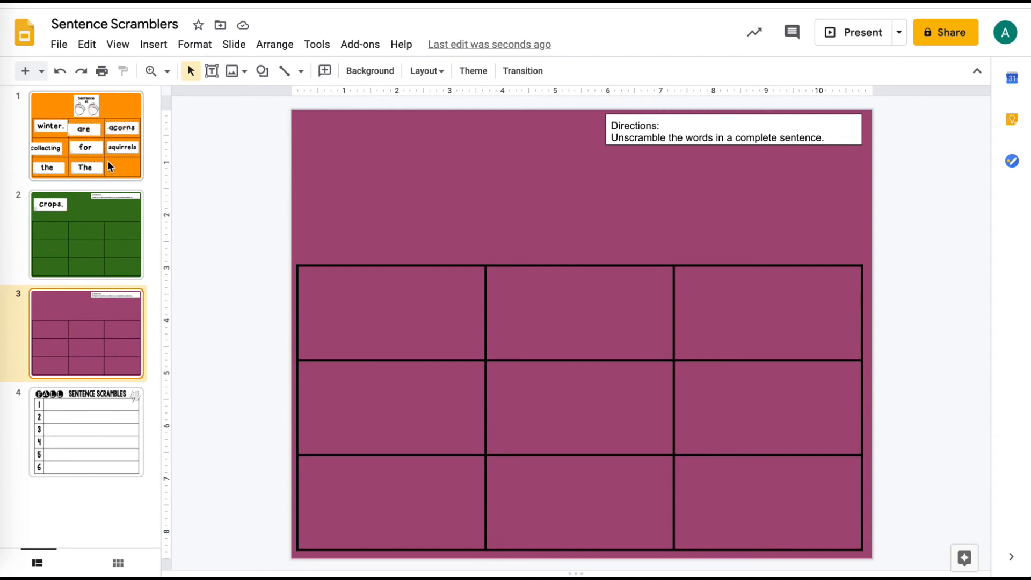
left_click(86, 234)
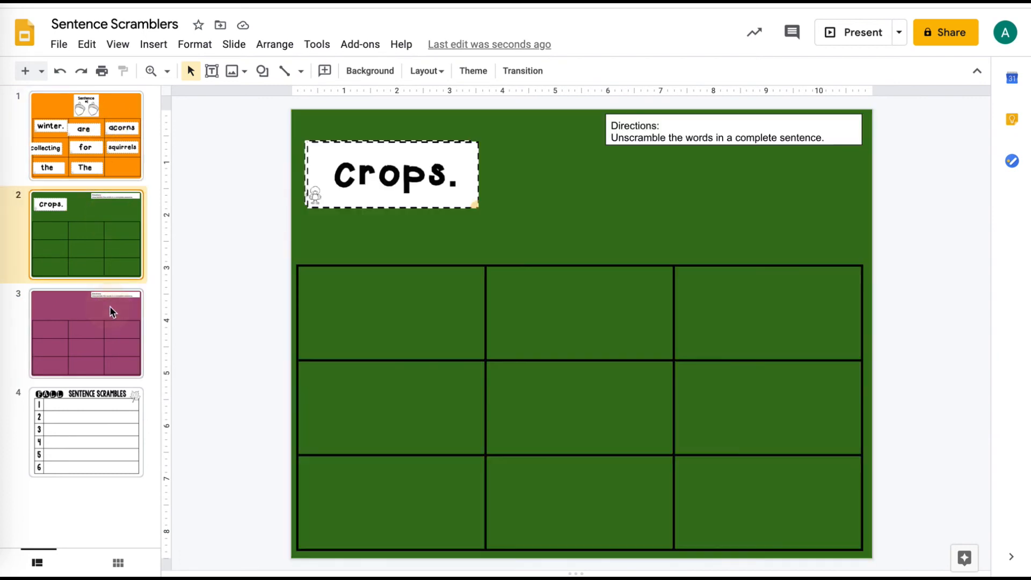
left_click(86, 332)
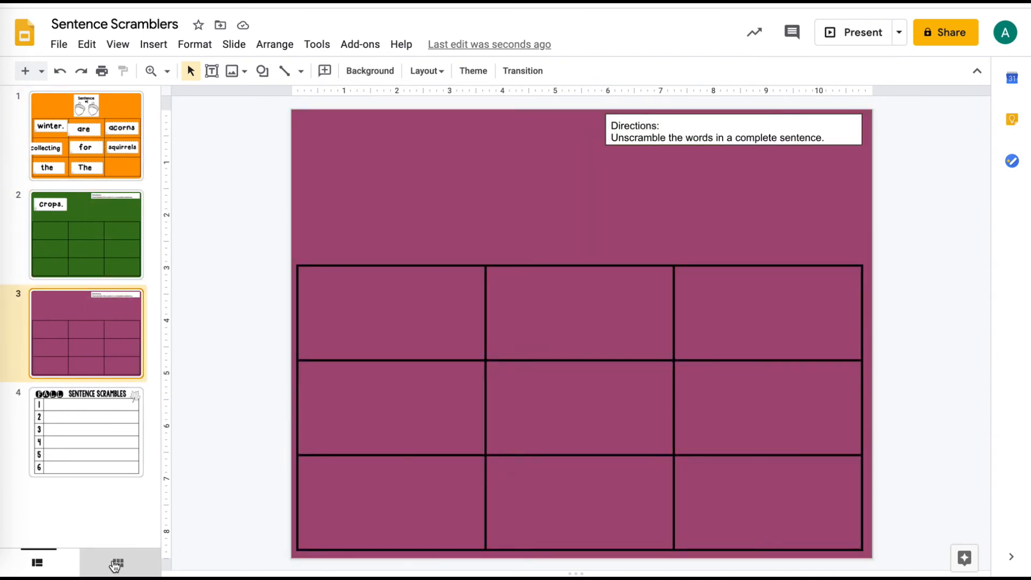
Step: Show all four slides in grid view, then open and close the Share dialog
left_click(116, 564)
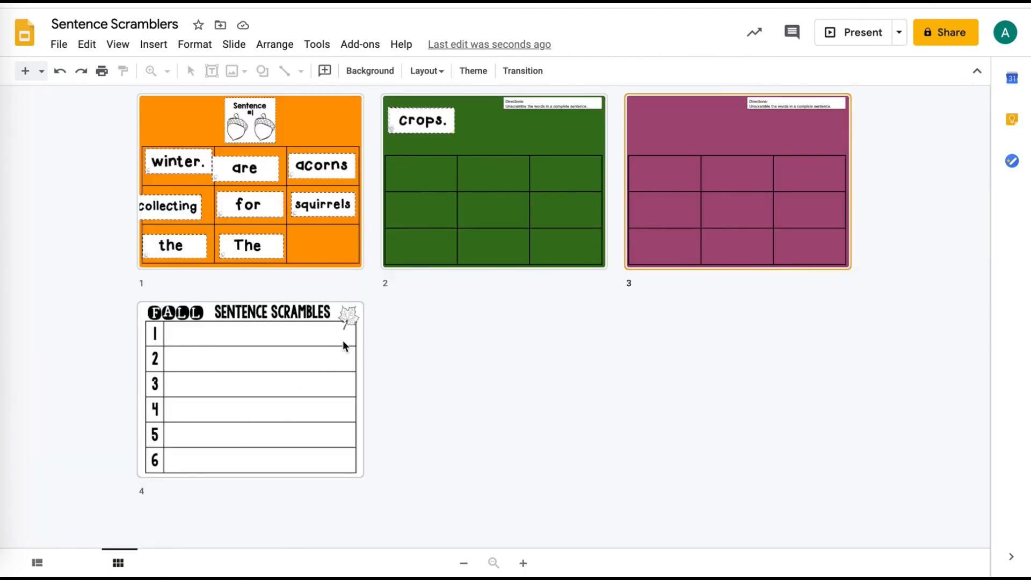
mouse_move(625, 340)
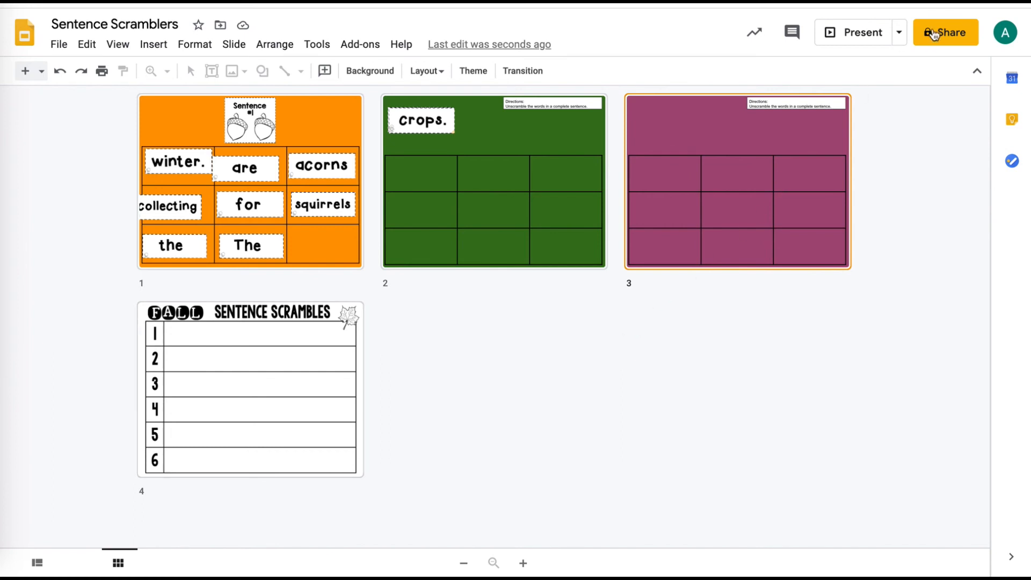
mouse_move(946, 32)
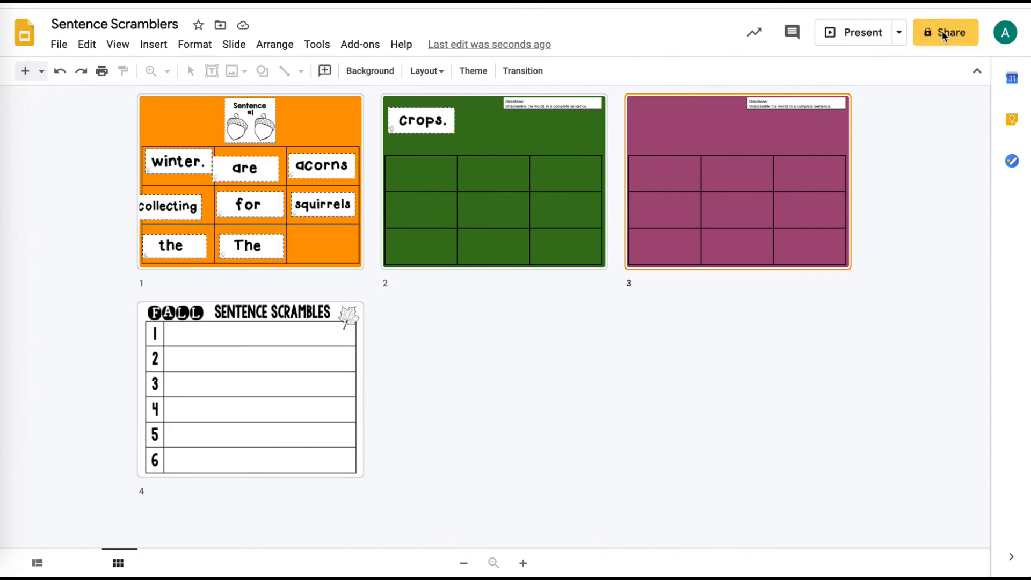
left_click(946, 33)
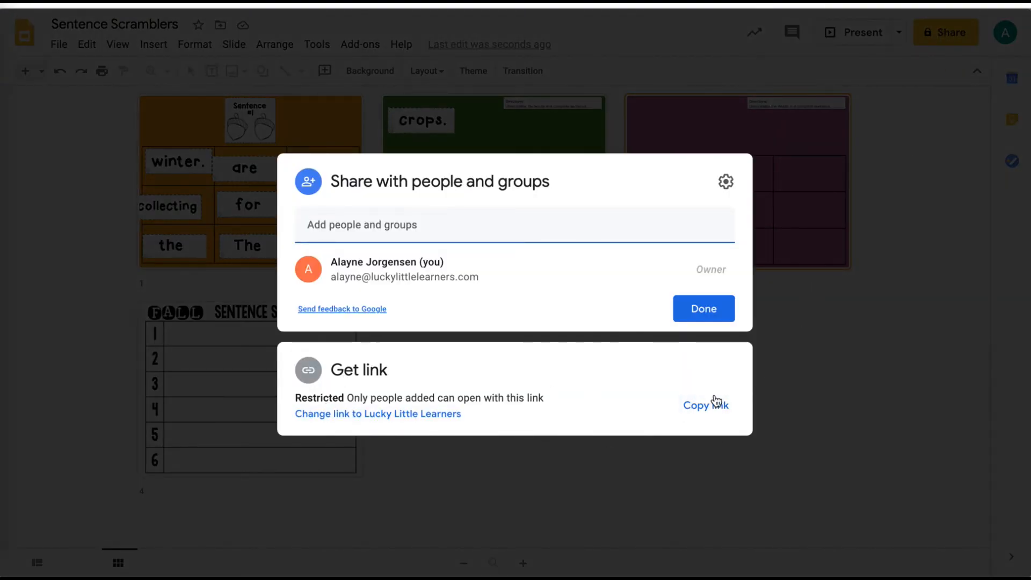
left_click(703, 309)
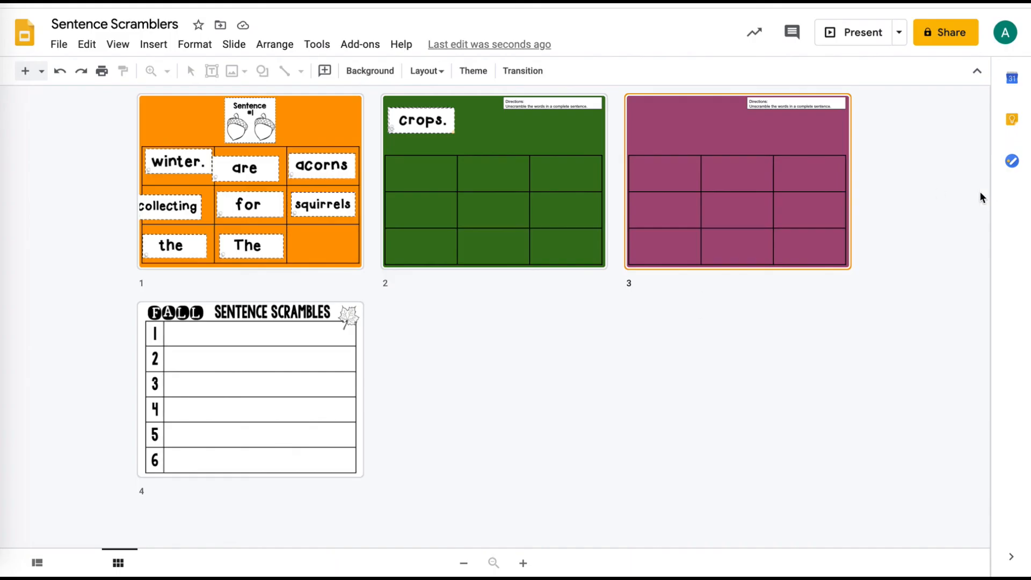
mouse_move(972, 211)
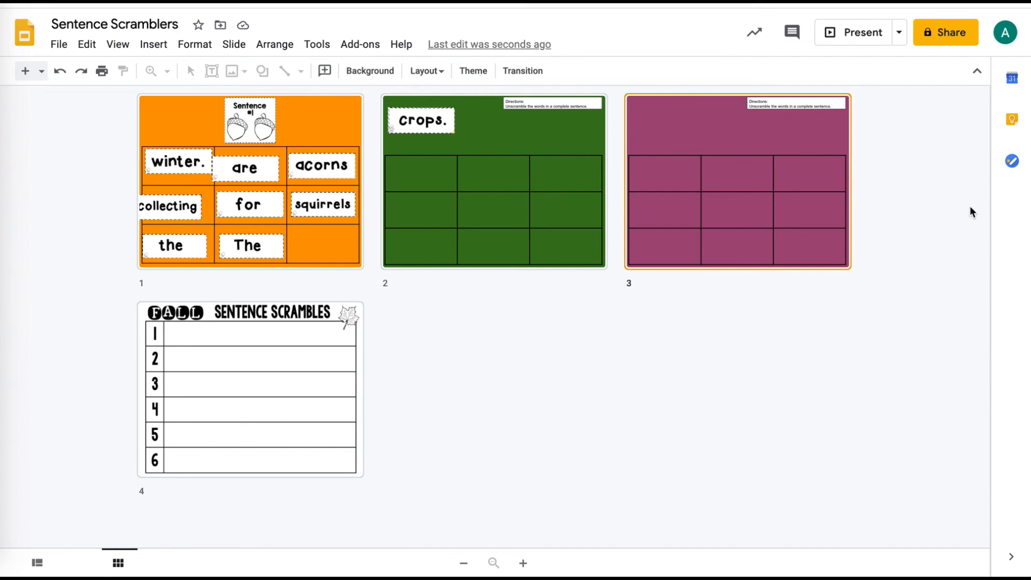
mouse_move(648, 357)
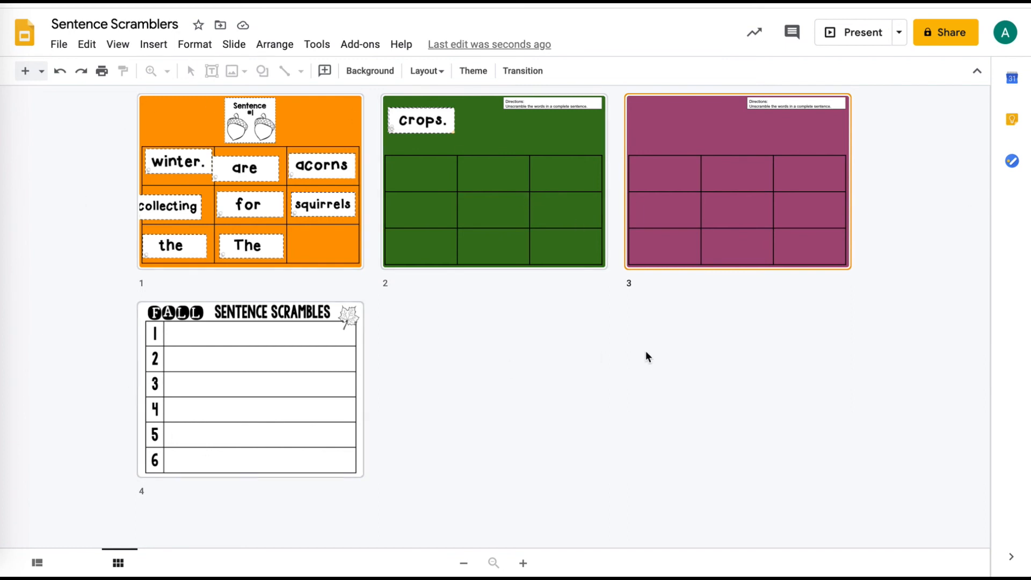
mouse_move(509, 340)
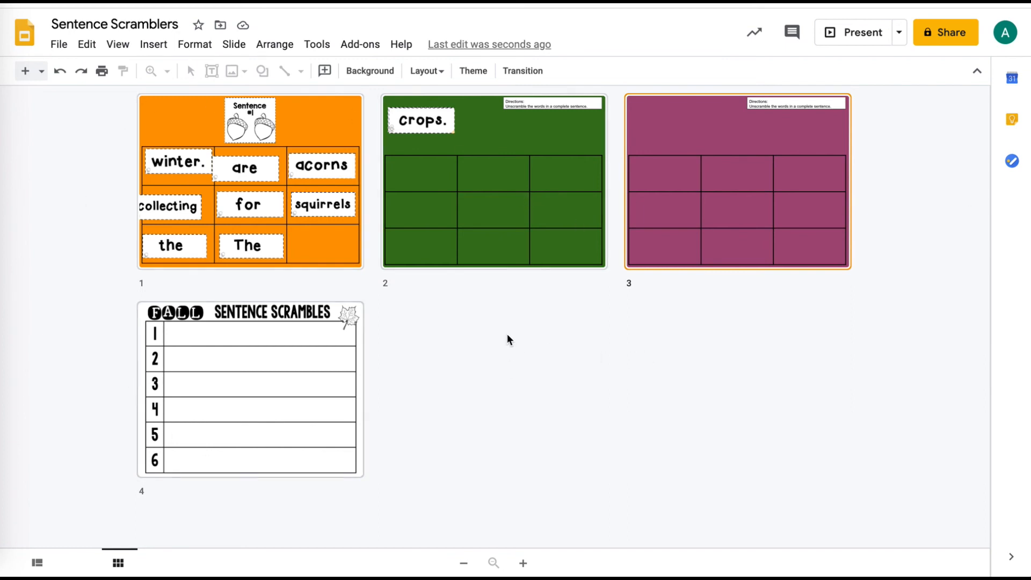
mouse_move(129, 314)
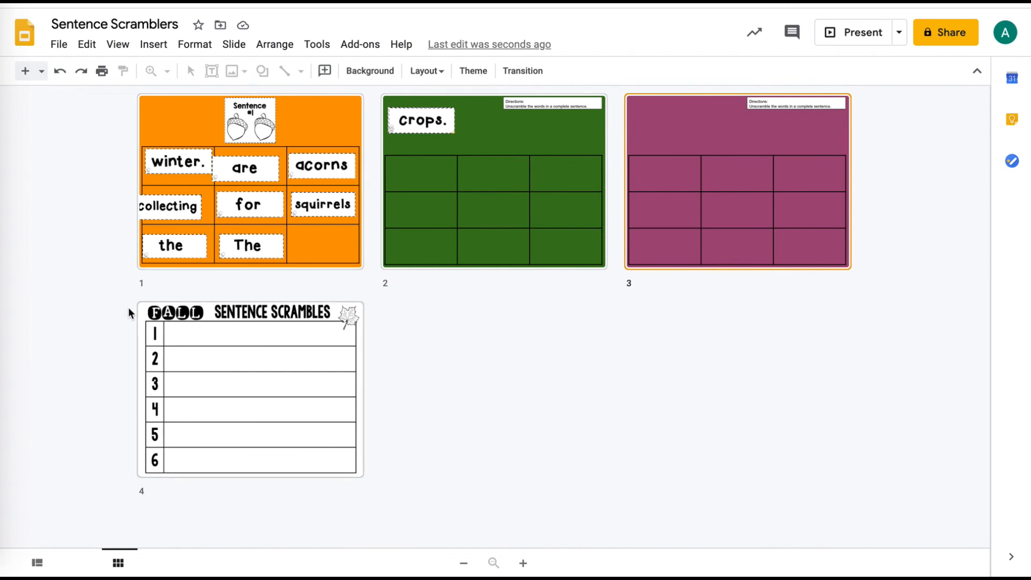
mouse_move(158, 284)
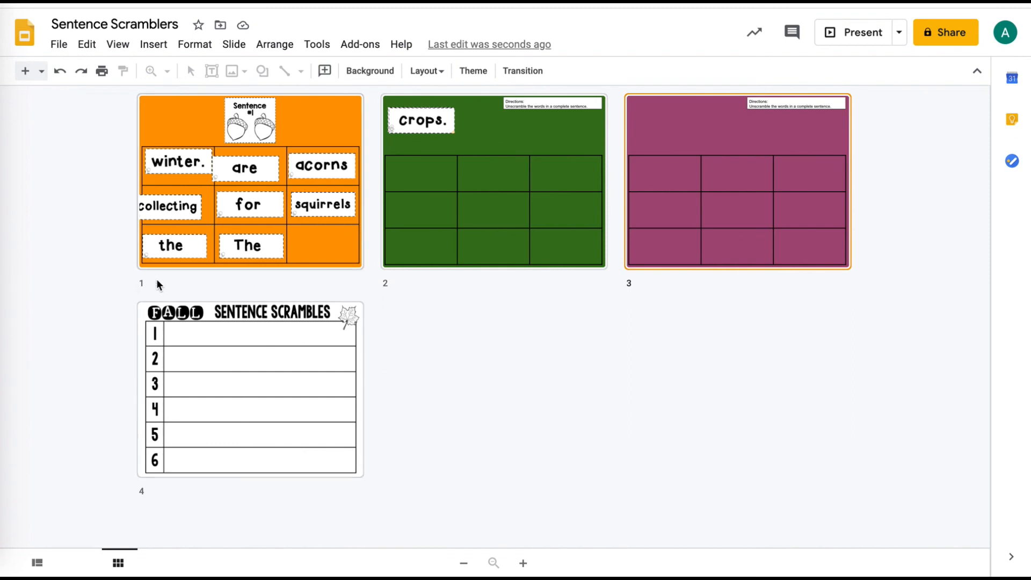
mouse_move(193, 276)
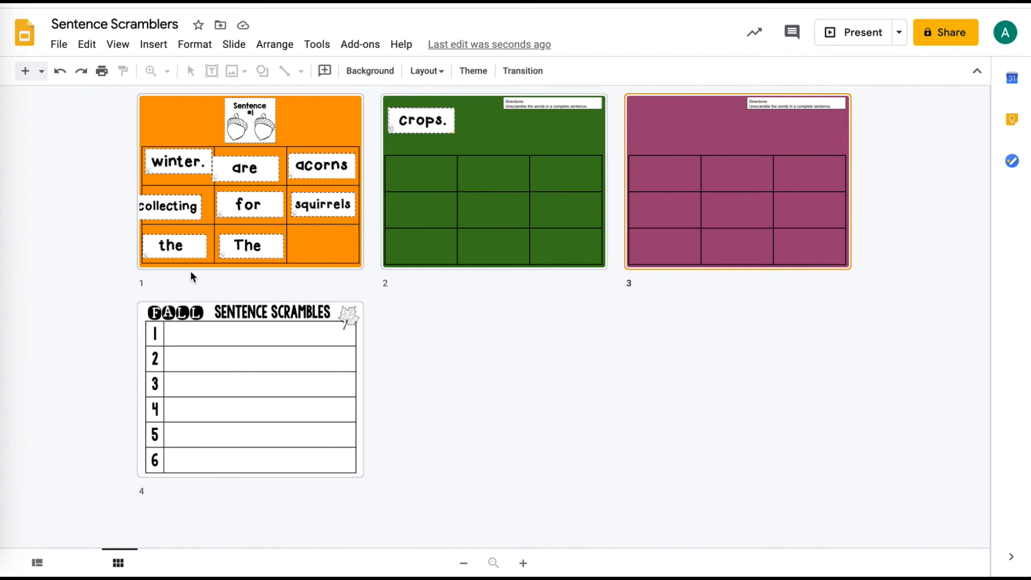
mouse_move(407, 254)
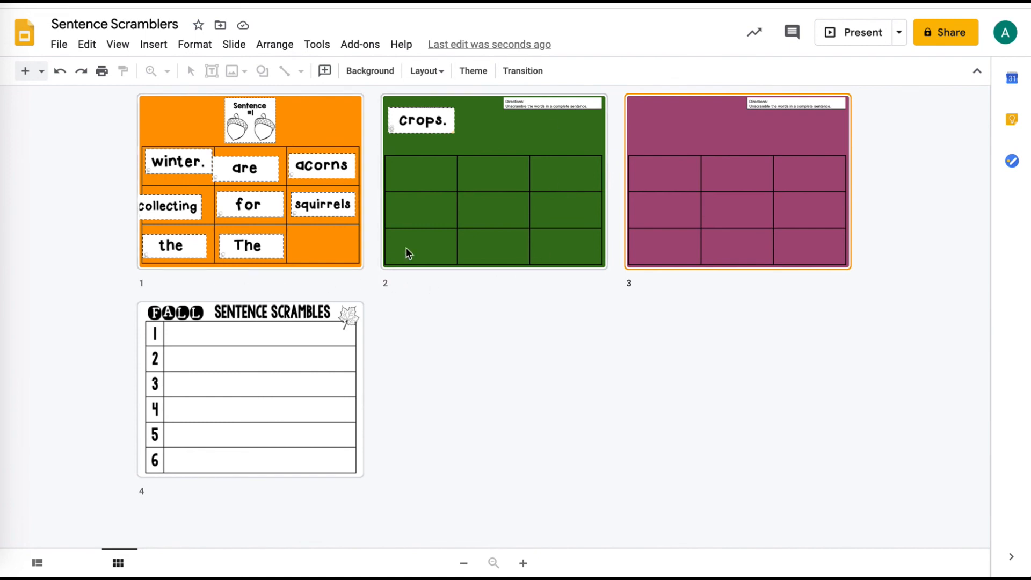
mouse_move(522, 206)
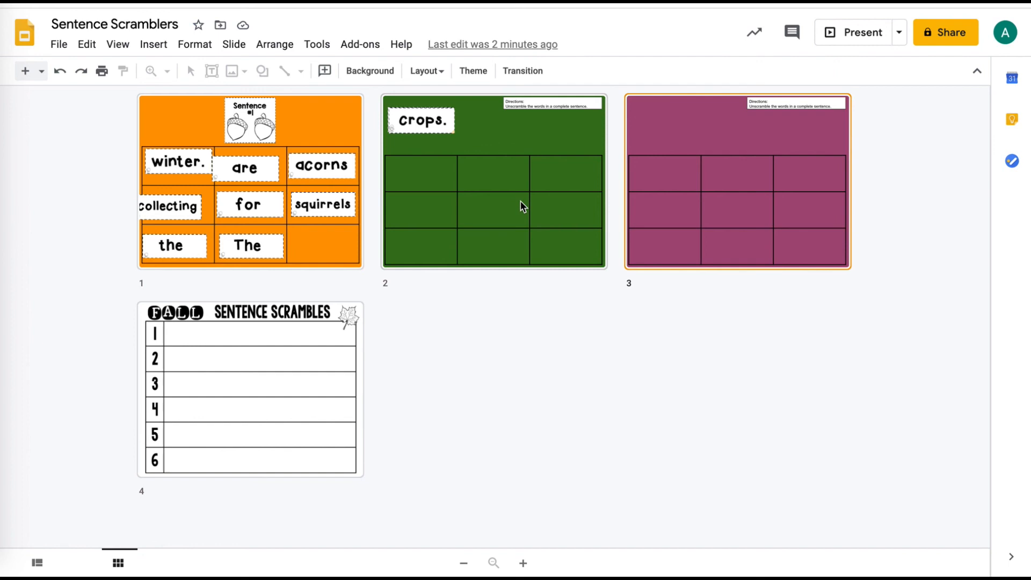
mouse_move(395, 406)
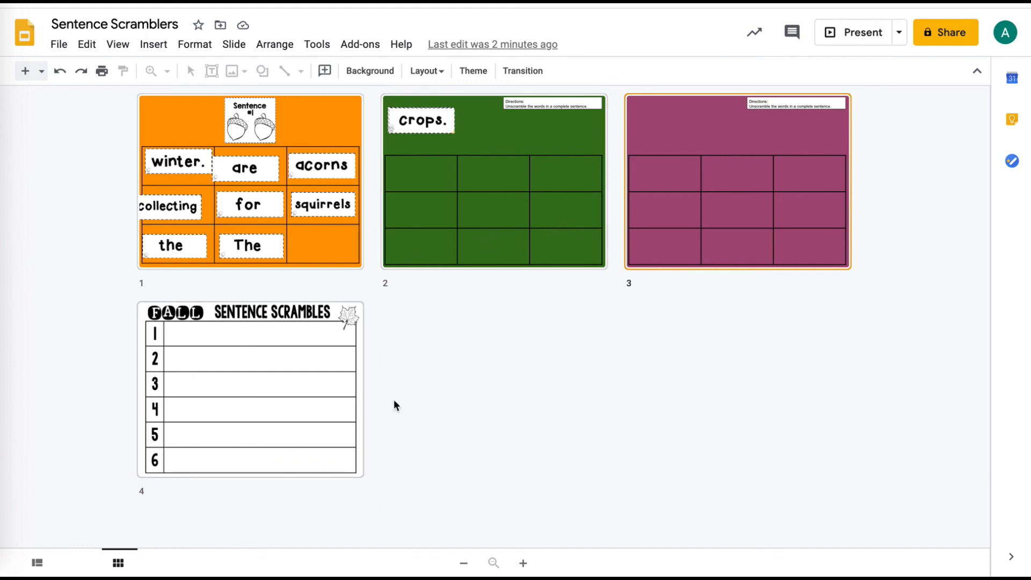
mouse_move(365, 348)
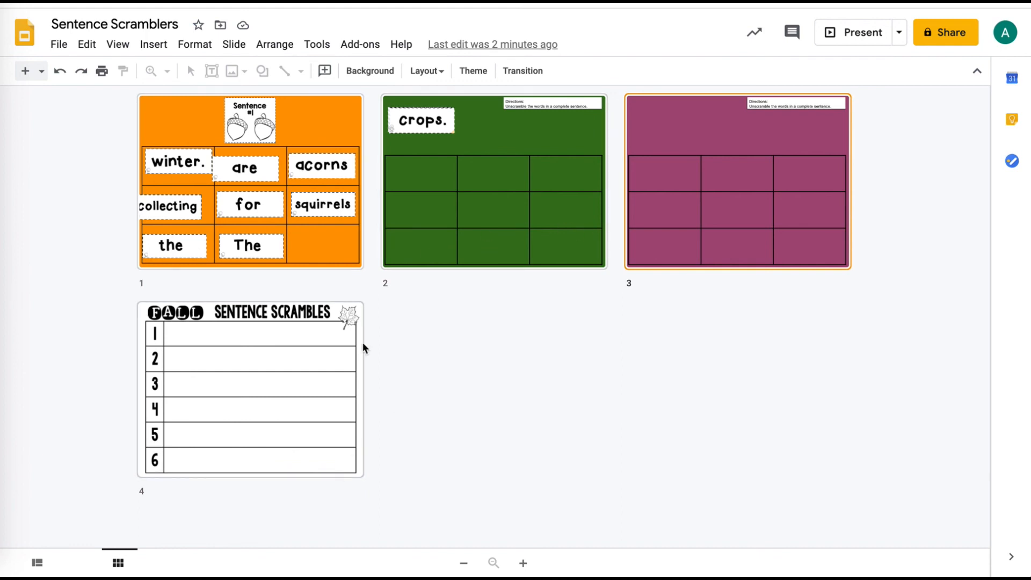
mouse_move(432, 352)
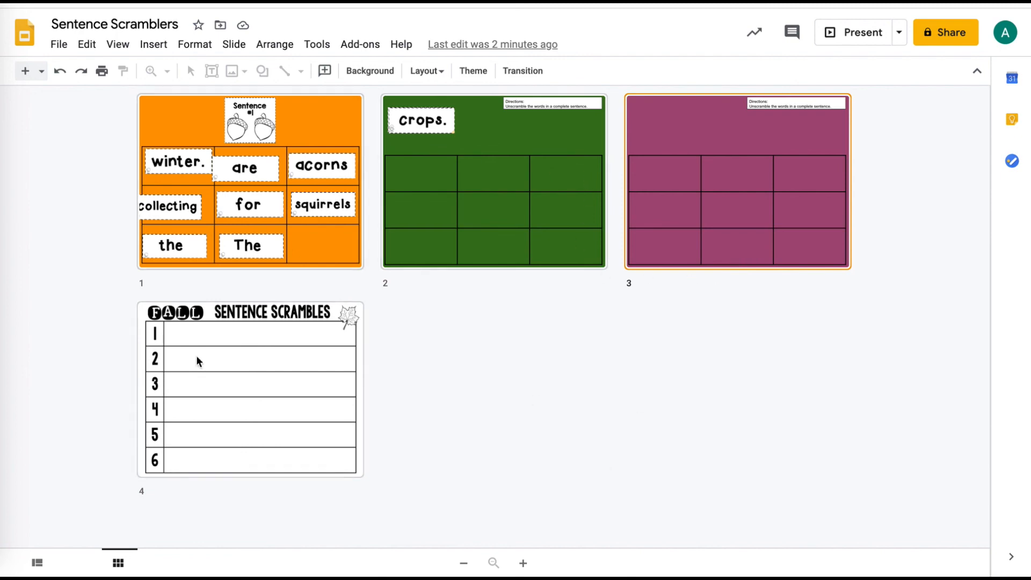
mouse_move(743, 286)
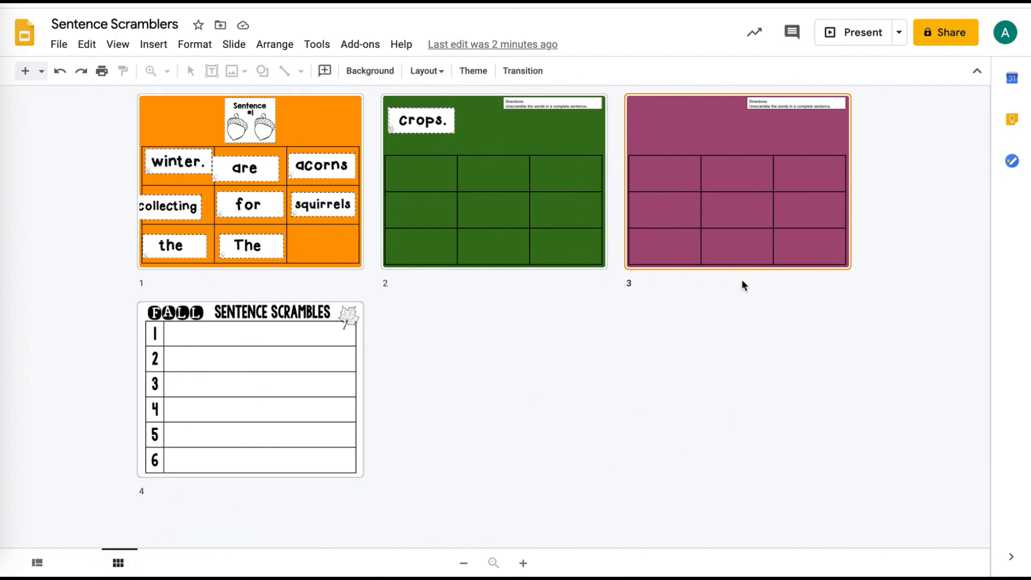
mouse_move(519, 365)
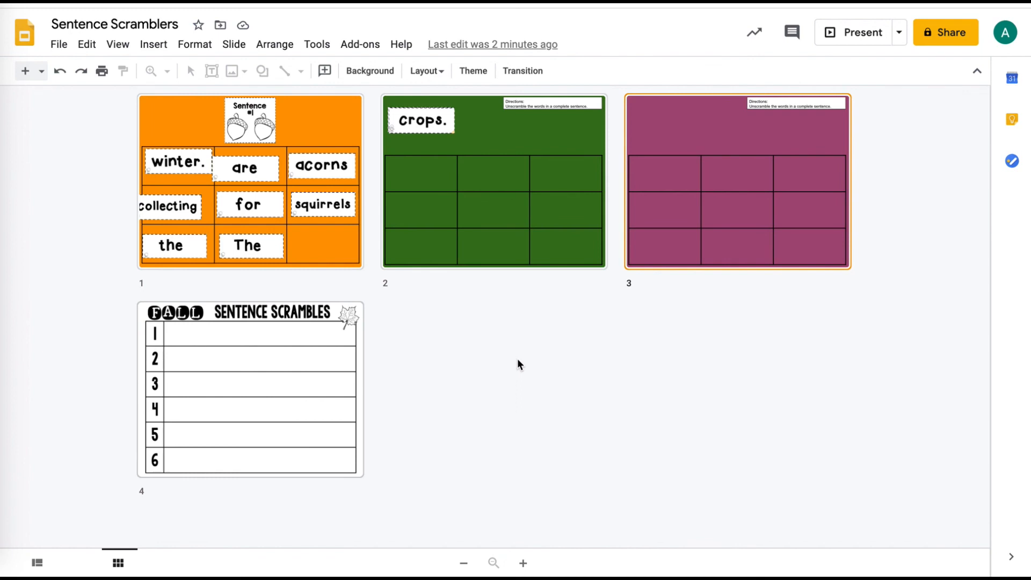
mouse_move(517, 513)
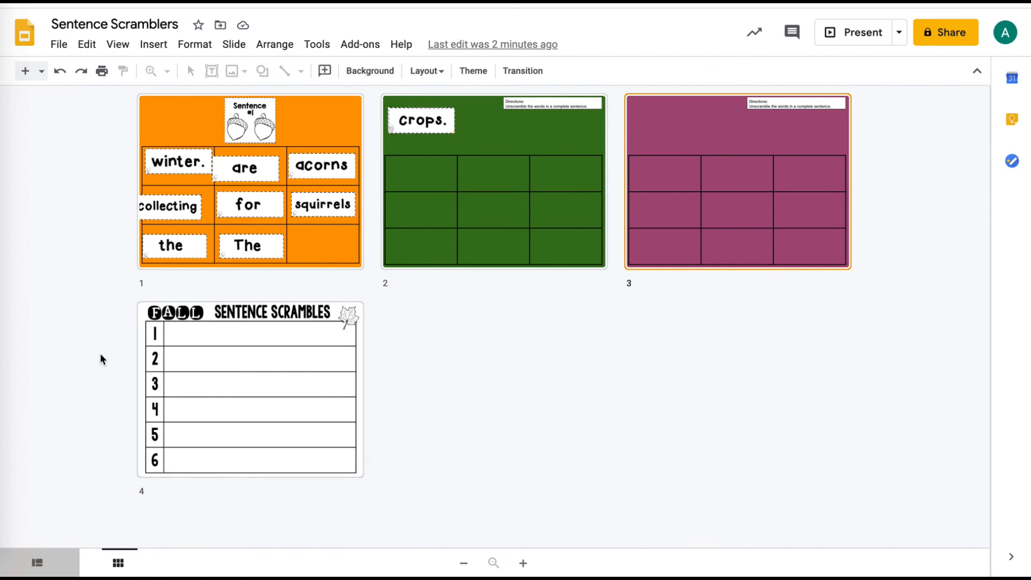
Step: Shrink and enlarge the grid thumbnails, then return to filmstrip editing of slide 3
left_click(118, 562)
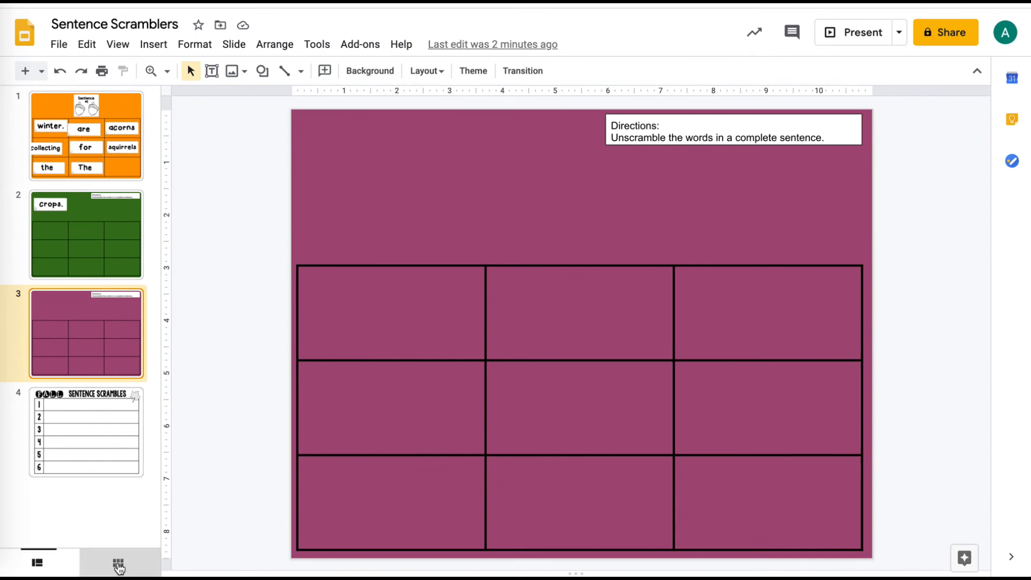
left_click(118, 563)
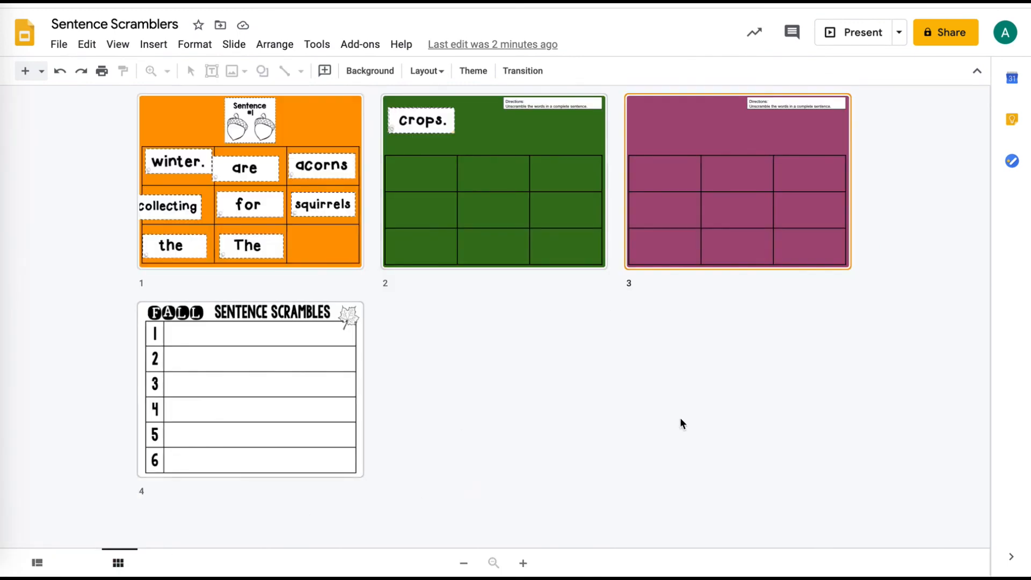
left_click(463, 563)
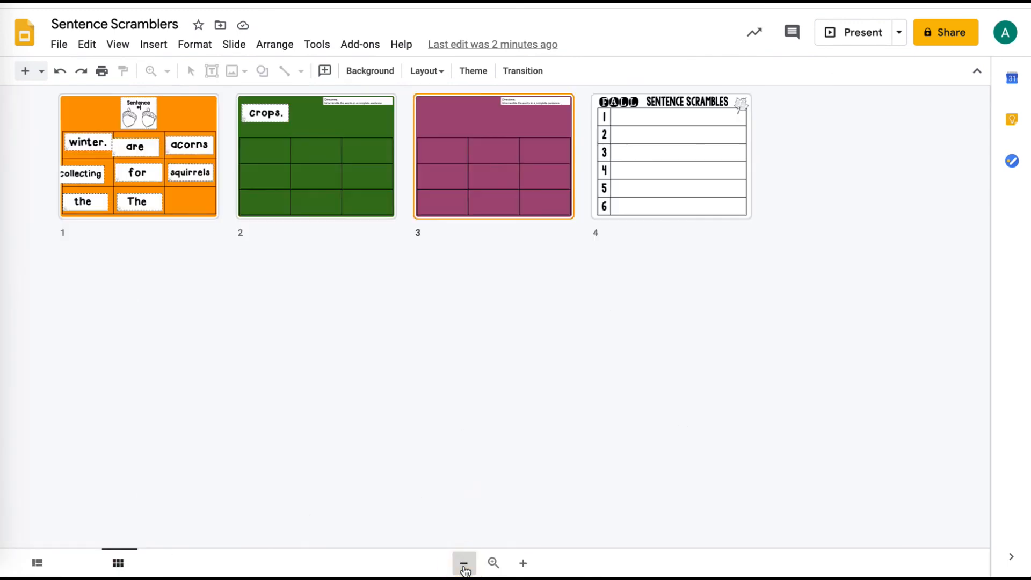
mouse_move(587, 495)
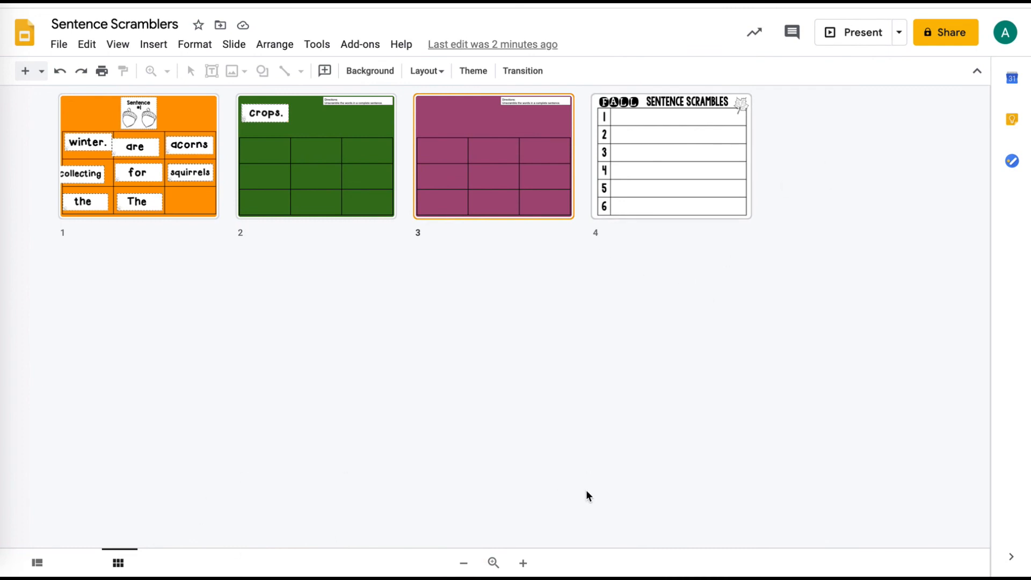
left_click(522, 563)
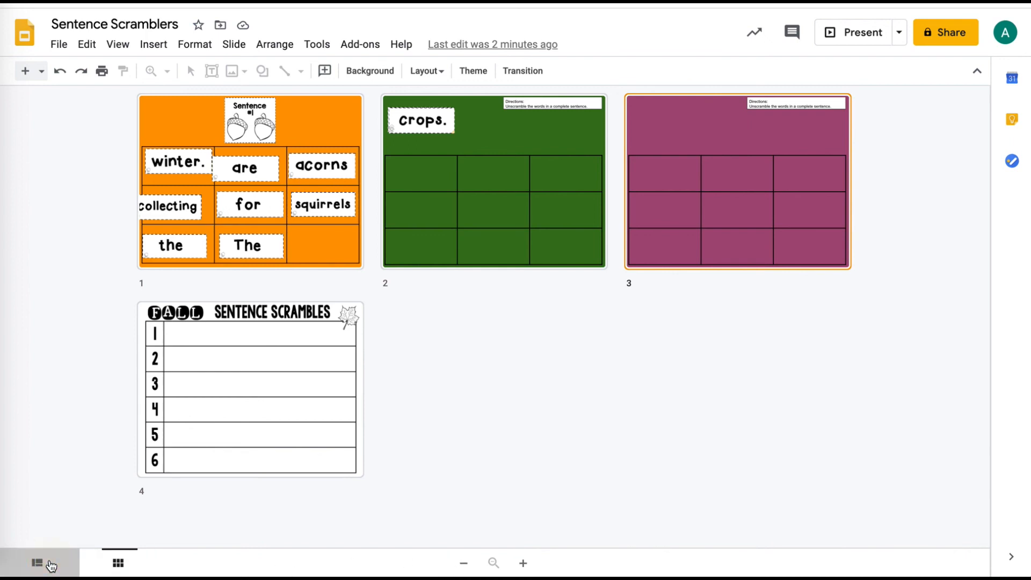
left_click(37, 564)
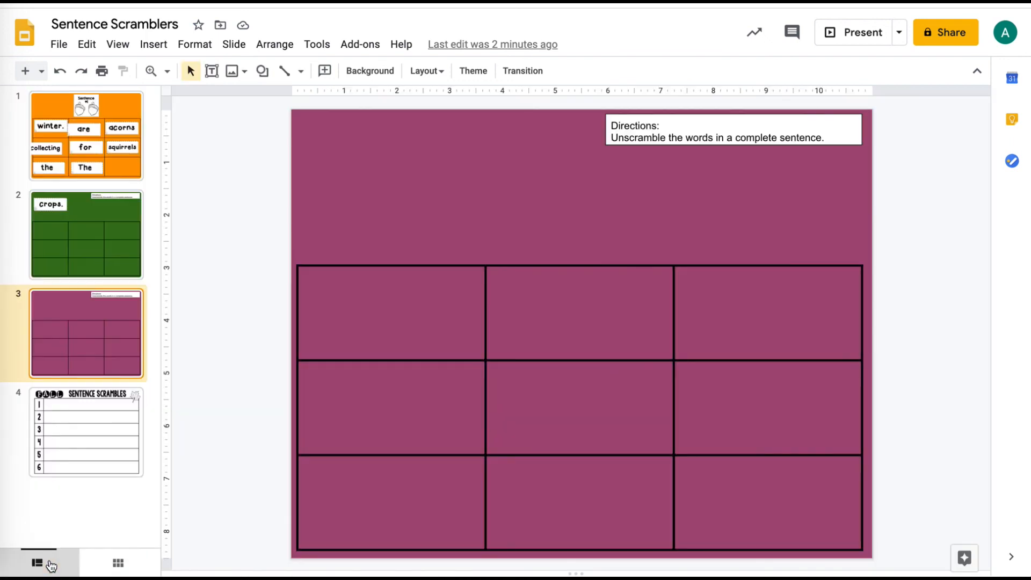